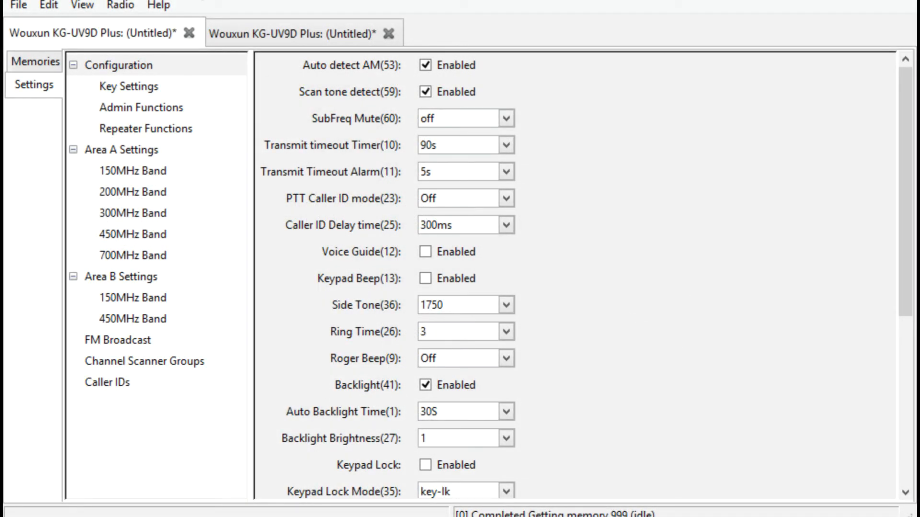
pyautogui.moveTo(229, 8)
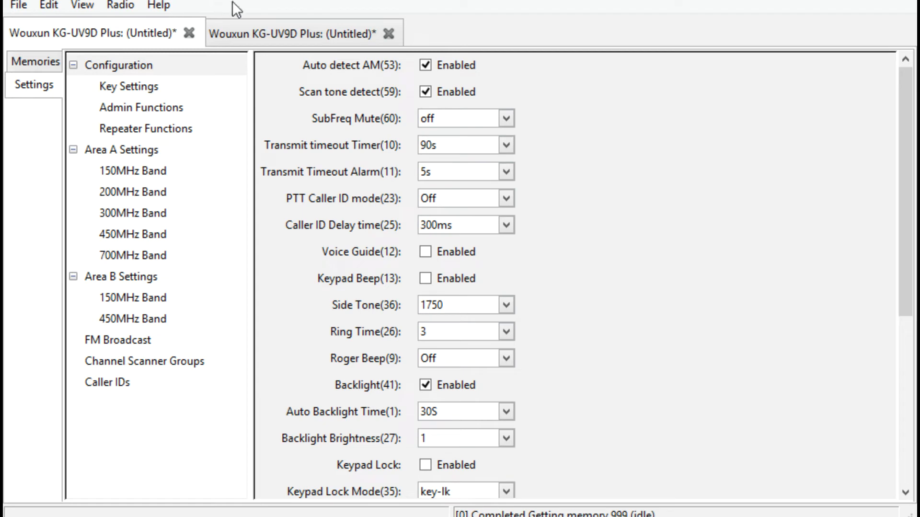
pyautogui.moveTo(581, 26)
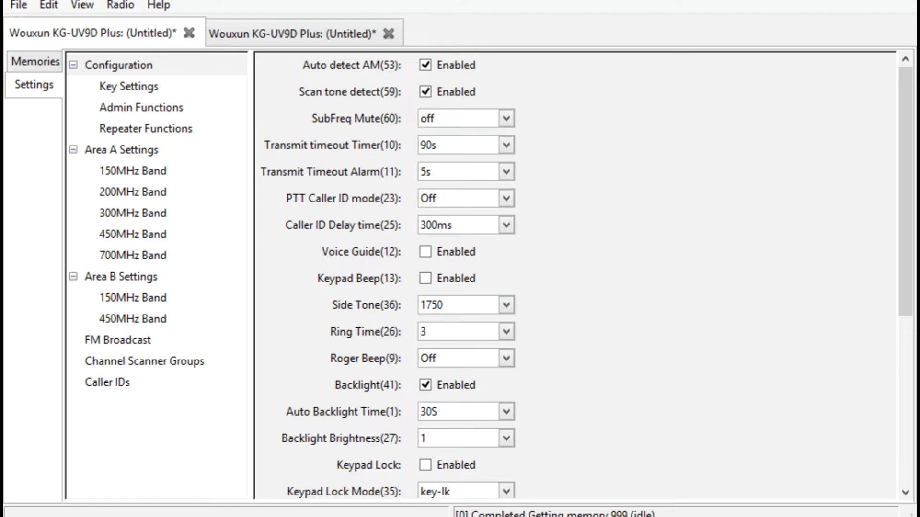
pyautogui.moveTo(329, 6)
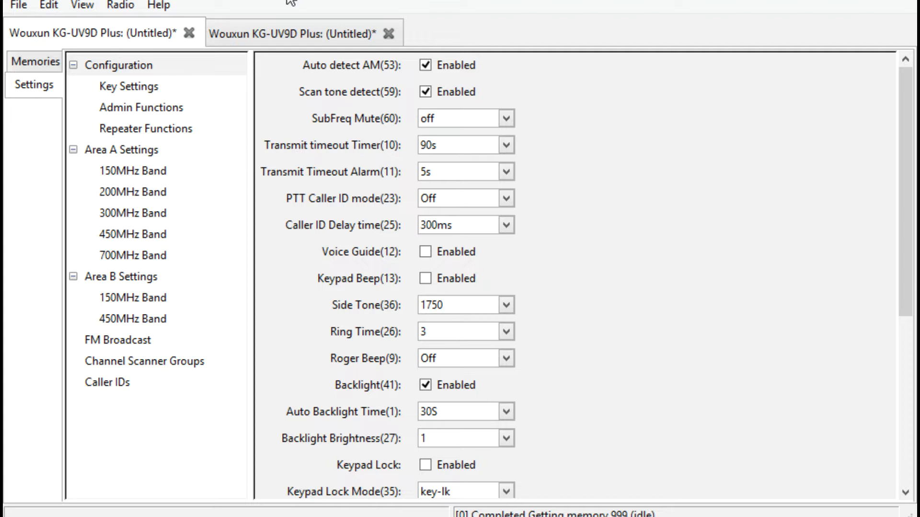
pyautogui.moveTo(350, 152)
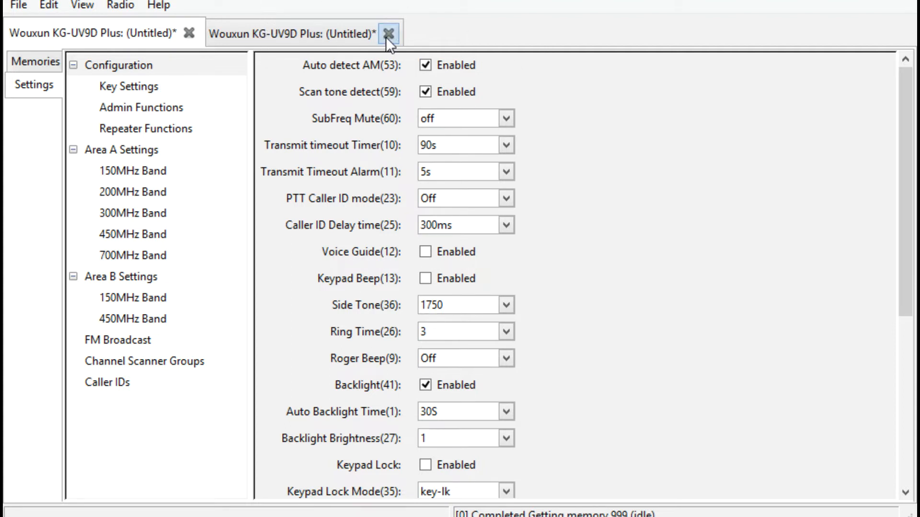
pyautogui.moveTo(314, 132)
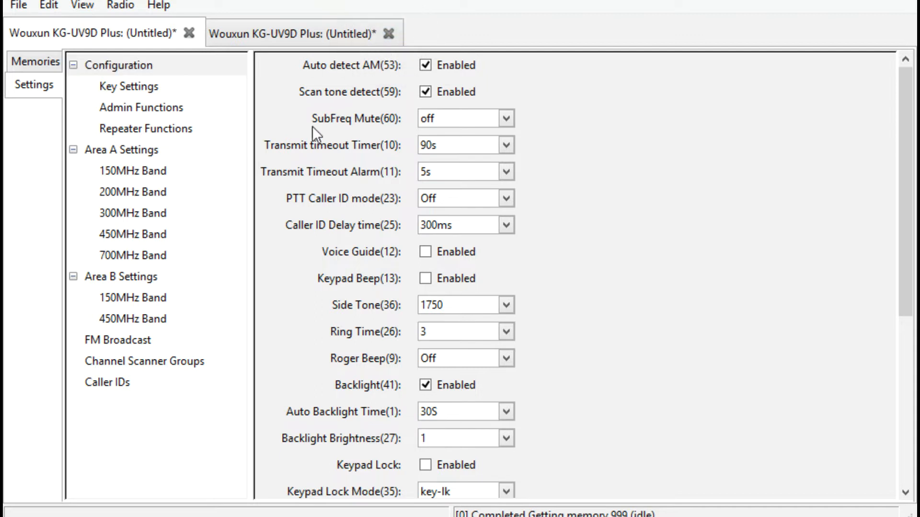
pyautogui.moveTo(461, 304)
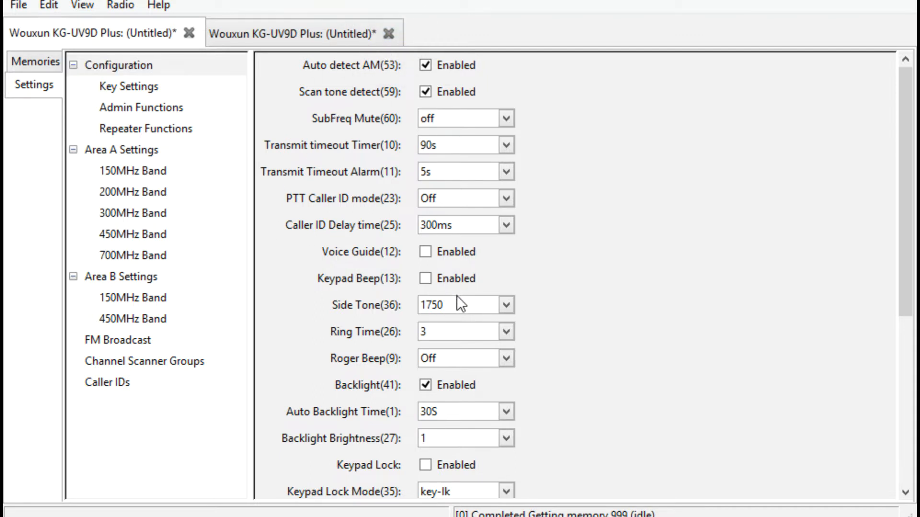
# - Close the second 'Wouxun KG-UV9D Plus: (Untitled)*' tab
pyautogui.click(385, 32)
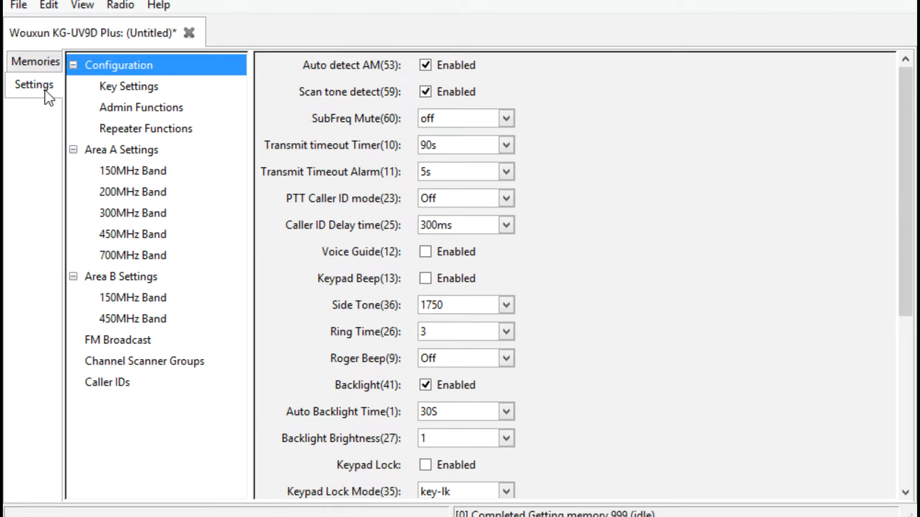
pyautogui.moveTo(16, 85)
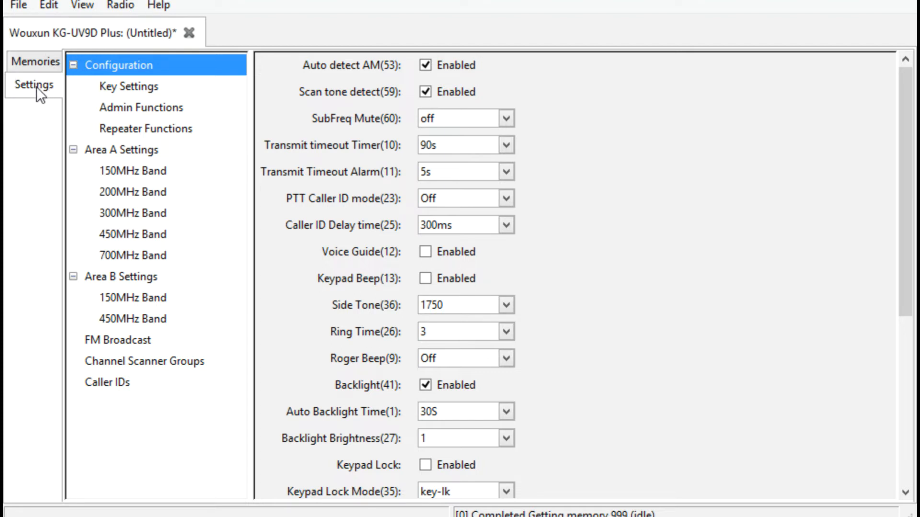
pyautogui.moveTo(281, 56)
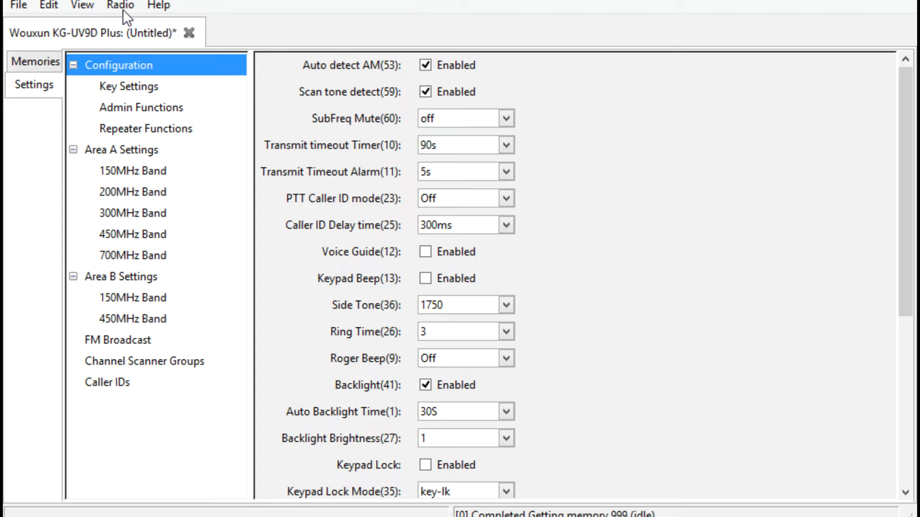
pyautogui.moveTo(34, 85)
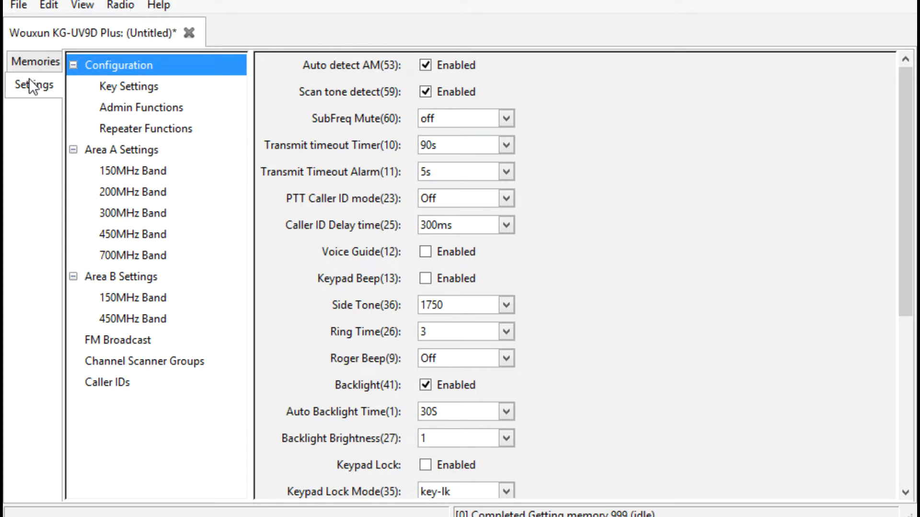
pyautogui.moveTo(118, 24)
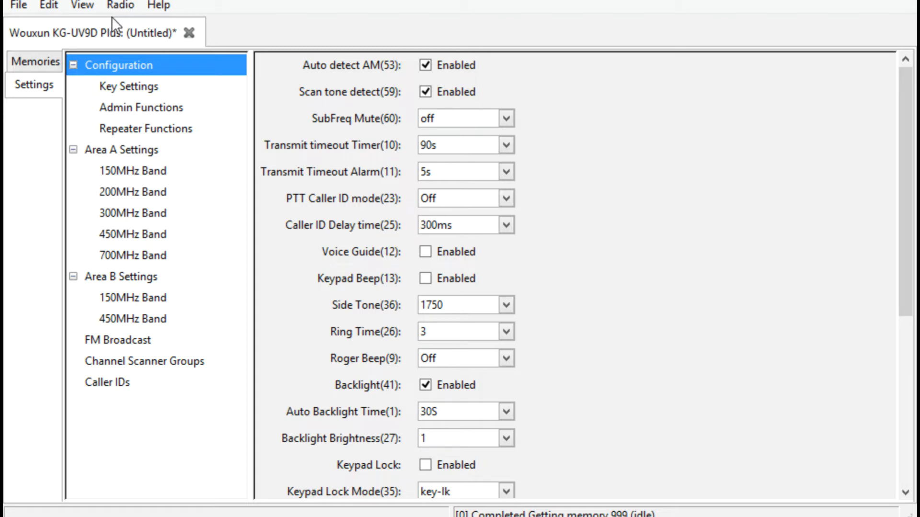
pyautogui.moveTo(19, 148)
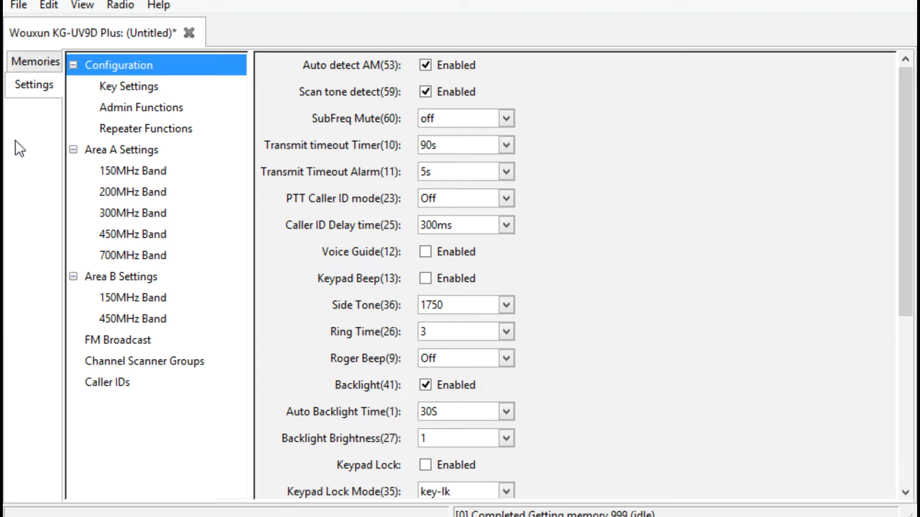
pyautogui.click(34, 62)
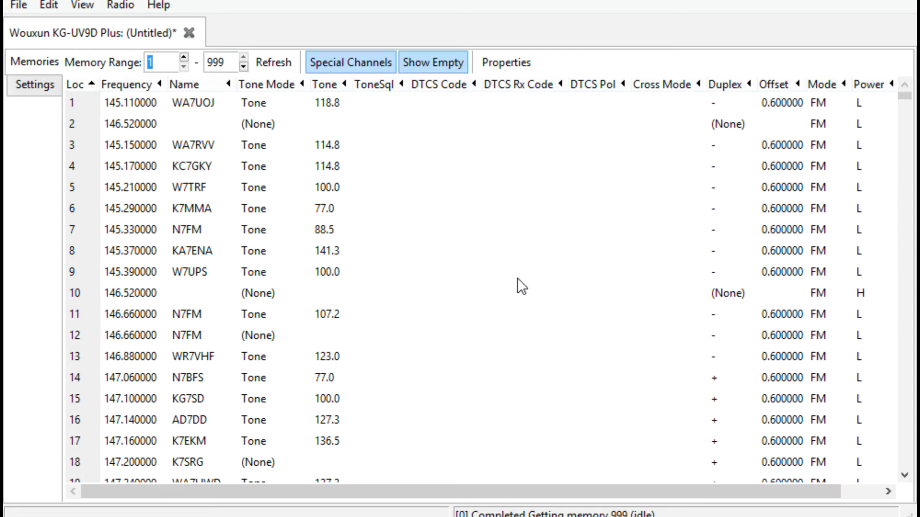
pyautogui.moveTo(323, 245)
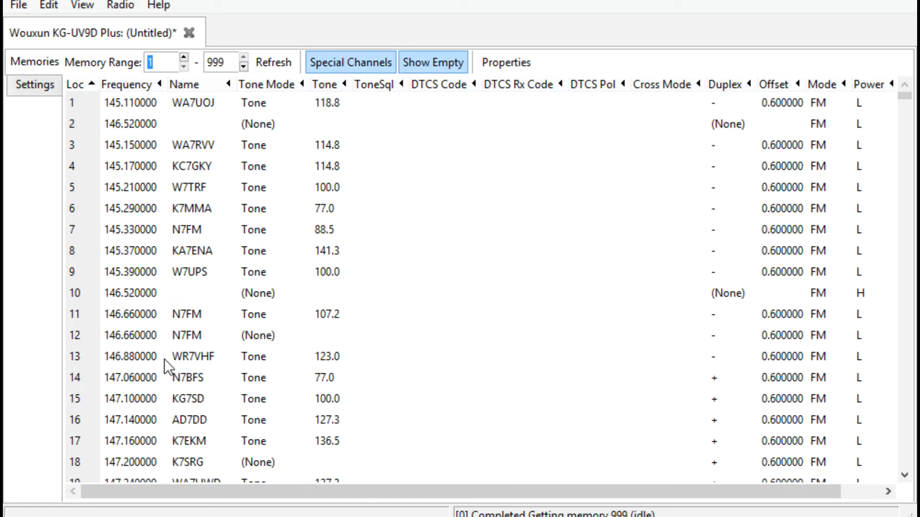
pyautogui.scroll(-3)
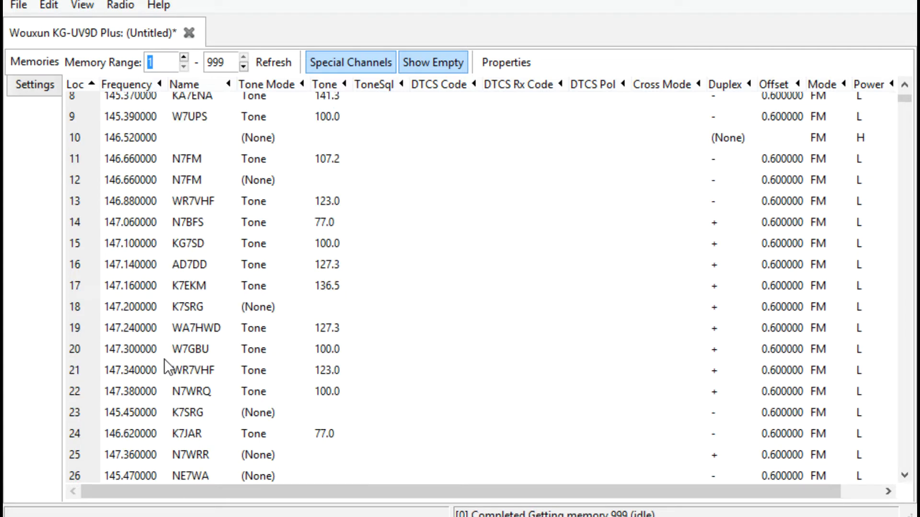
pyautogui.scroll(-3)
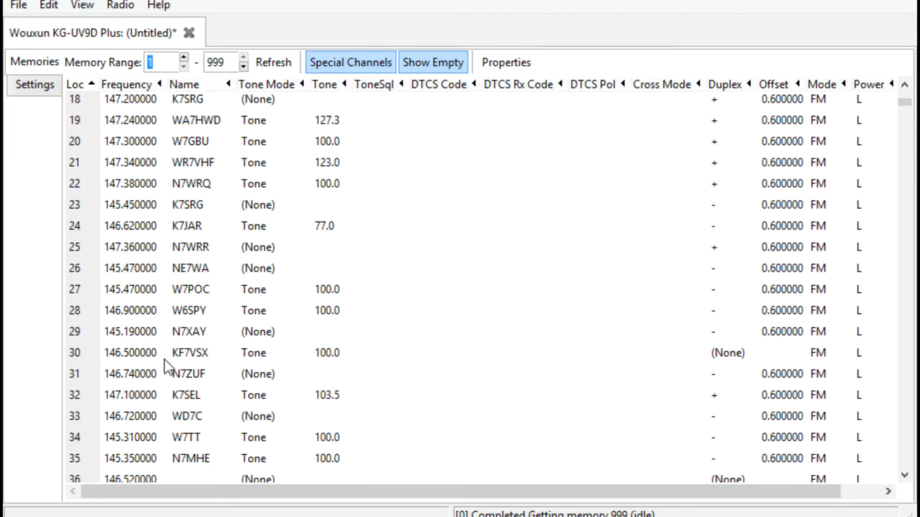
pyautogui.scroll(-3)
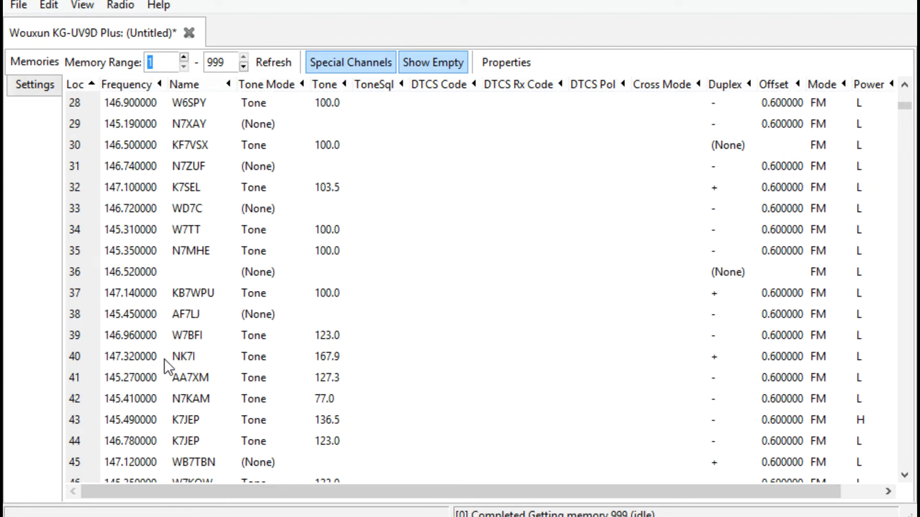
pyautogui.scroll(-3)
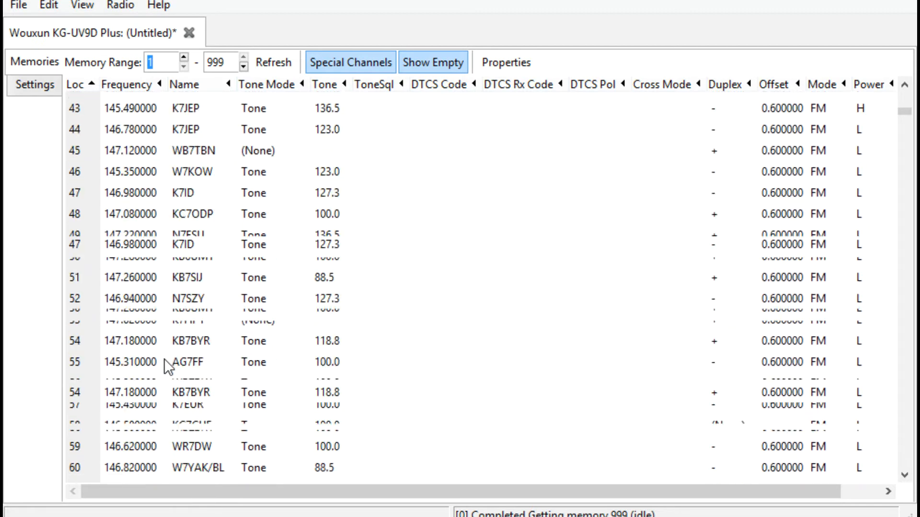
pyautogui.scroll(-3)
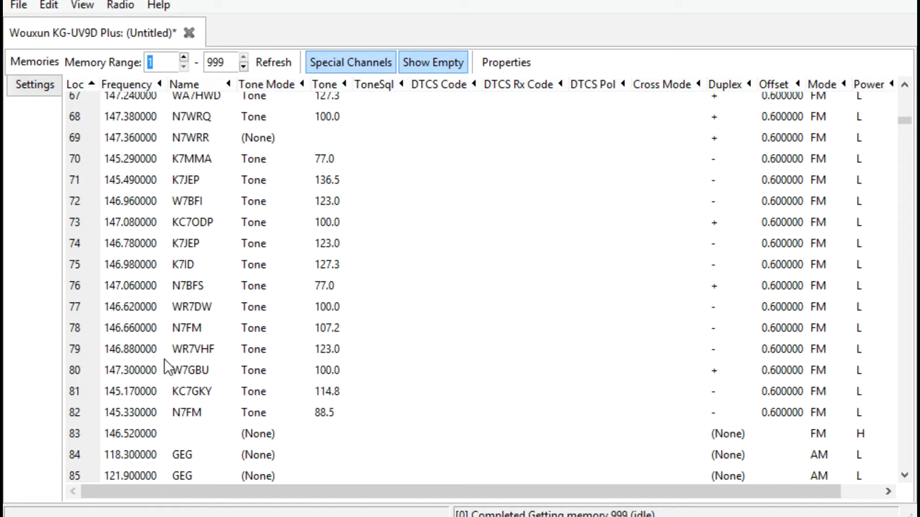
pyautogui.scroll(-3)
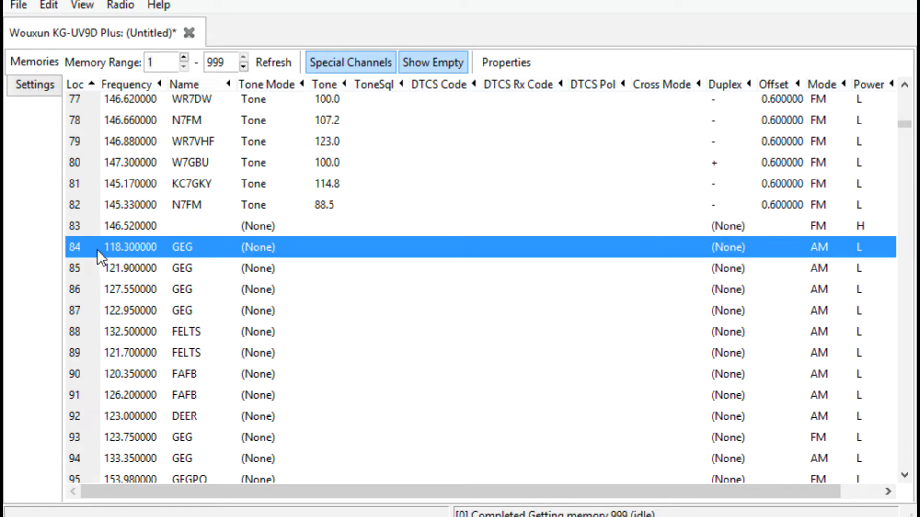
pyautogui.moveTo(104, 421)
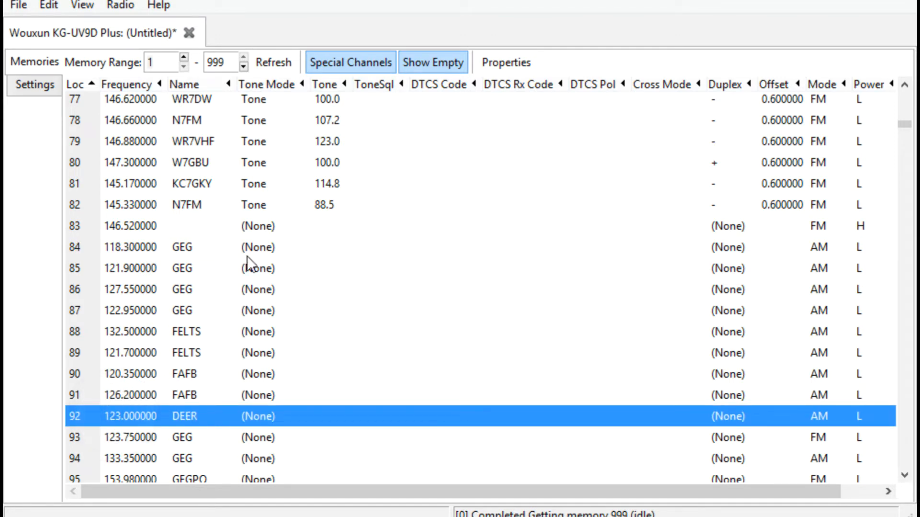
pyautogui.moveTo(138, 401)
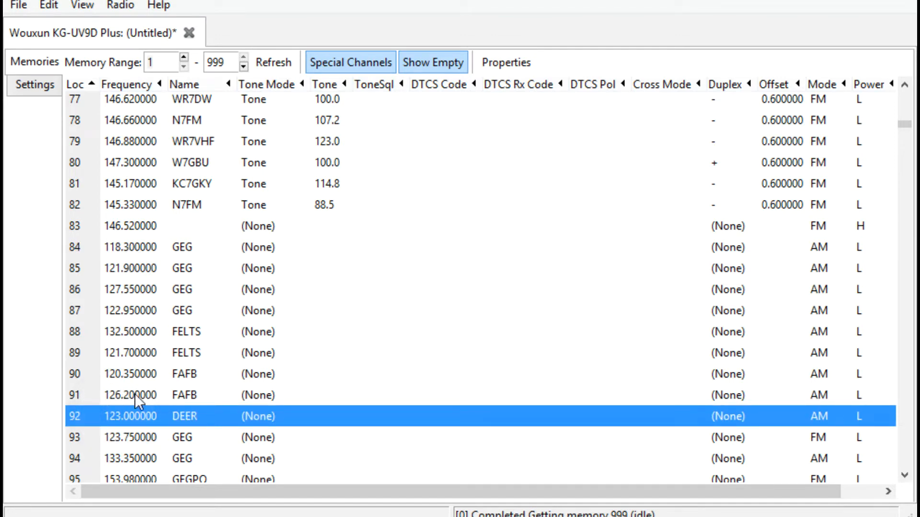
pyautogui.moveTo(136, 251)
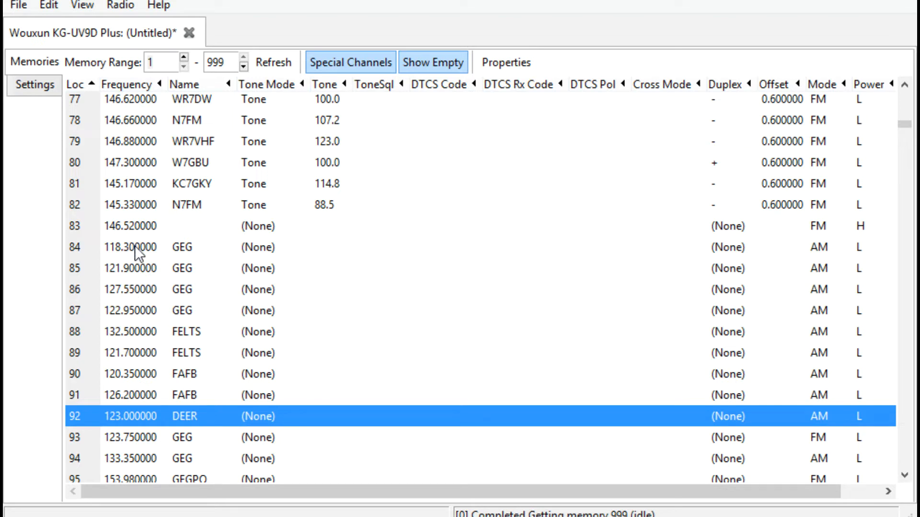
pyautogui.moveTo(143, 321)
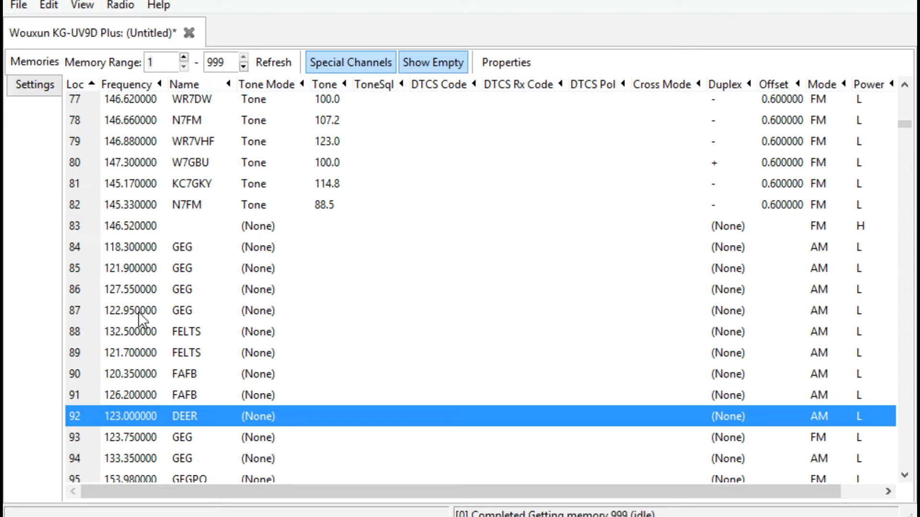
pyautogui.scroll(3)
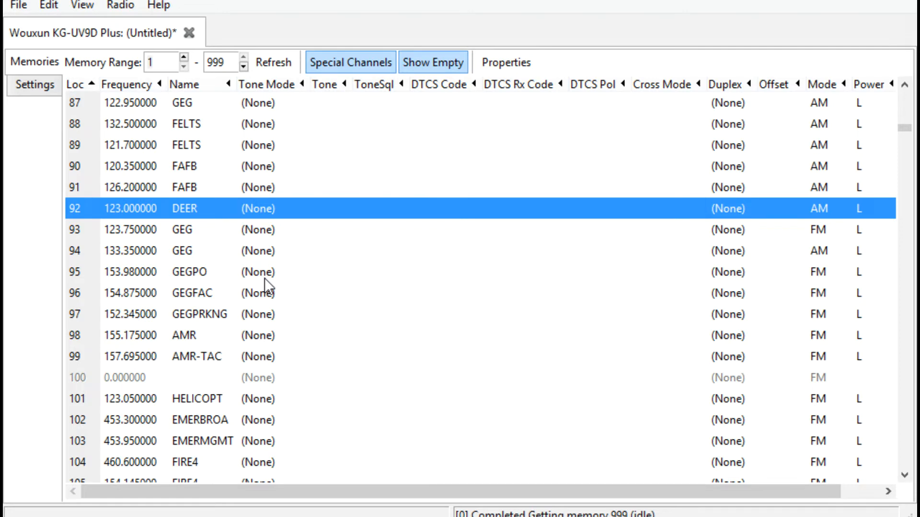
pyautogui.scroll(-3)
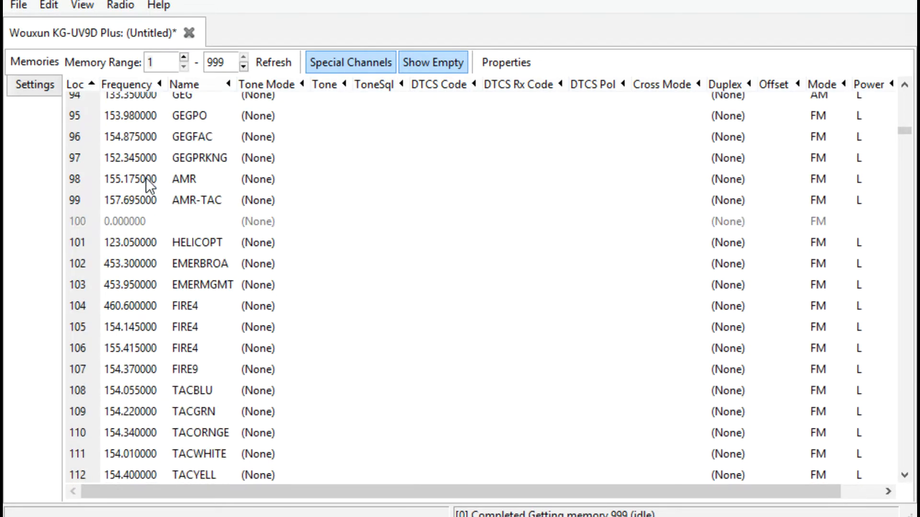
pyautogui.moveTo(141, 246)
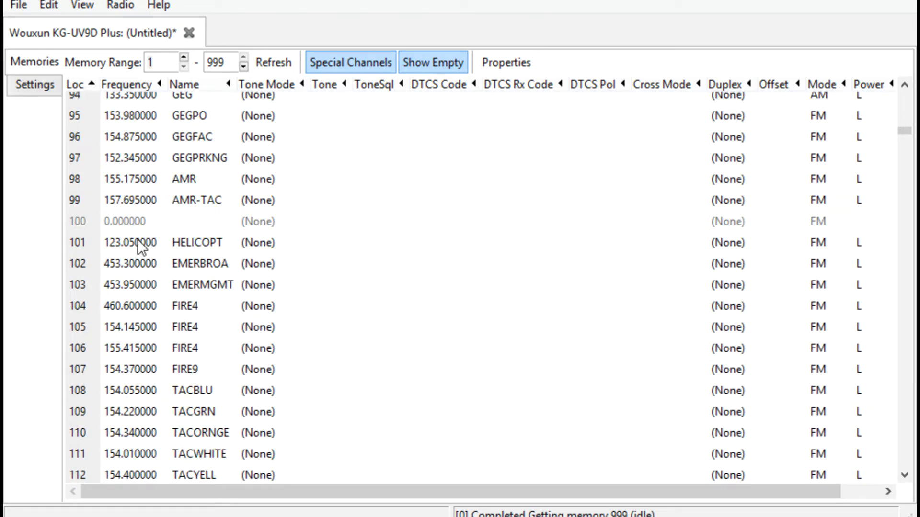
pyautogui.scroll(-3)
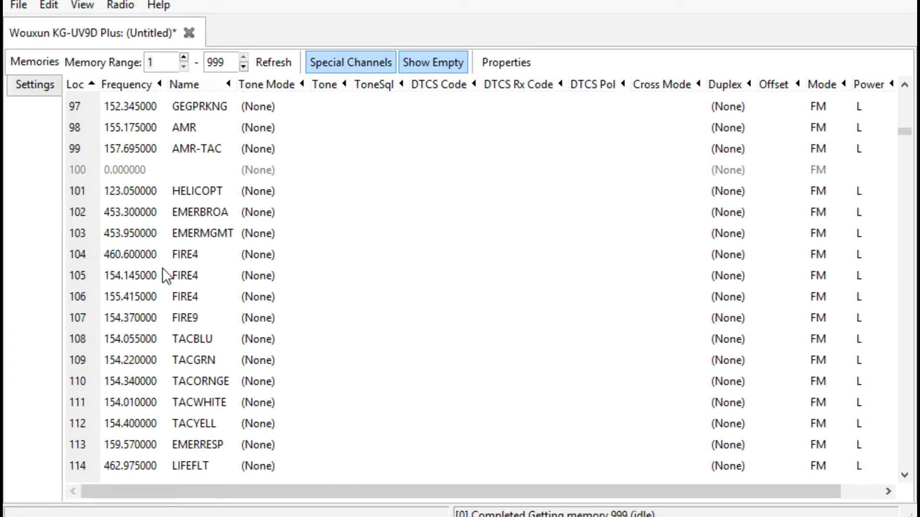
pyautogui.scroll(-3)
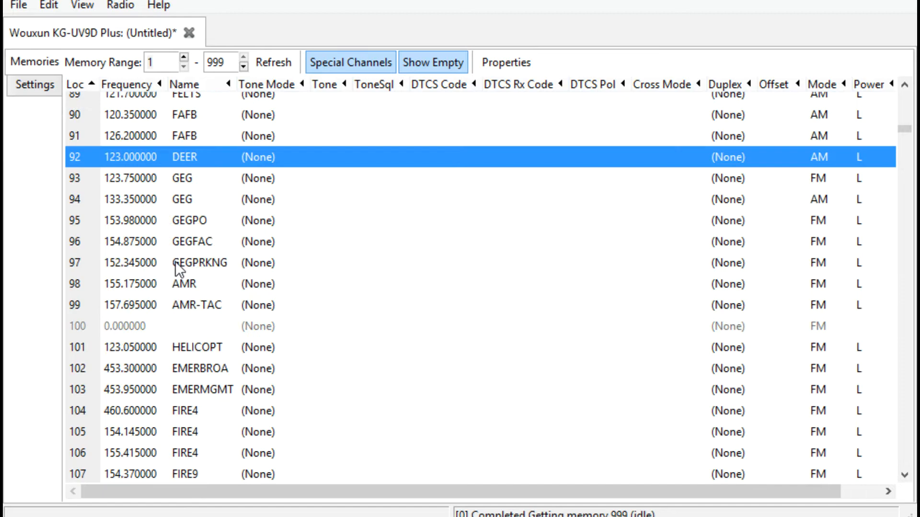
pyautogui.scroll(3)
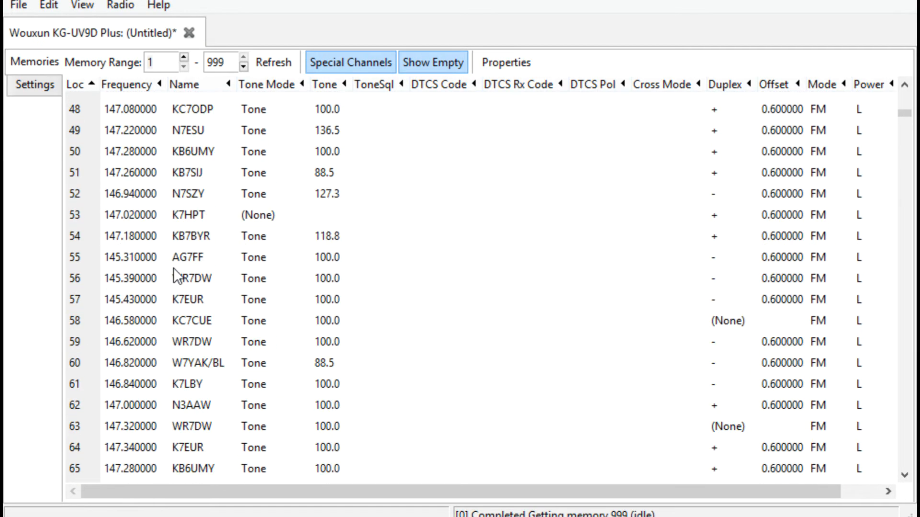
pyautogui.scroll(3)
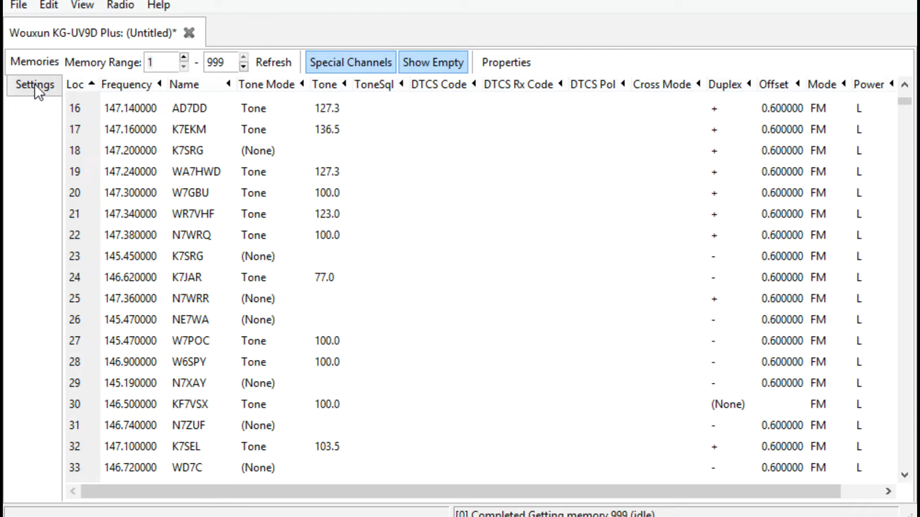
# - Show Settings > Channel Scanner Groups with group names and starting/last channels
pyautogui.click(34, 85)
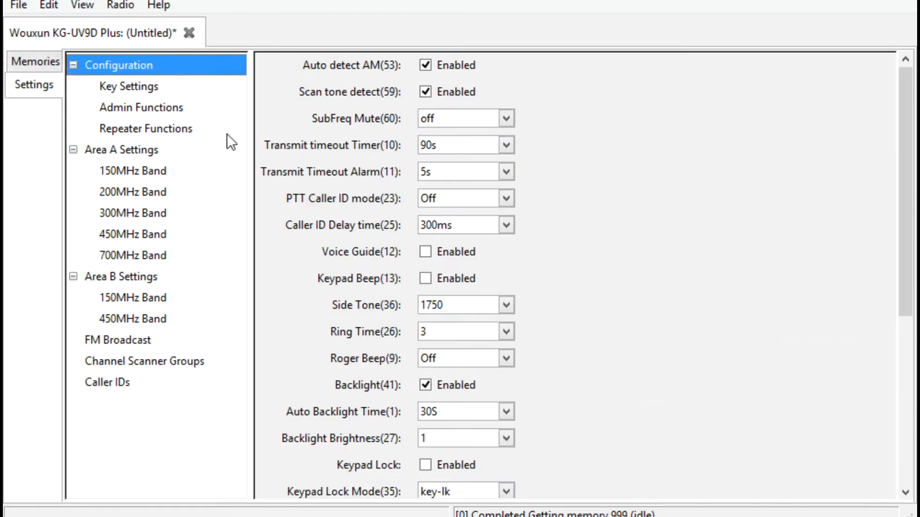
pyautogui.moveTo(148, 367)
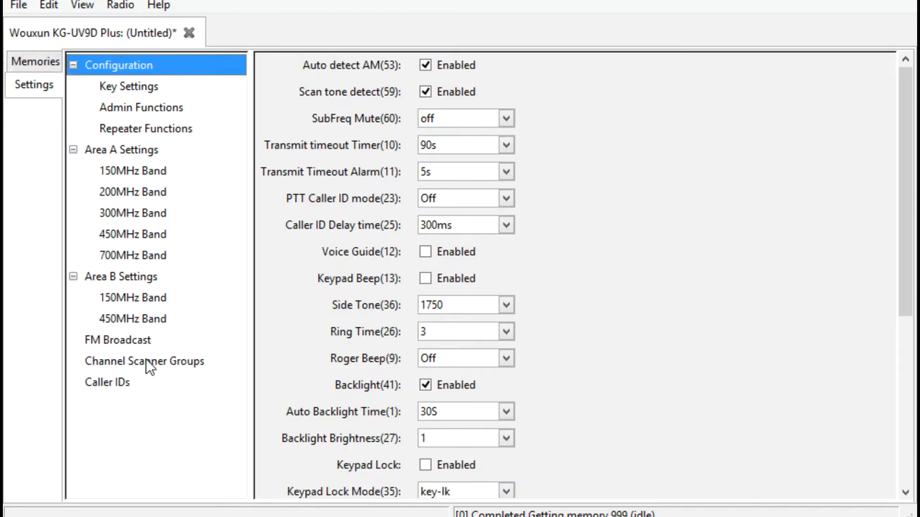
pyautogui.click(144, 361)
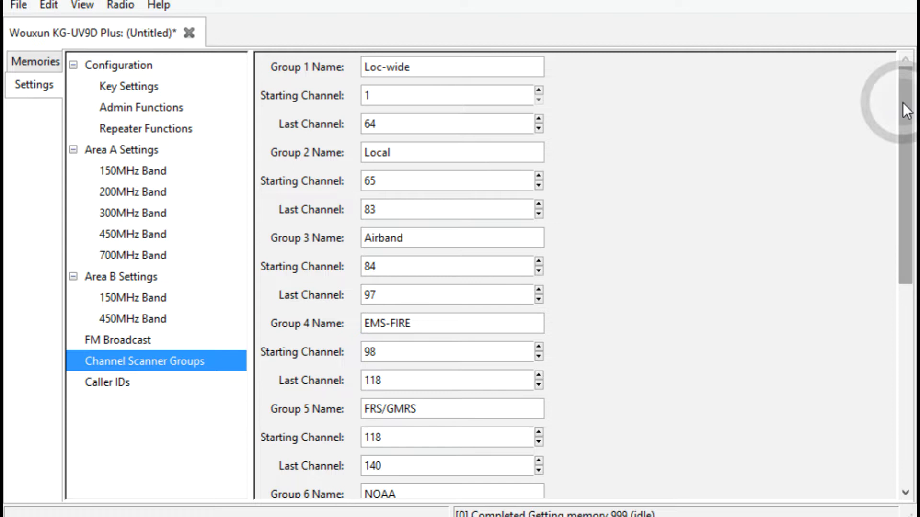
pyautogui.moveTo(478, 124)
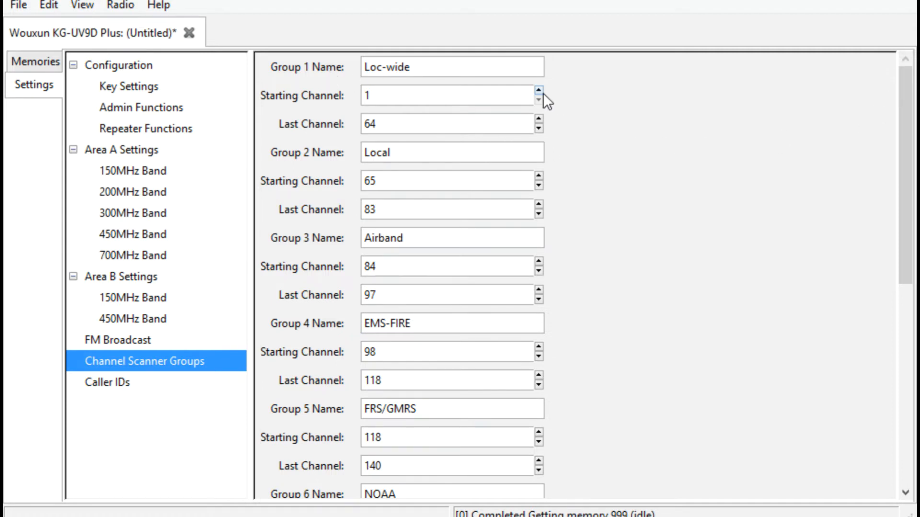
pyautogui.moveTo(400, 66)
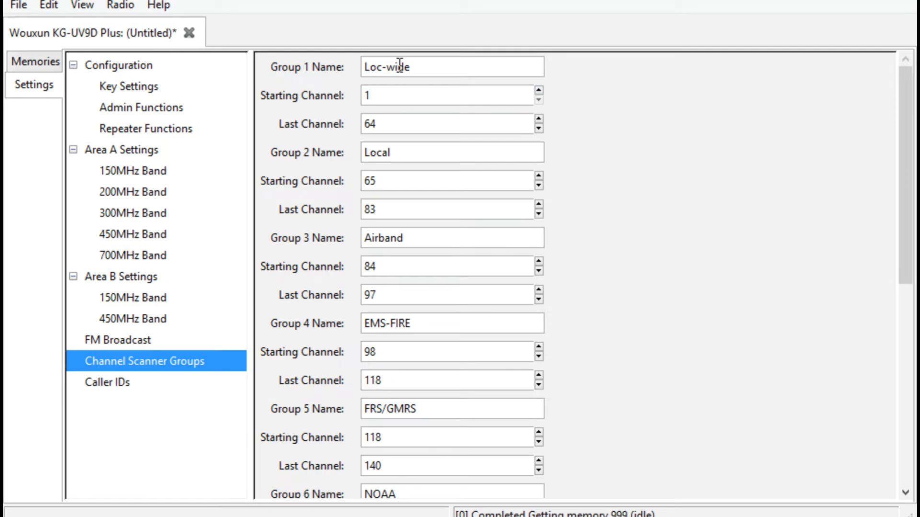
pyautogui.moveTo(540, 120)
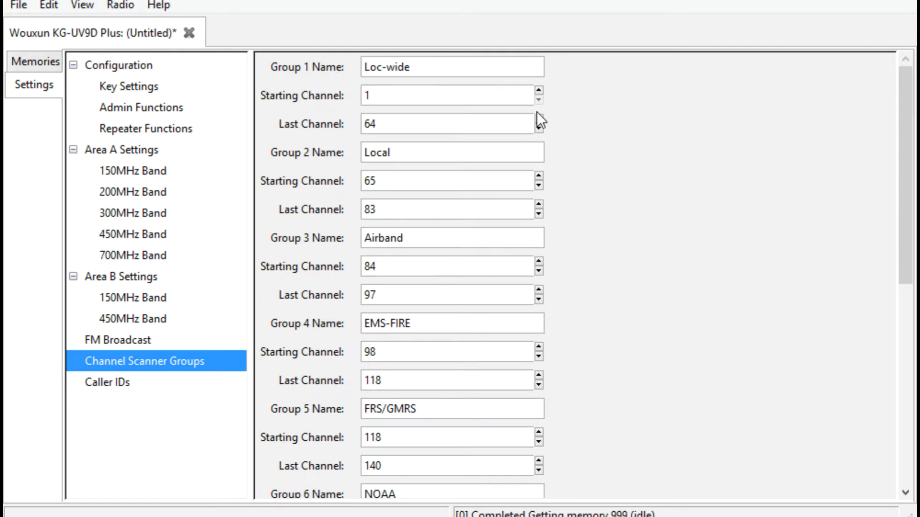
pyautogui.moveTo(661, 162)
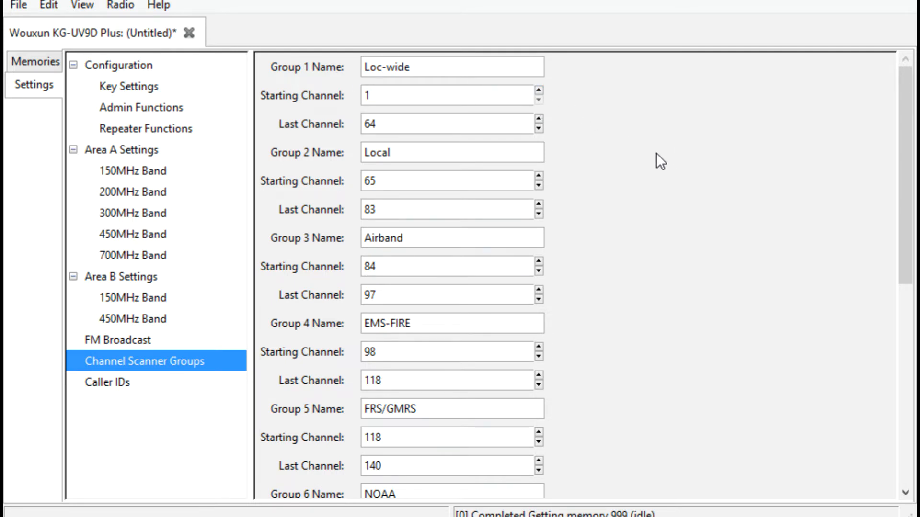
pyautogui.moveTo(604, 143)
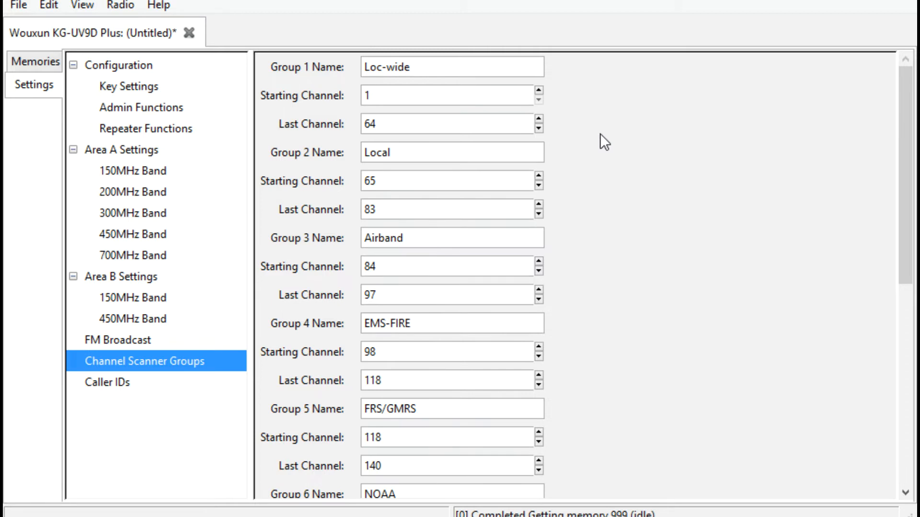
pyautogui.moveTo(402, 94)
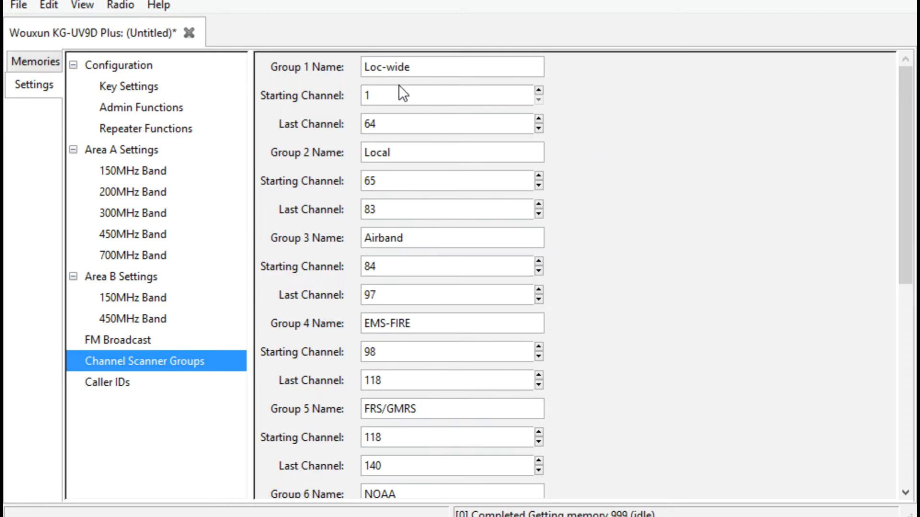
pyautogui.moveTo(310, 78)
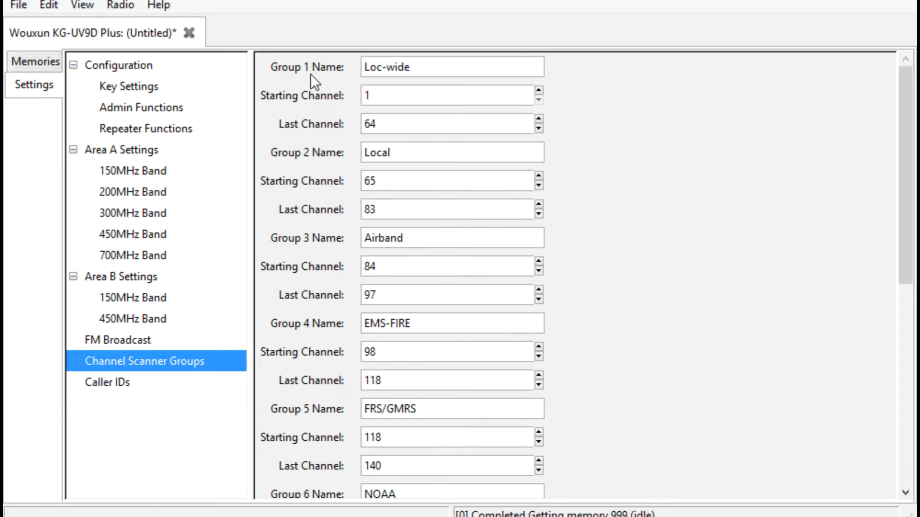
pyautogui.moveTo(343, 79)
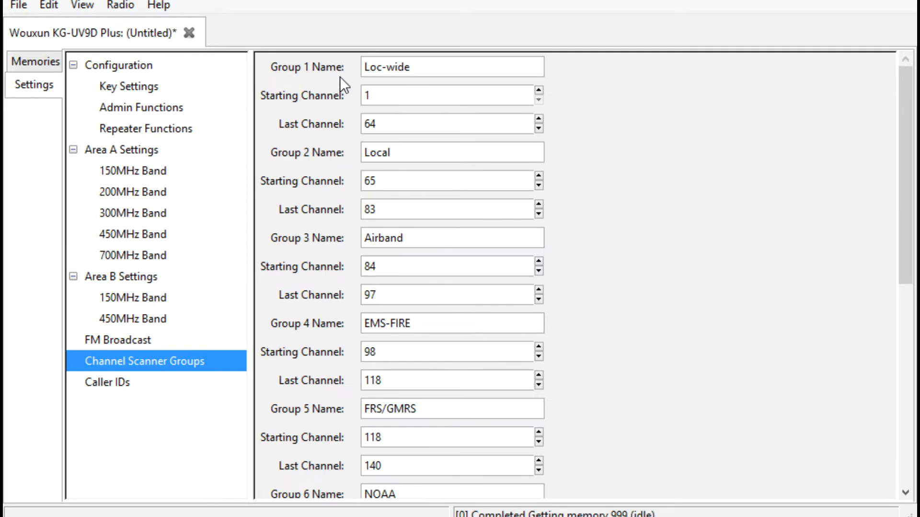
# - Toggle Memories and Settings, ending on the memory list around channels 50–68
pyautogui.click(34, 62)
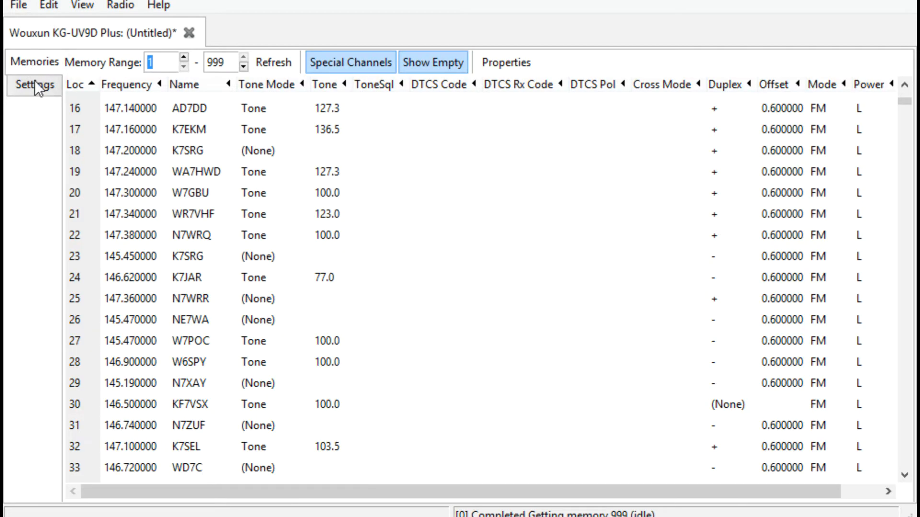
pyautogui.scroll(3)
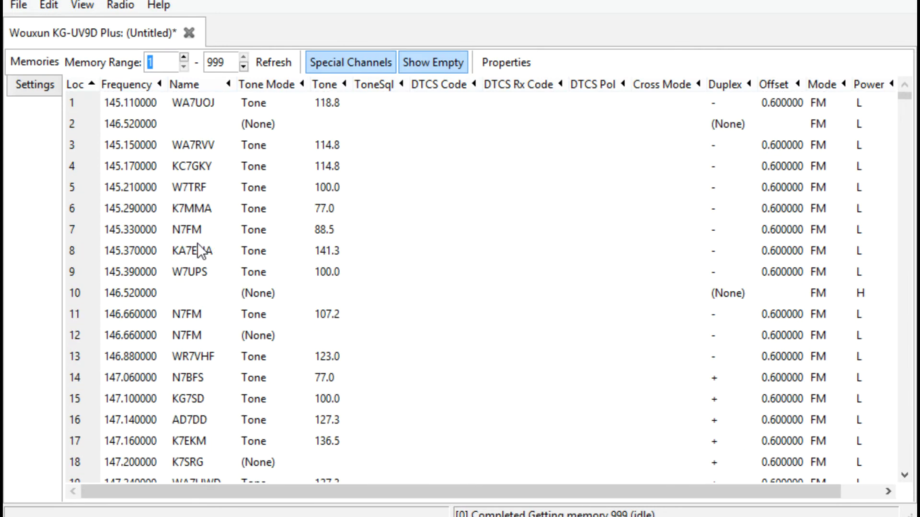
pyautogui.click(34, 85)
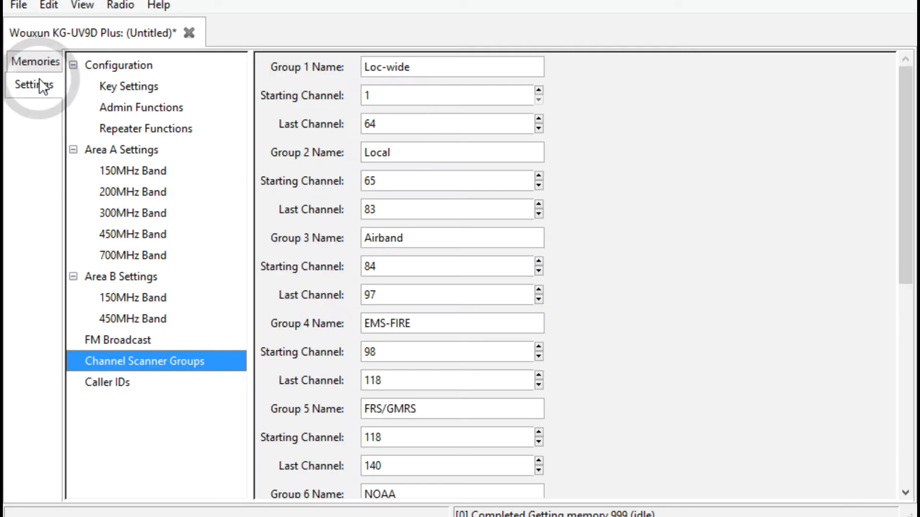
pyautogui.moveTo(35, 71)
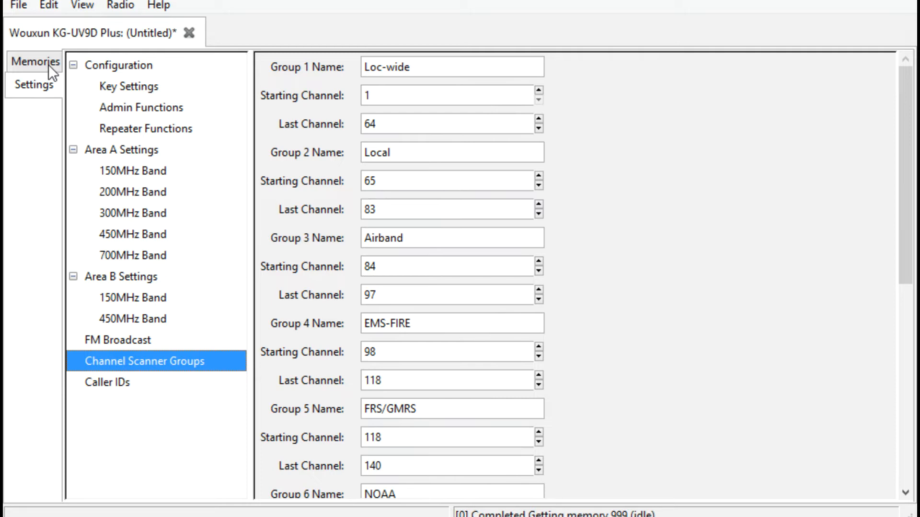
pyautogui.click(35, 62)
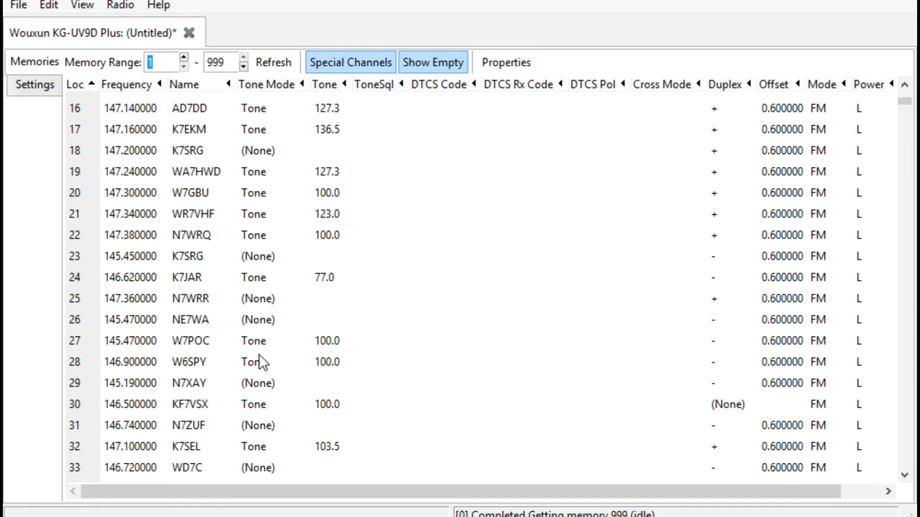
pyautogui.scroll(-3)
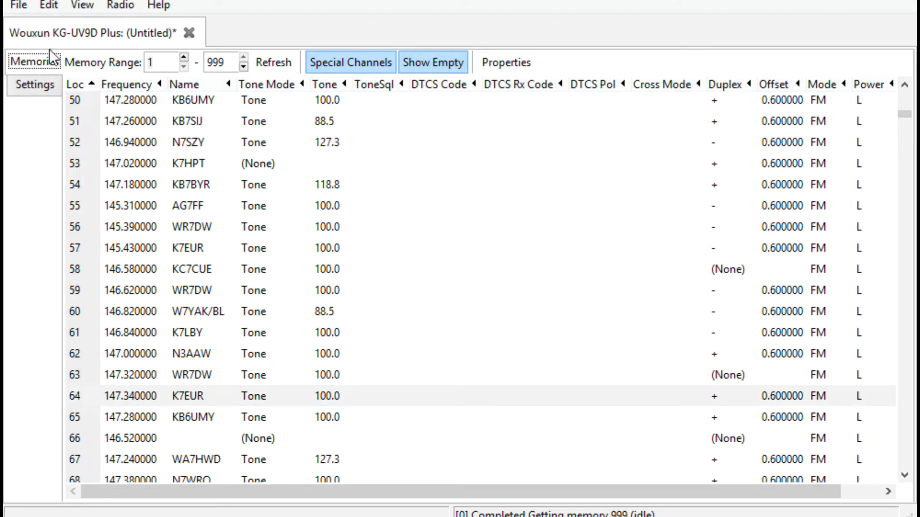
pyautogui.moveTo(82, 6)
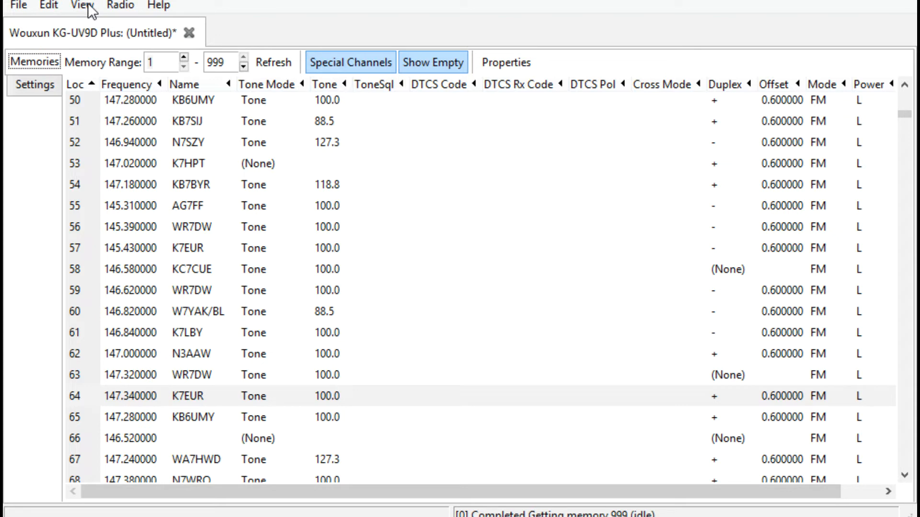
pyautogui.moveTo(126, 10)
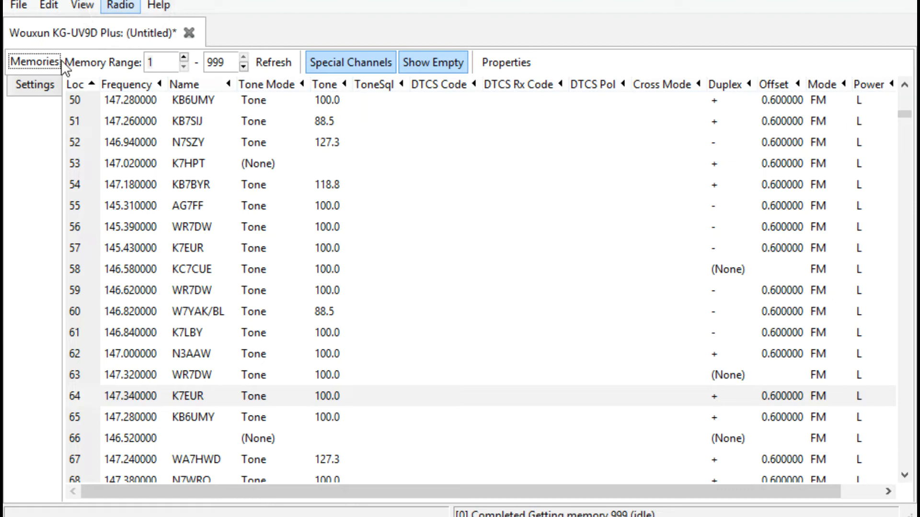
pyautogui.moveTo(167, 63)
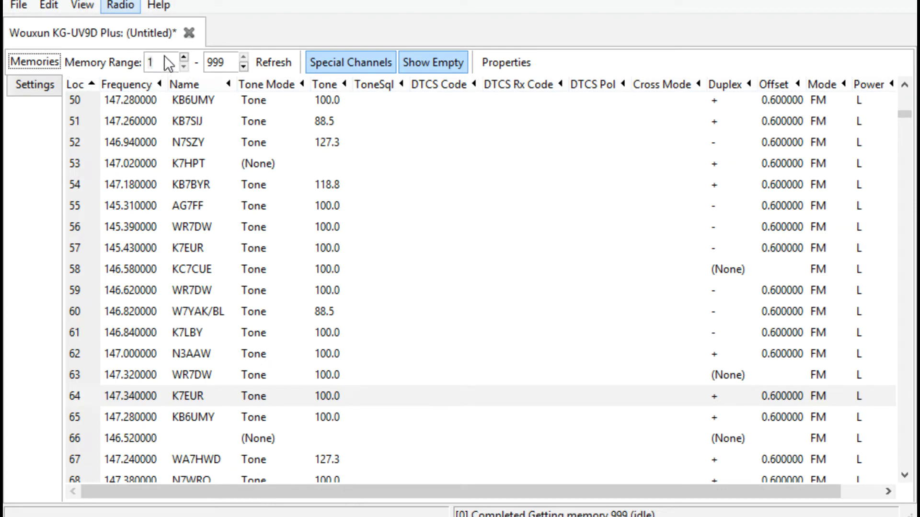
pyautogui.moveTo(73, 36)
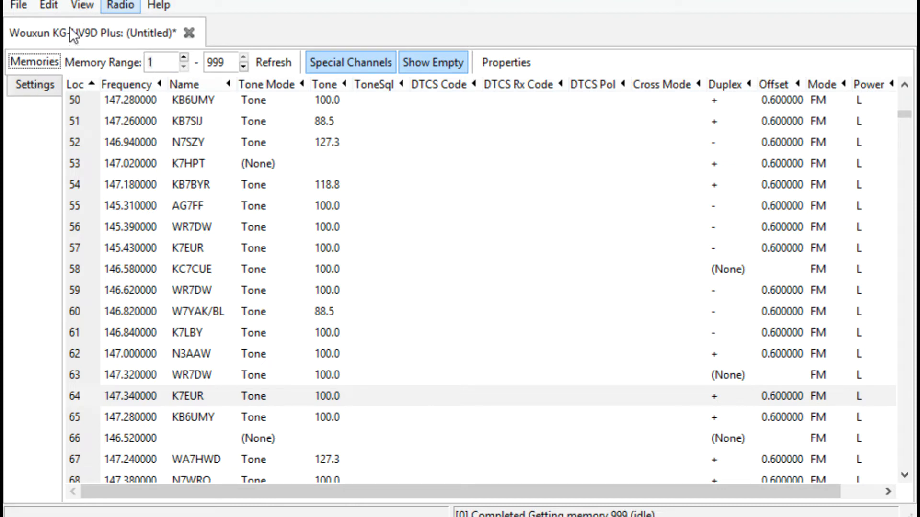
pyautogui.moveTo(143, 73)
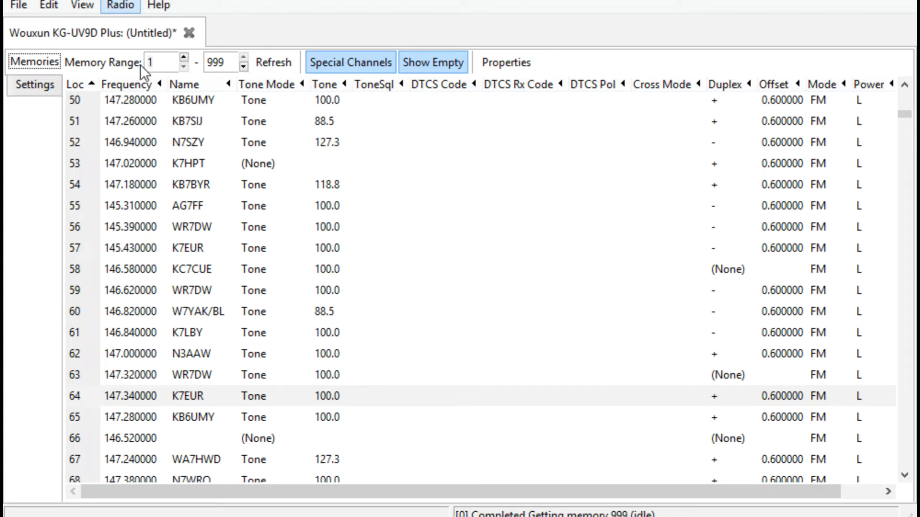
pyautogui.moveTo(134, 46)
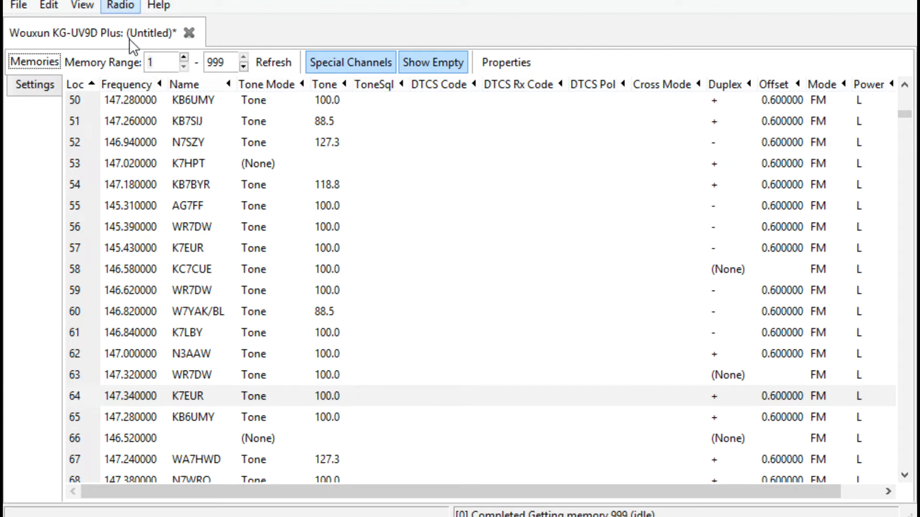
pyautogui.moveTo(428, 87)
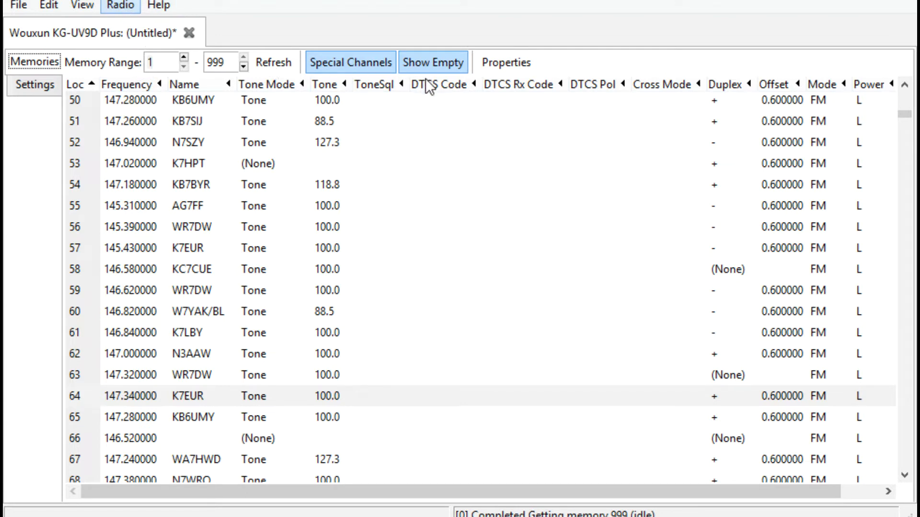
pyautogui.moveTo(538, 104)
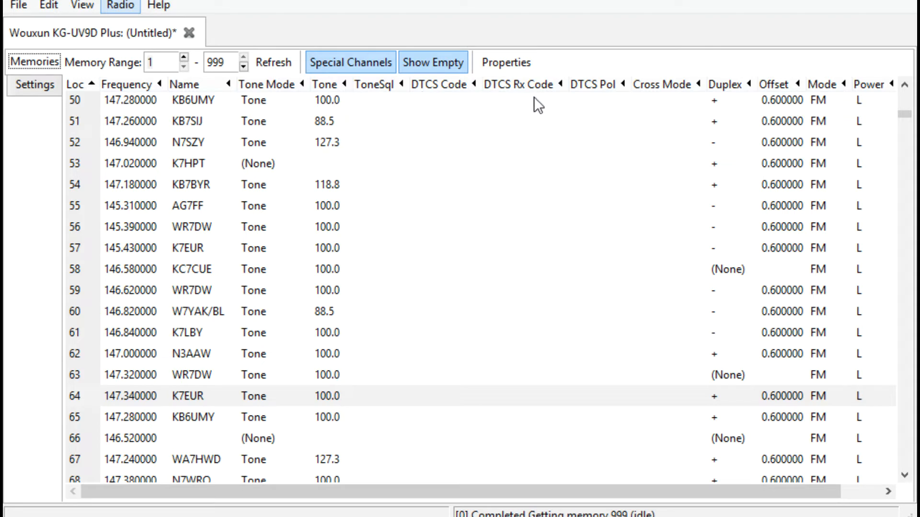
pyautogui.moveTo(327, 52)
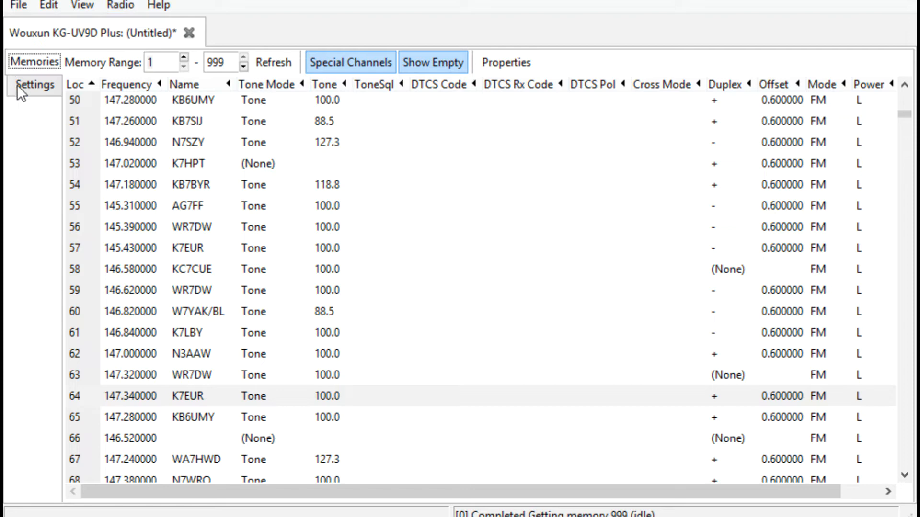
# - Return to the Channel Scanner Groups settings page
pyautogui.click(34, 84)
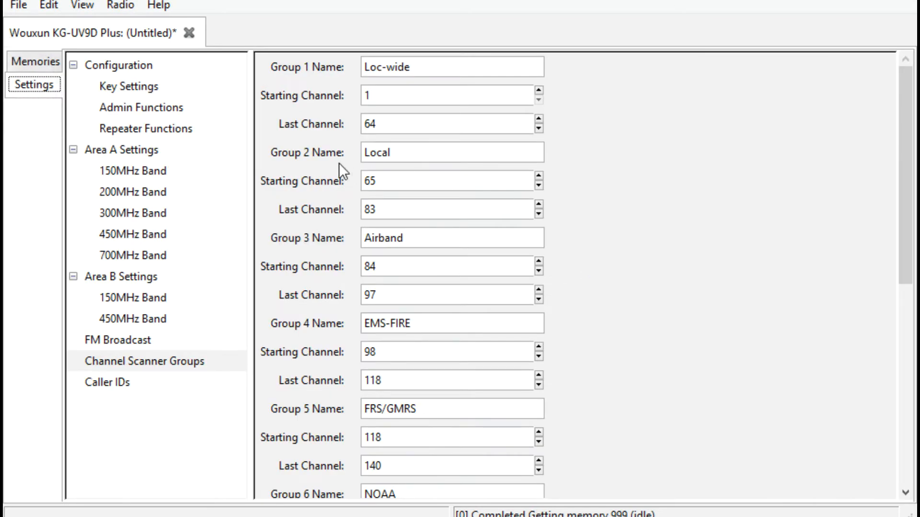
pyautogui.moveTo(243, 141)
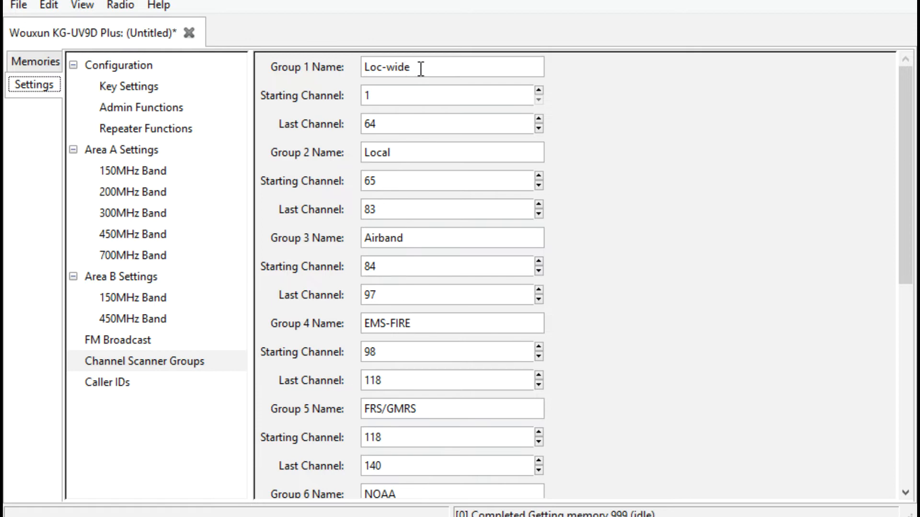
pyautogui.moveTo(421, 73)
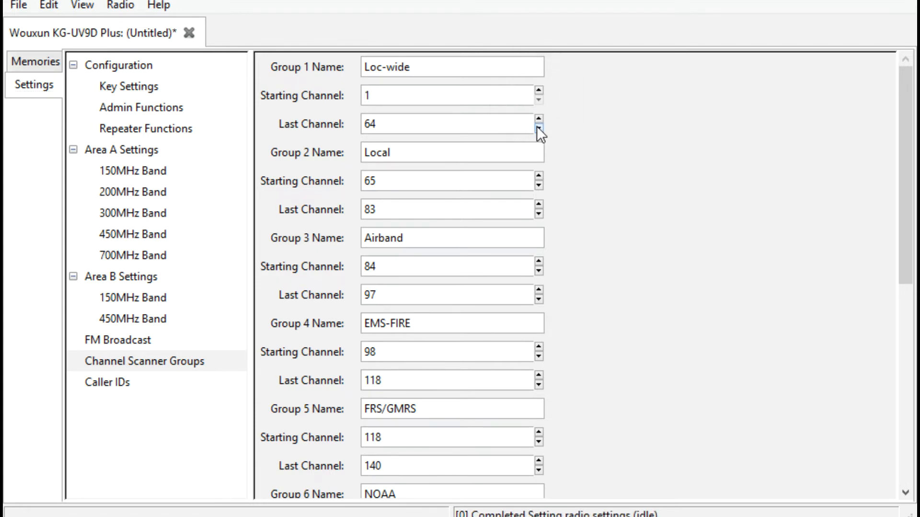
pyautogui.moveTo(449, 153)
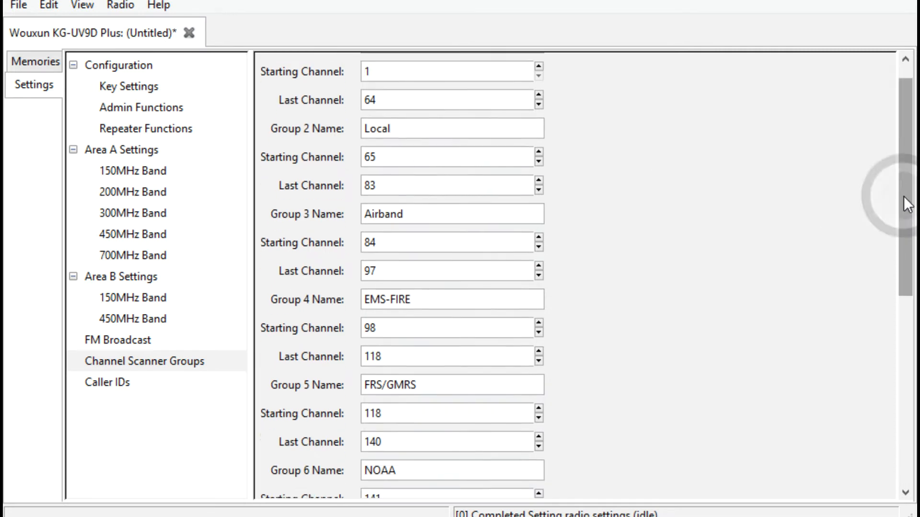
pyautogui.scroll(-3)
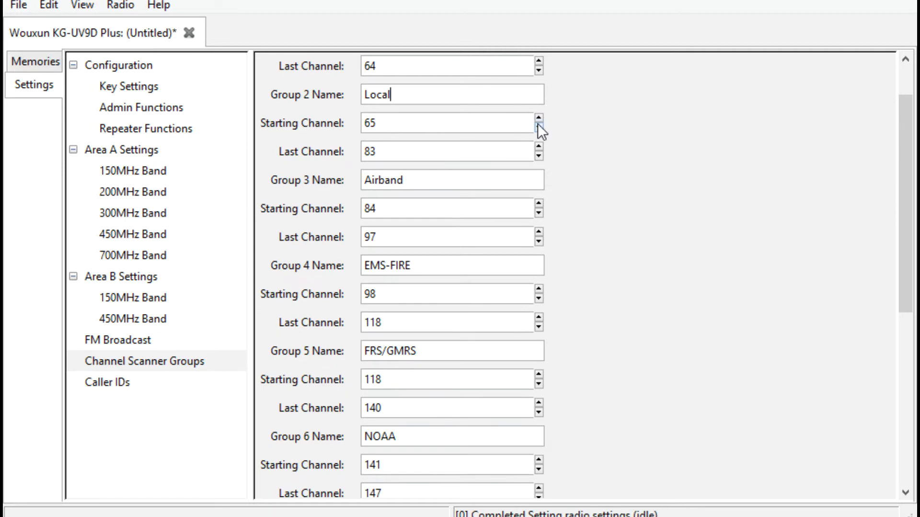
pyautogui.moveTo(437, 121)
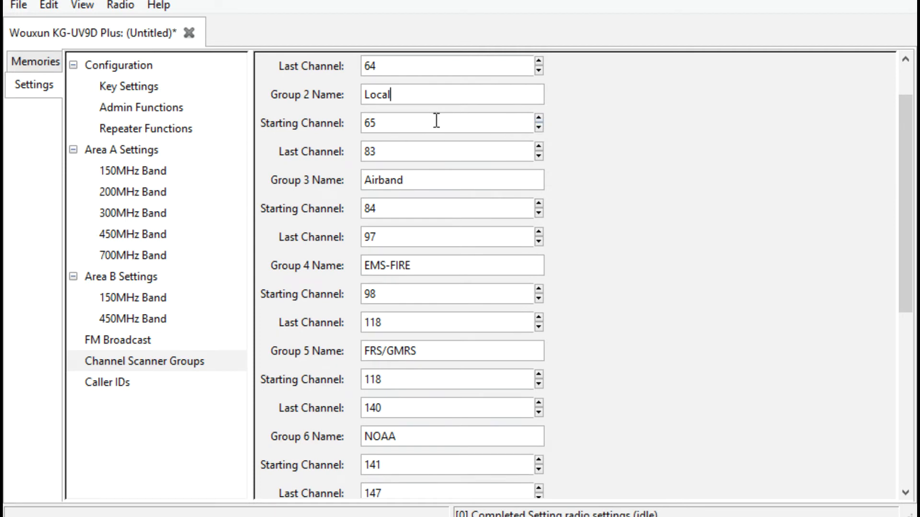
pyautogui.moveTo(385, 123)
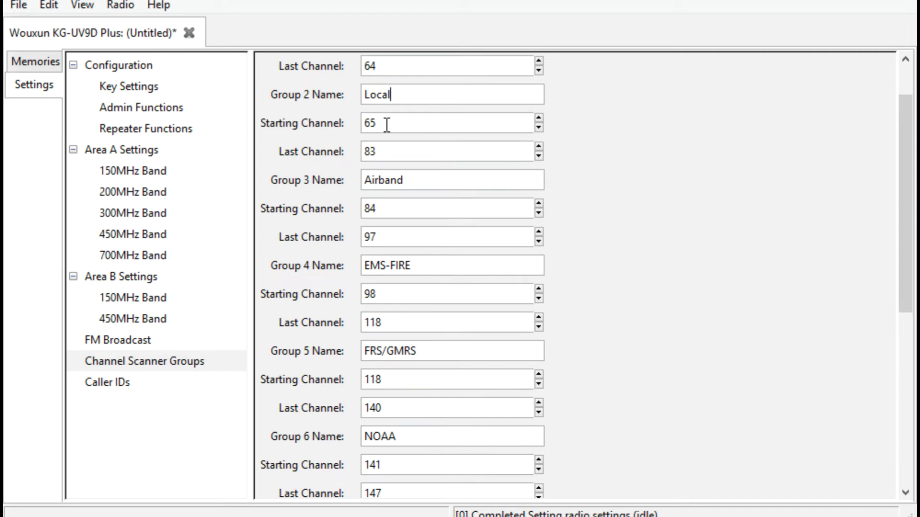
pyautogui.moveTo(818, 144)
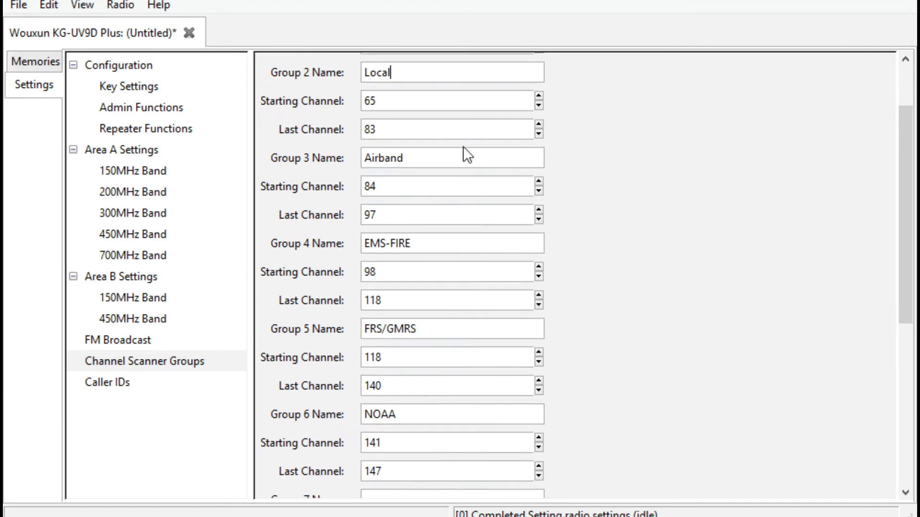
pyautogui.moveTo(512, 100)
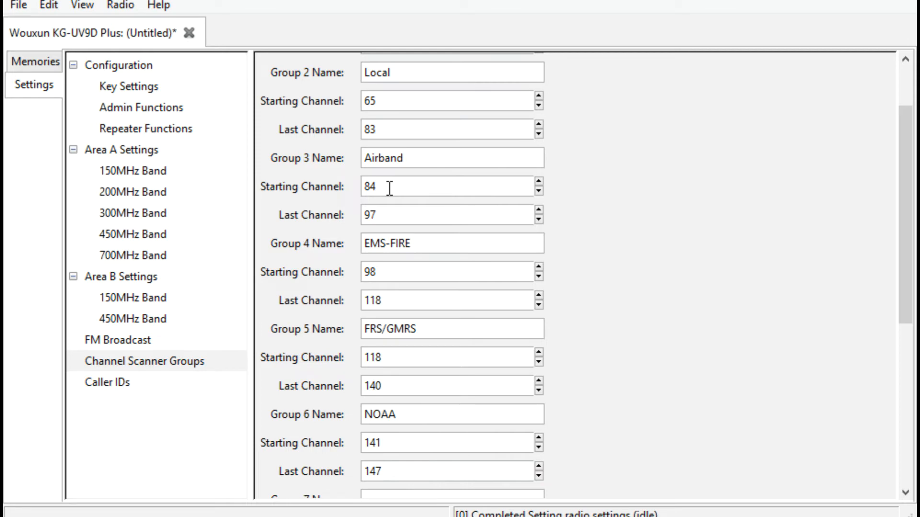
pyautogui.moveTo(608, 268)
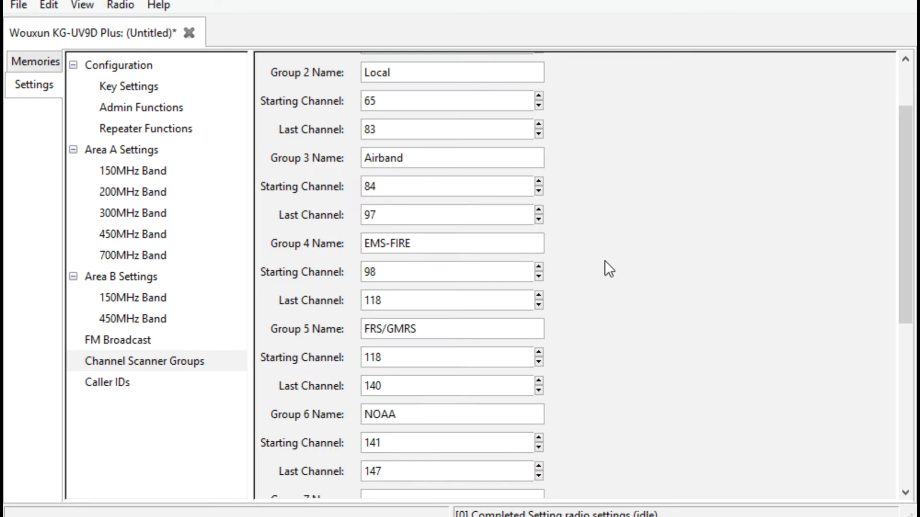
pyautogui.scroll(-3)
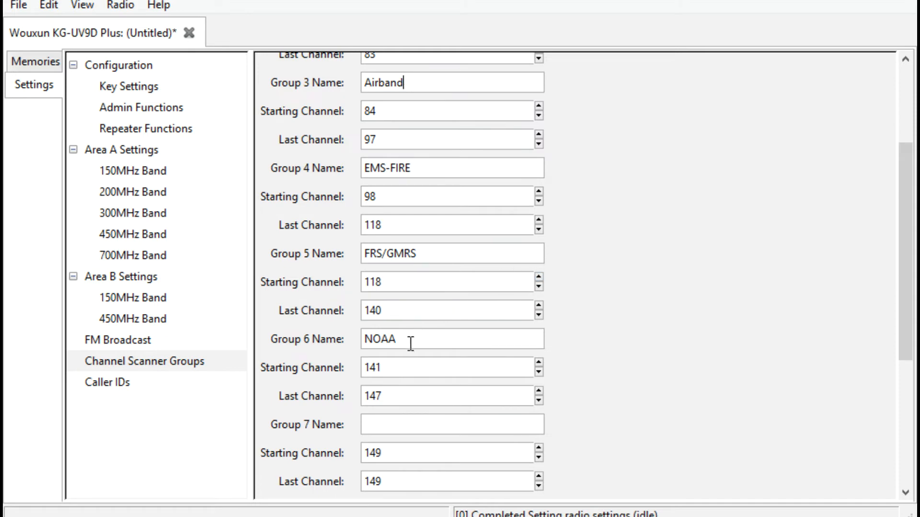
pyautogui.scroll(-3)
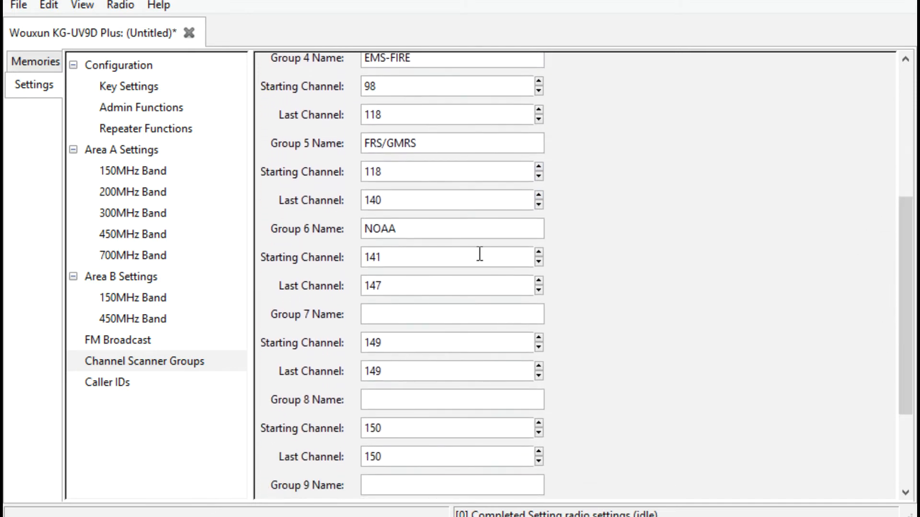
pyautogui.moveTo(436, 229)
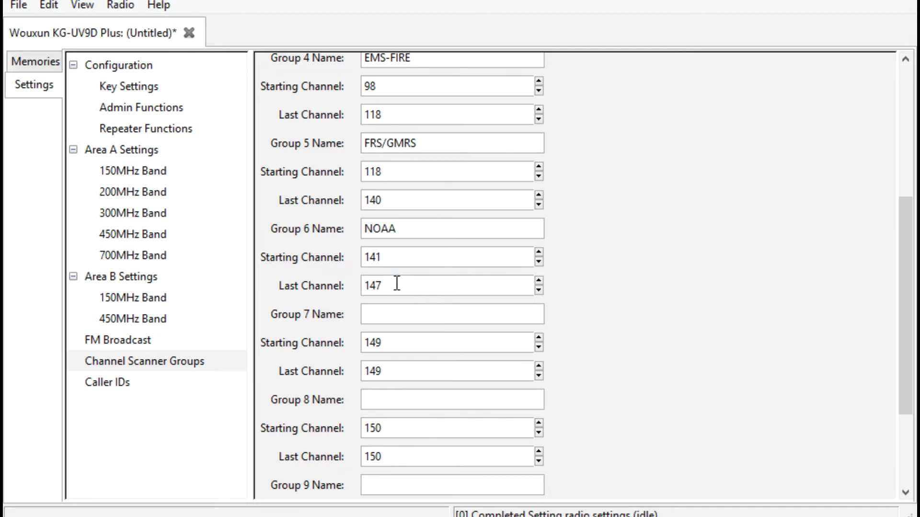
pyautogui.moveTo(598, 291)
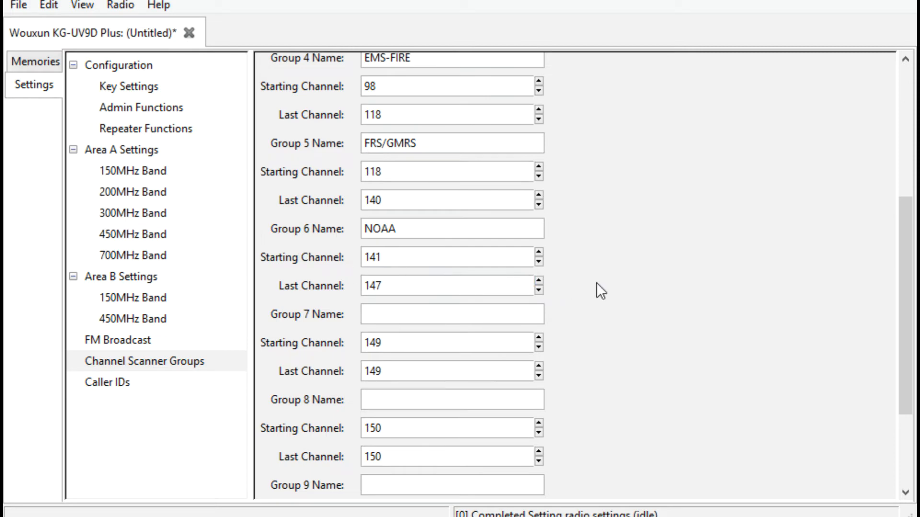
pyautogui.scroll(-3)
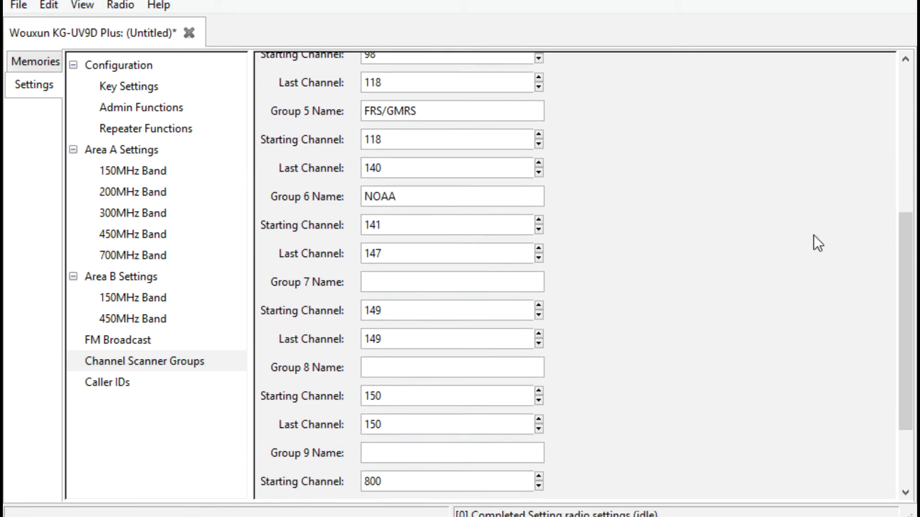
pyautogui.click(410, 225)
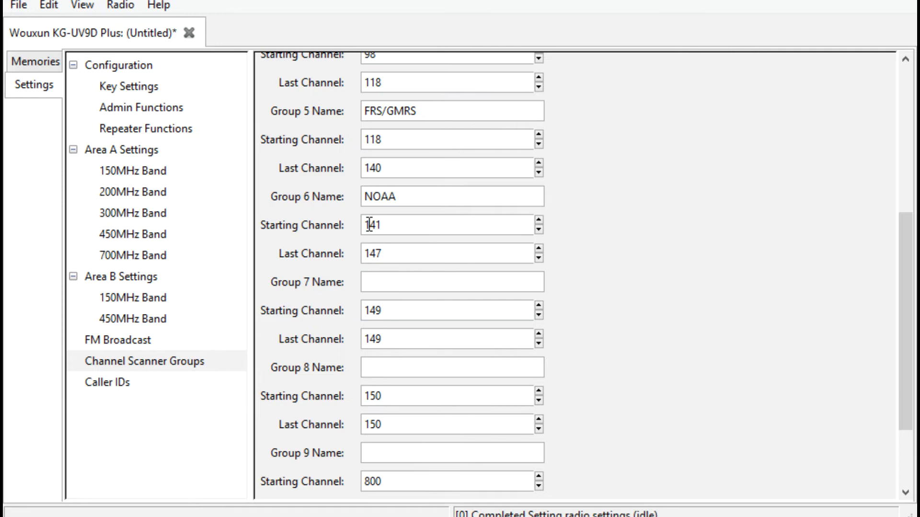
pyautogui.moveTo(892, 253)
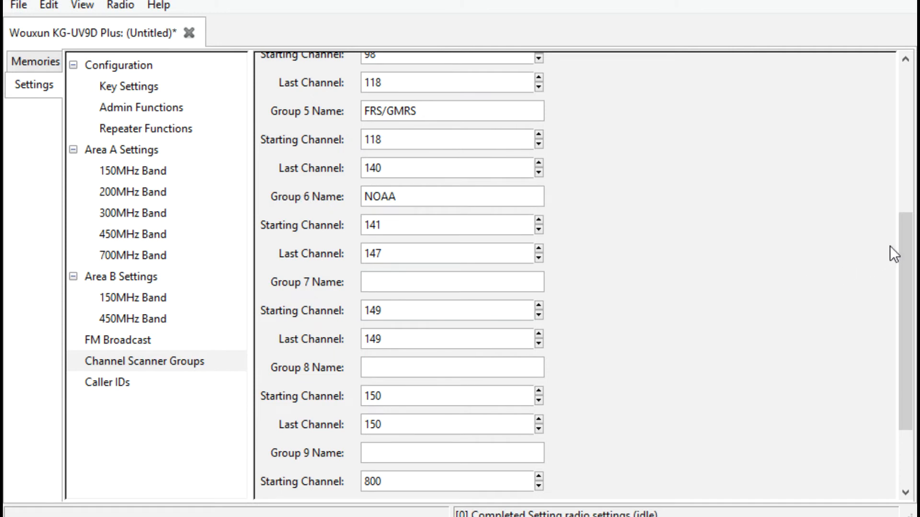
pyautogui.scroll(-3)
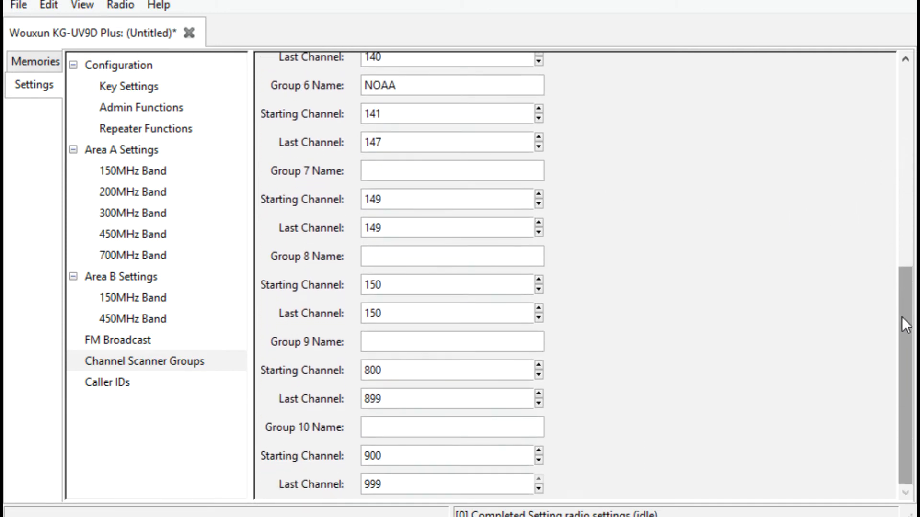
pyautogui.scroll(3)
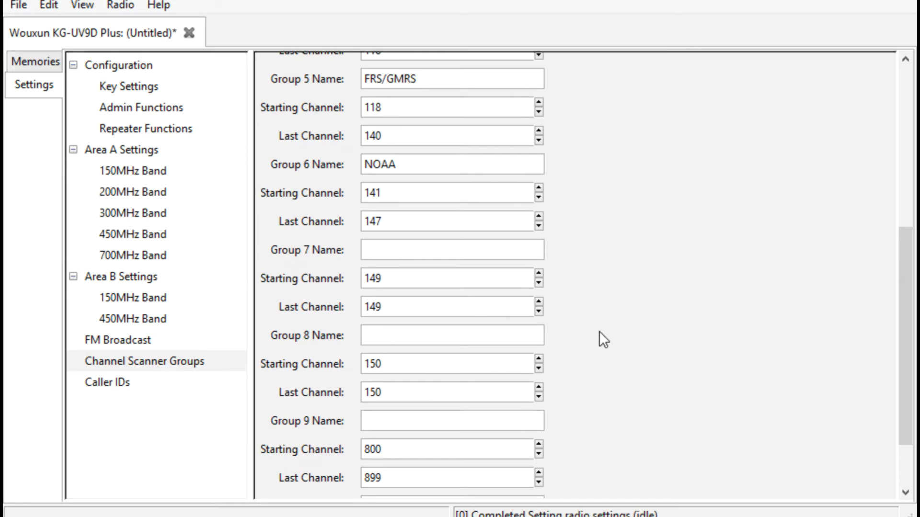
pyautogui.moveTo(795, 277)
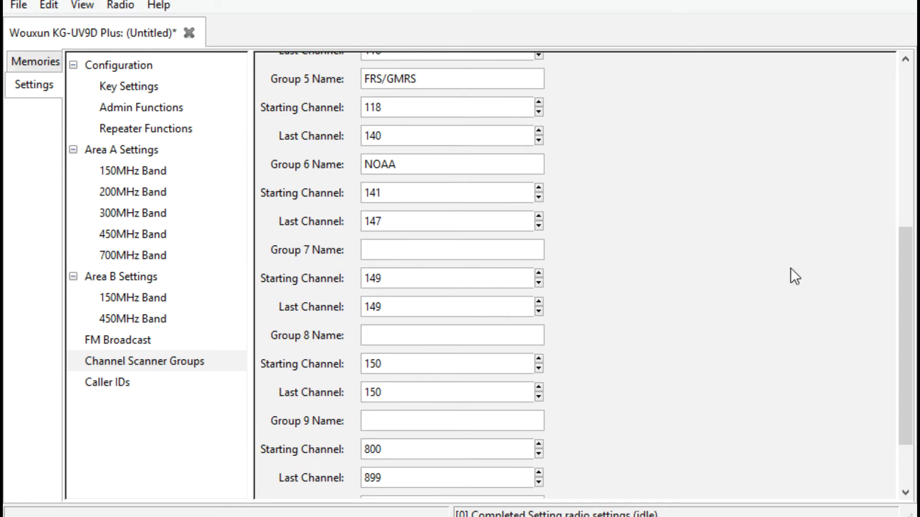
pyautogui.scroll(3)
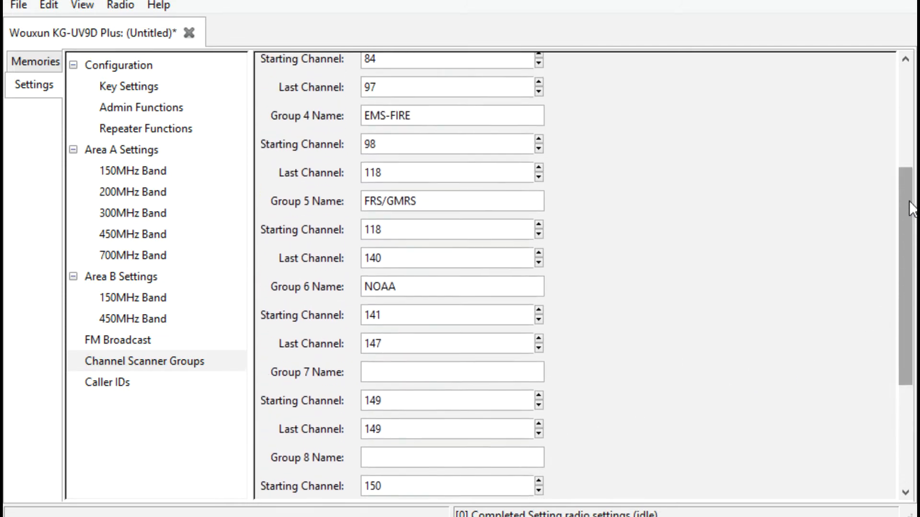
pyautogui.scroll(3)
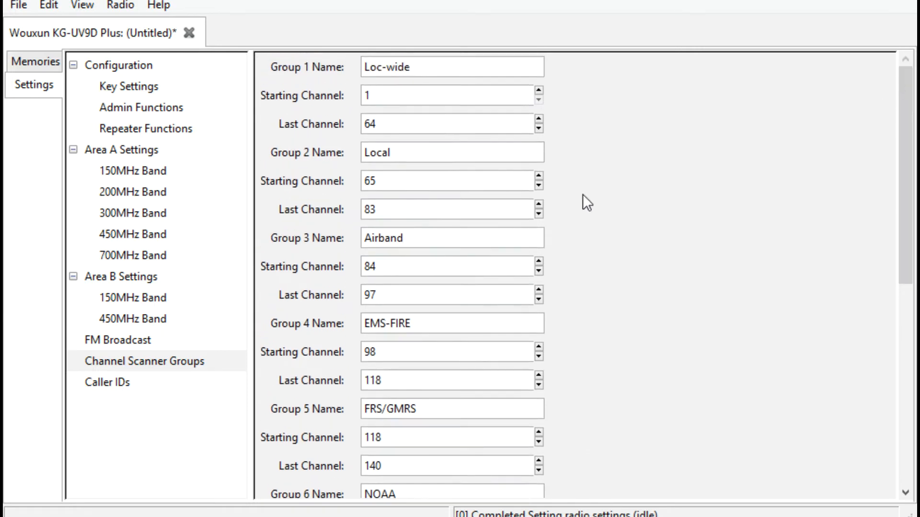
pyautogui.moveTo(871, 176)
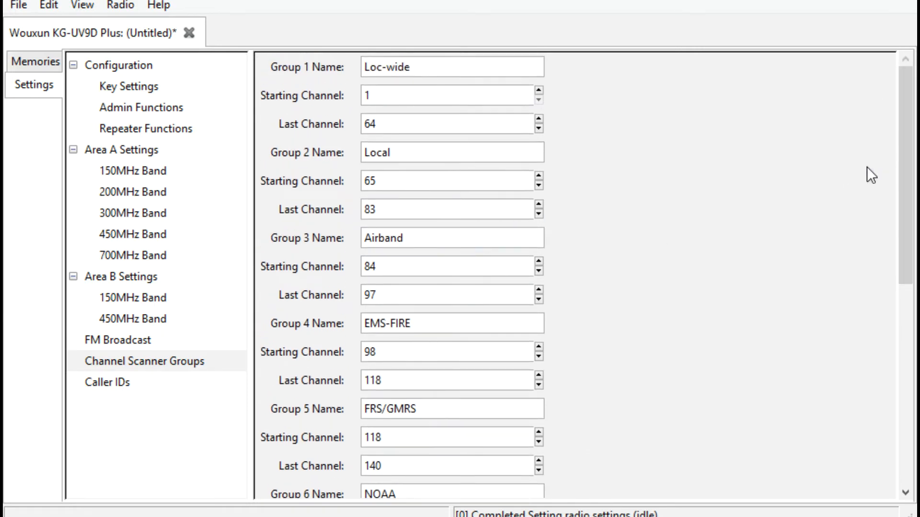
pyautogui.click(452, 237)
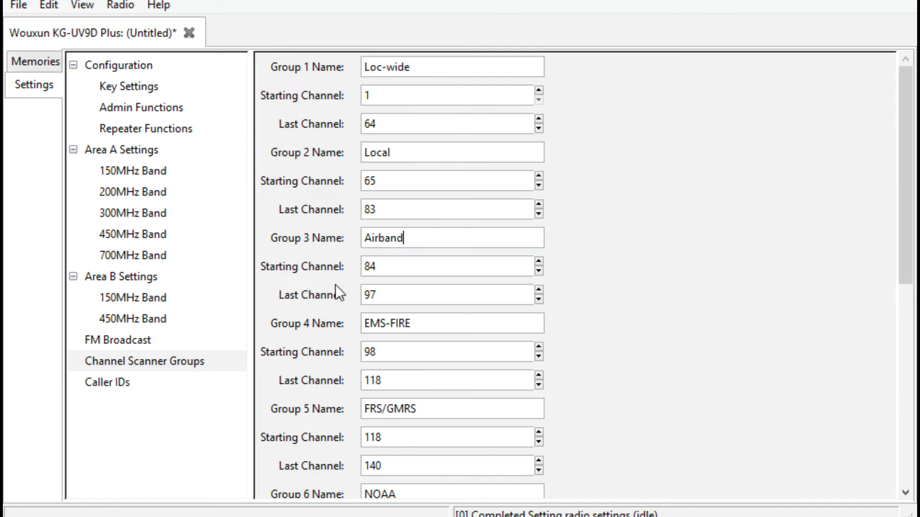
pyautogui.moveTo(35, 62)
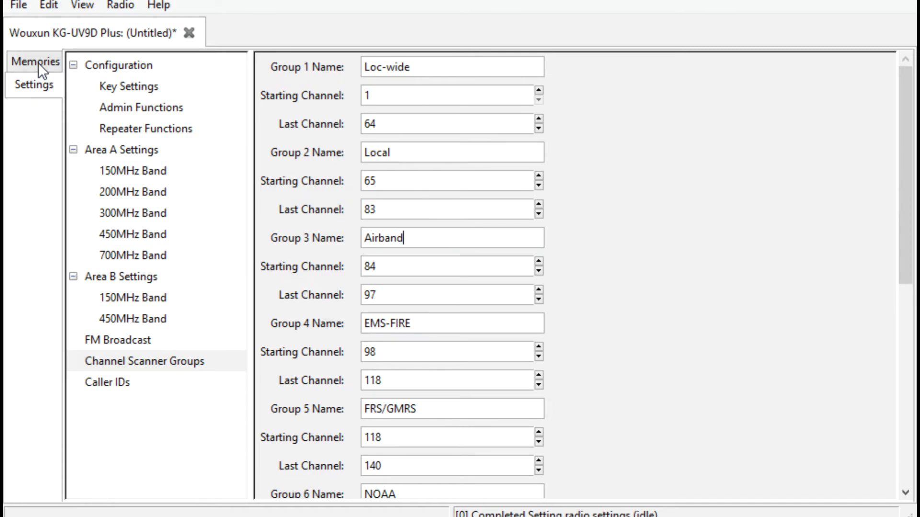
# - Check memory channels 80–99, then return to the scanner group settings
pyautogui.click(34, 61)
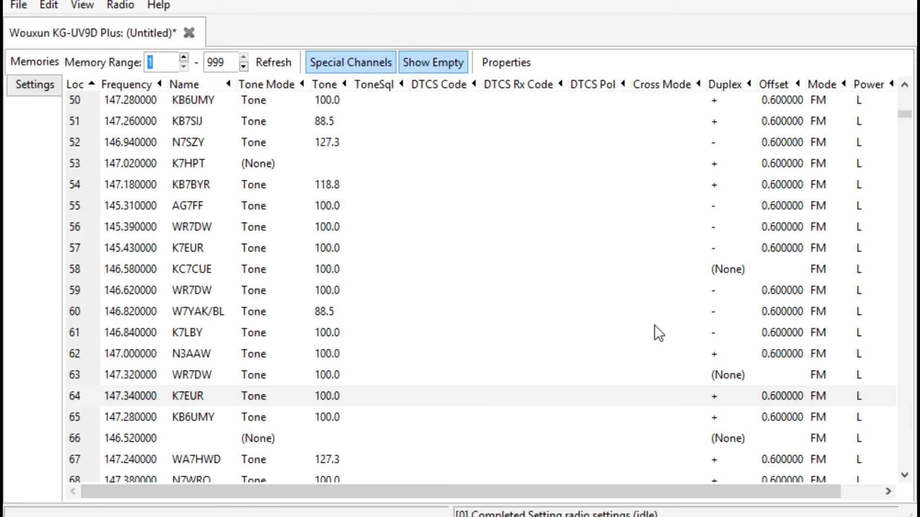
pyautogui.scroll(-3)
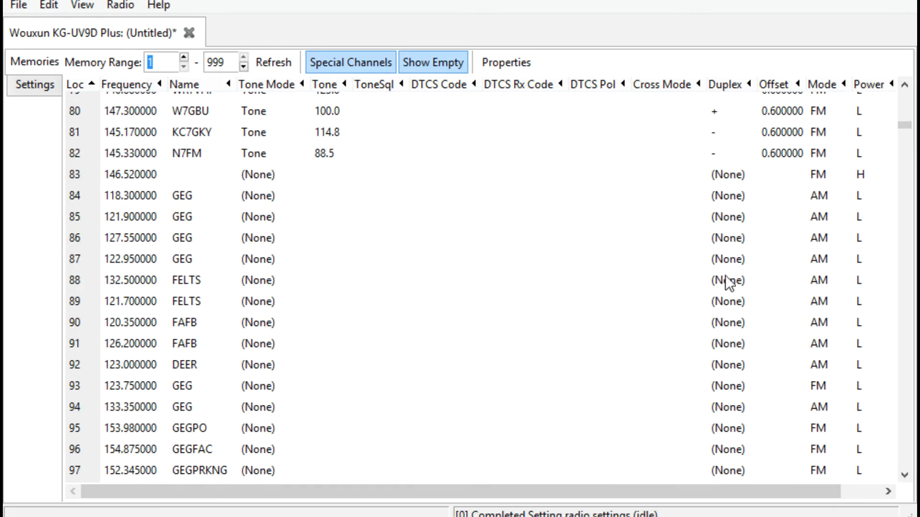
pyautogui.moveTo(845, 221)
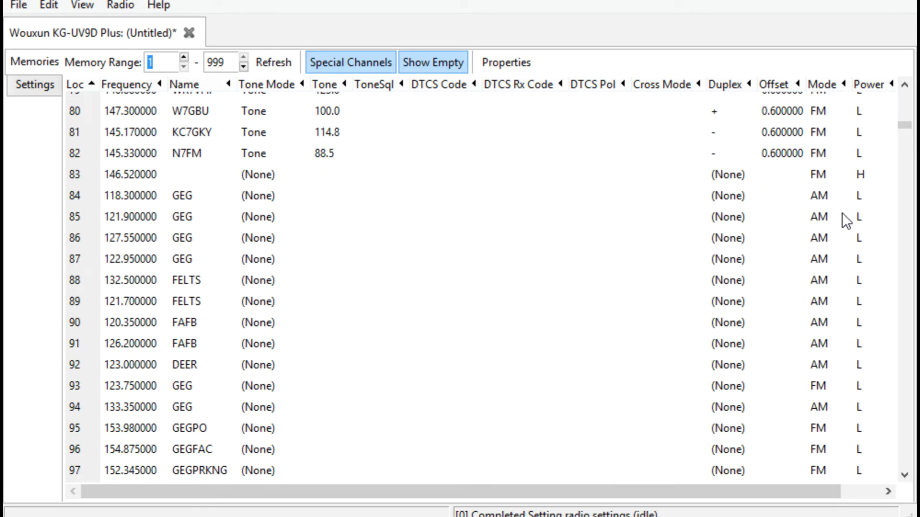
pyautogui.moveTo(826, 201)
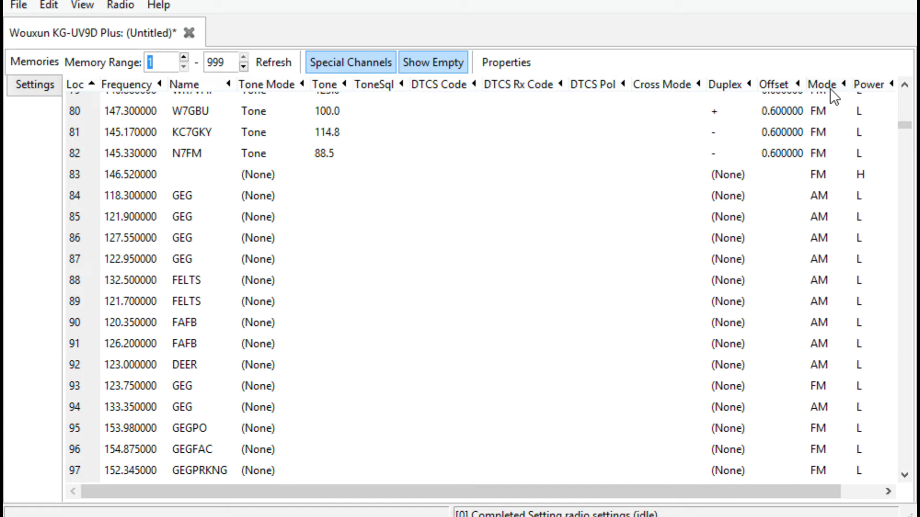
pyautogui.moveTo(842, 267)
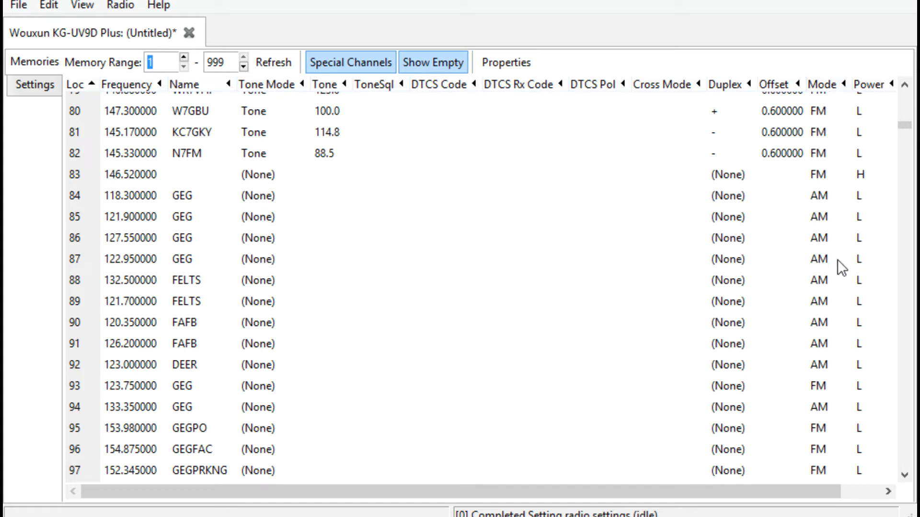
pyautogui.moveTo(850, 339)
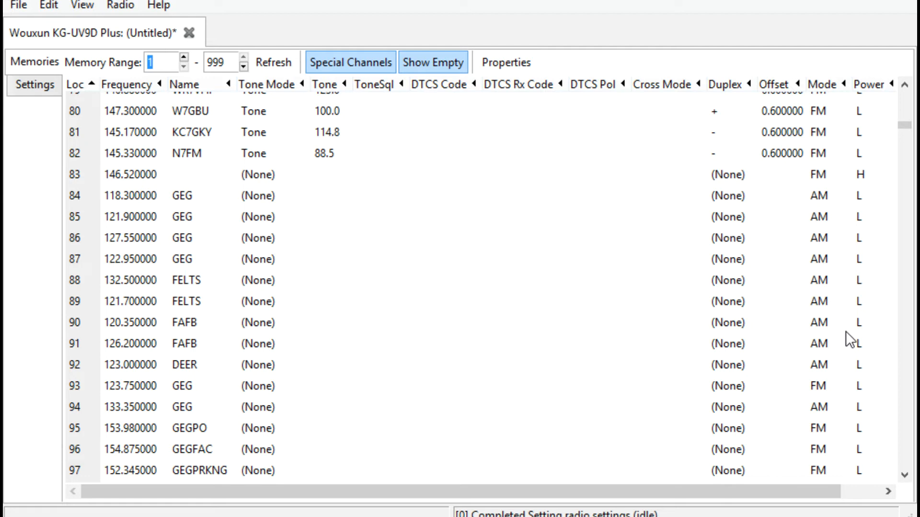
pyautogui.moveTo(860, 327)
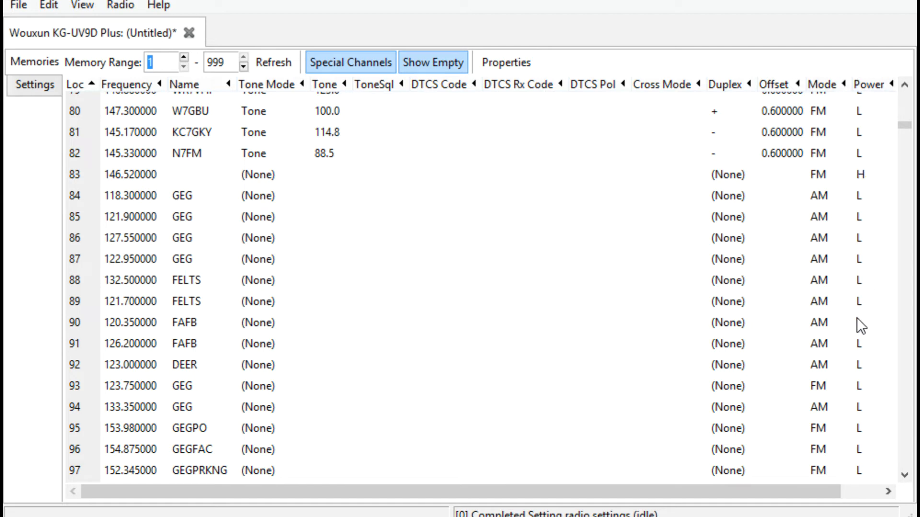
pyautogui.moveTo(836, 213)
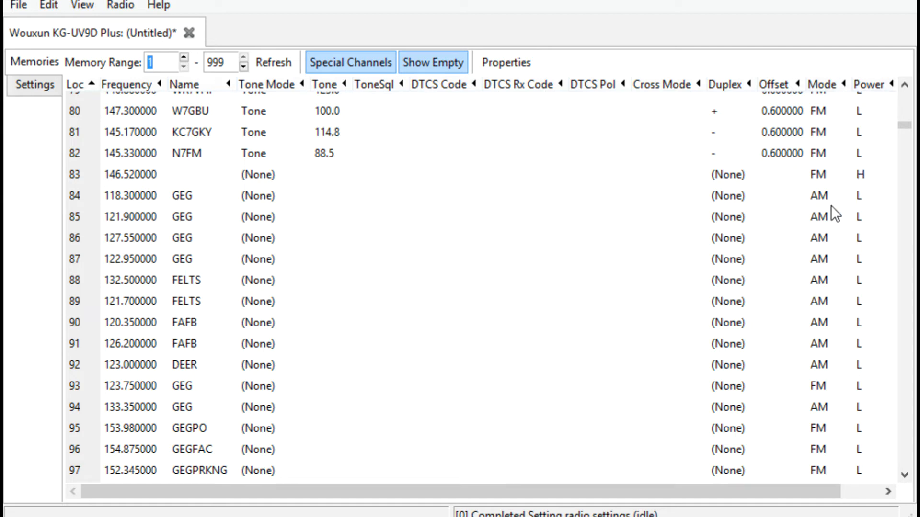
pyautogui.moveTo(819, 229)
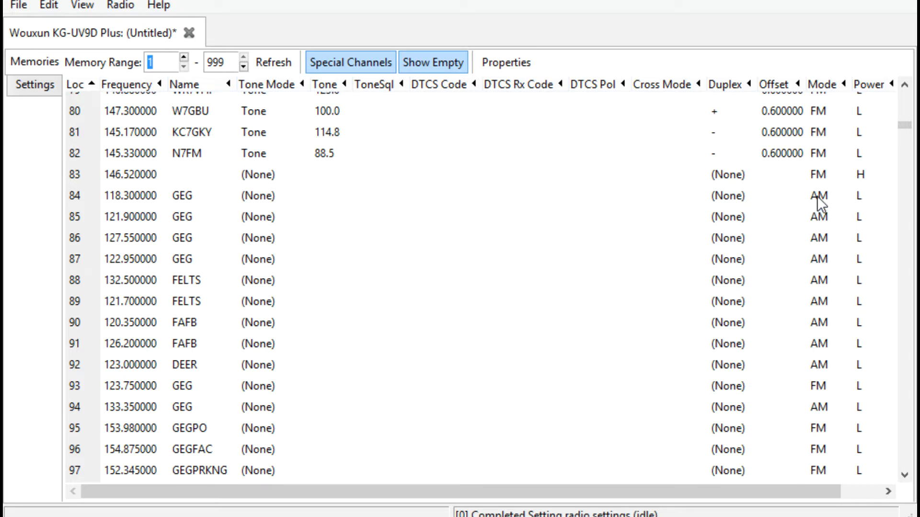
pyautogui.moveTo(812, 298)
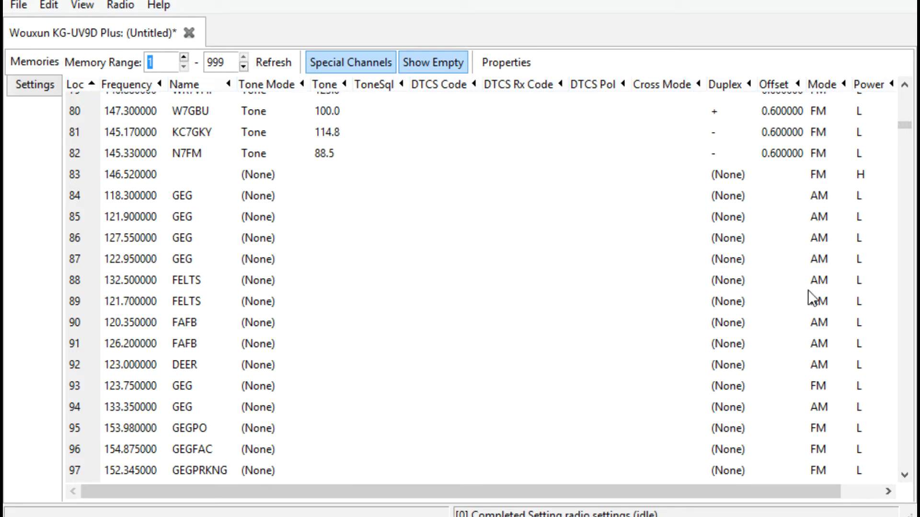
pyautogui.moveTo(334, 189)
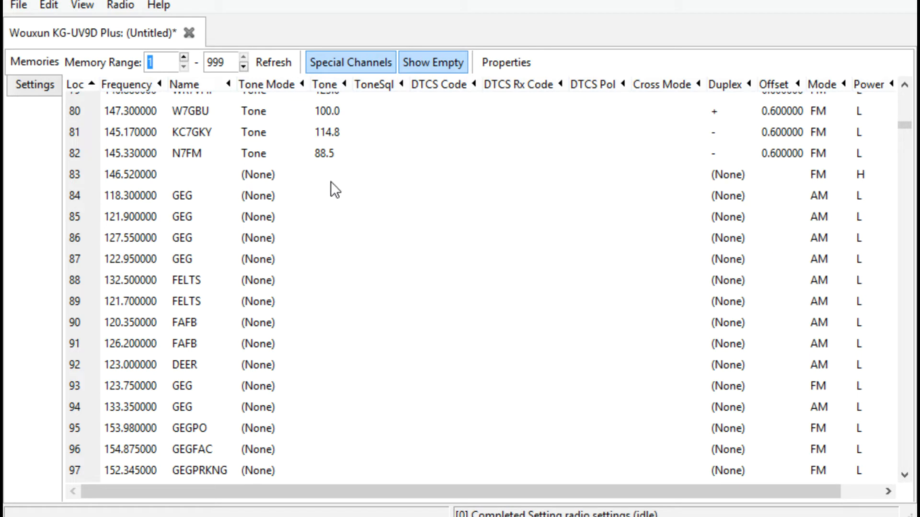
pyautogui.scroll(-3)
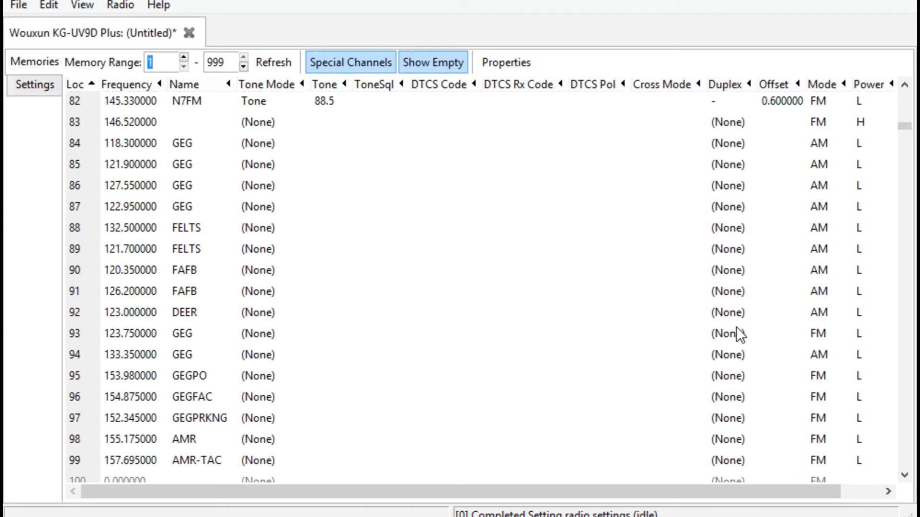
pyautogui.scroll(3)
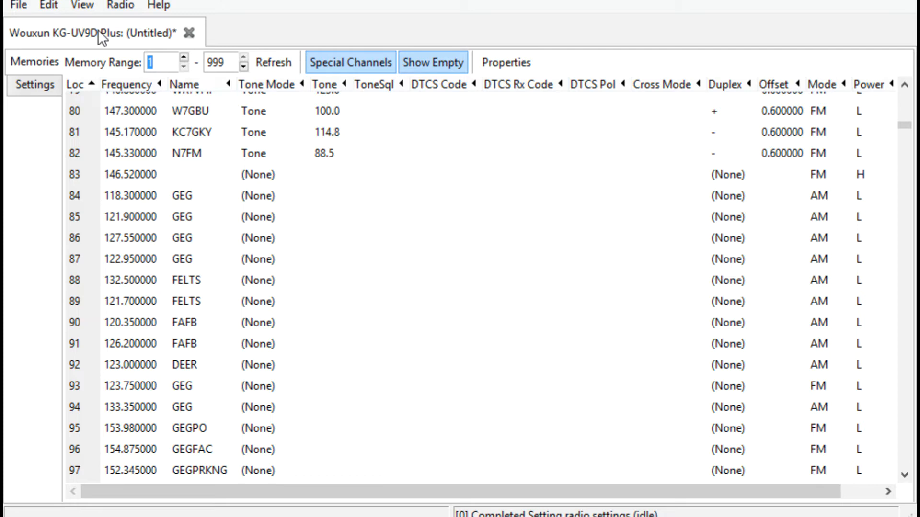
pyautogui.moveTo(50, 70)
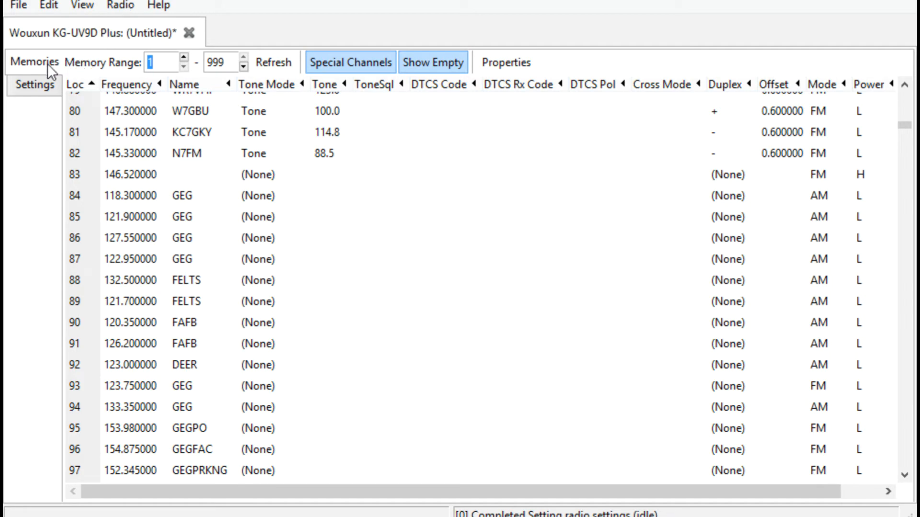
pyautogui.moveTo(40, 88)
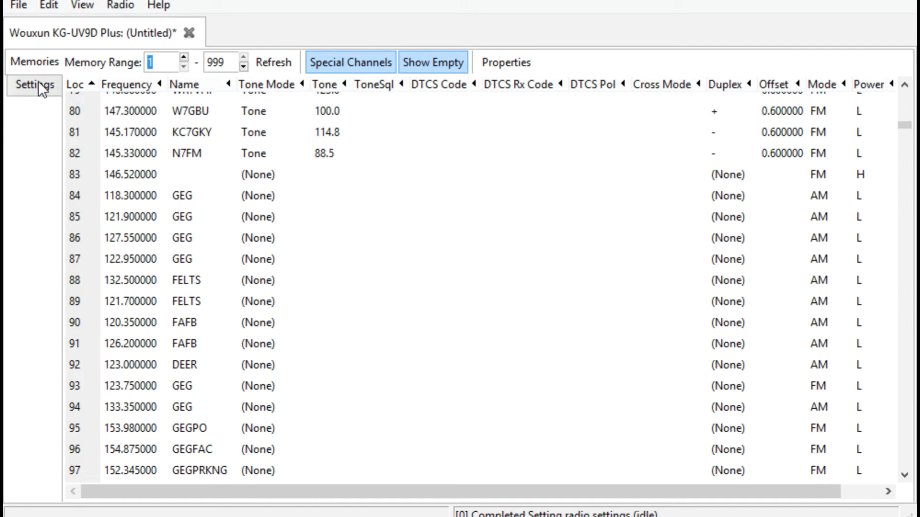
pyautogui.click(33, 85)
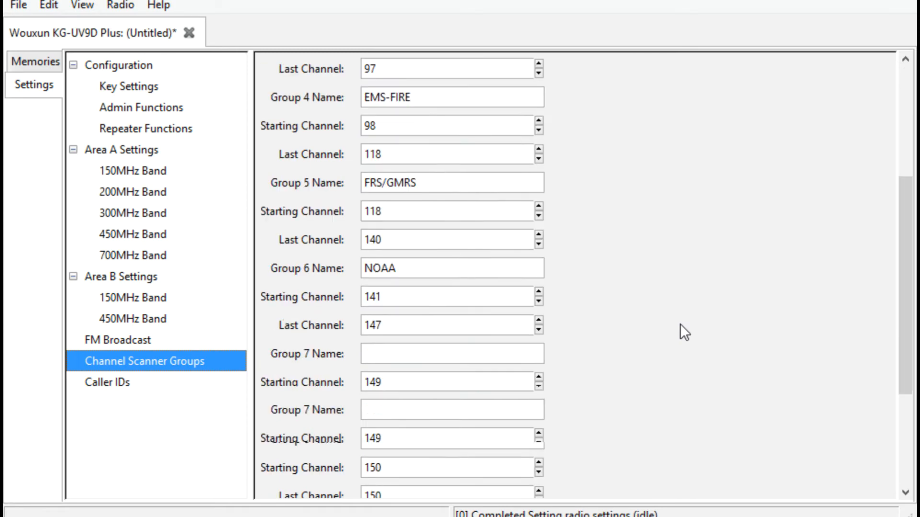
# - Scroll the scanner group list, confirming groups 7–10 stay unnamed (149, 150, 800–899, 900–999)
pyautogui.scroll(-3)
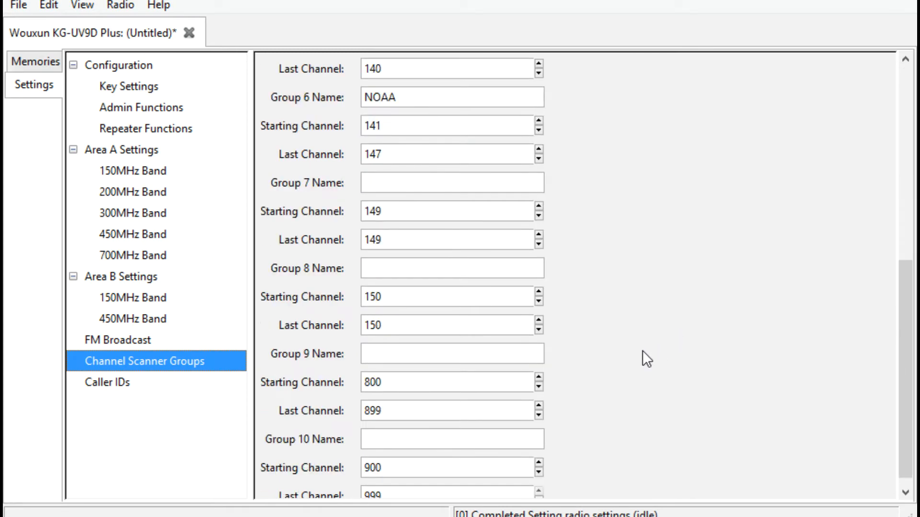
pyautogui.scroll(-3)
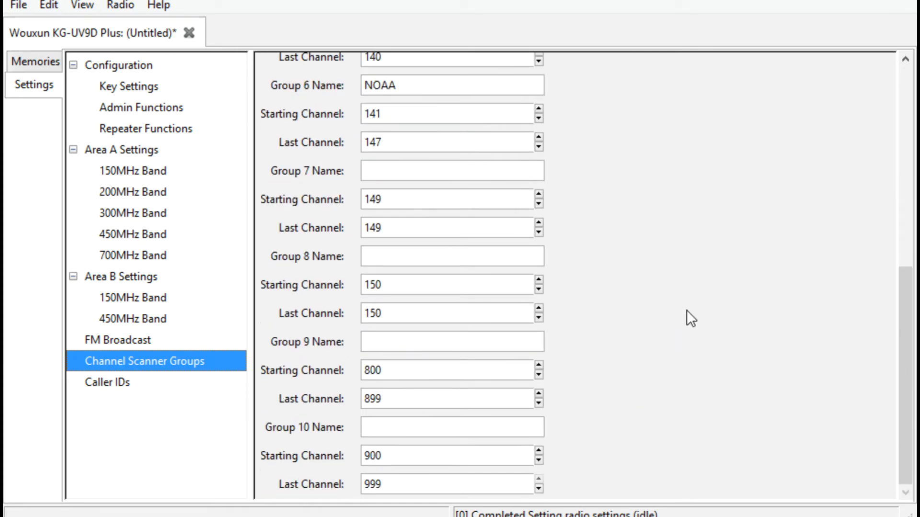
pyautogui.scroll(3)
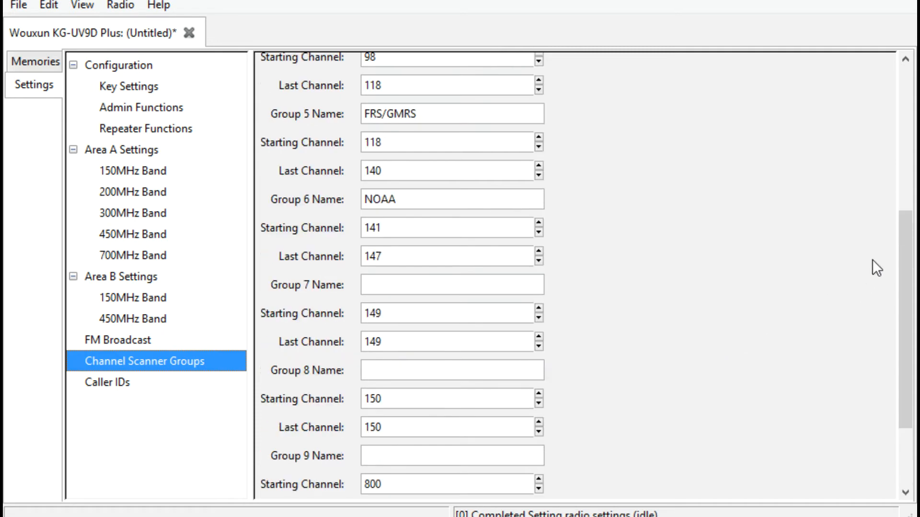
pyautogui.scroll(-3)
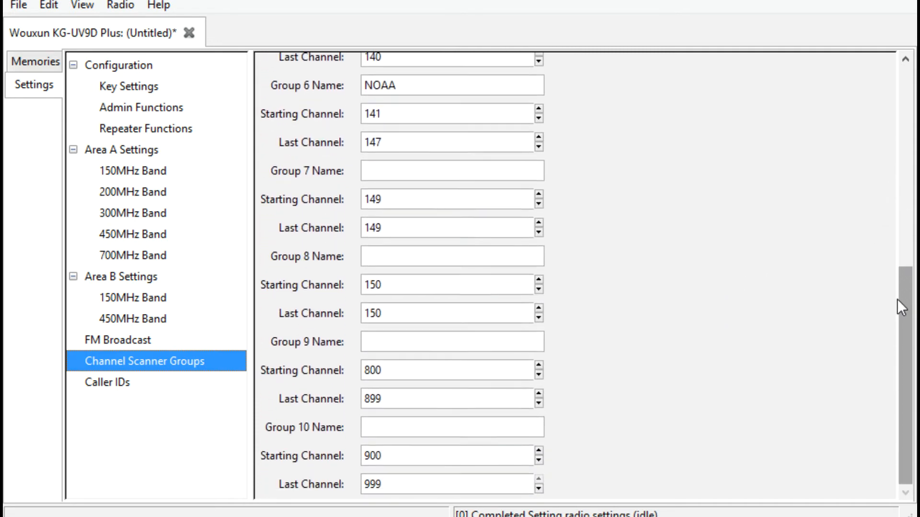
pyautogui.scroll(3)
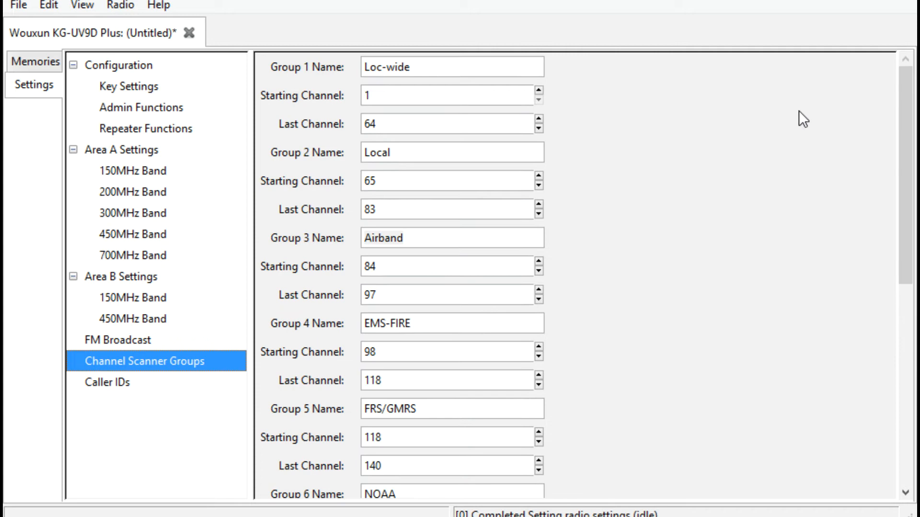
pyautogui.moveTo(876, 167)
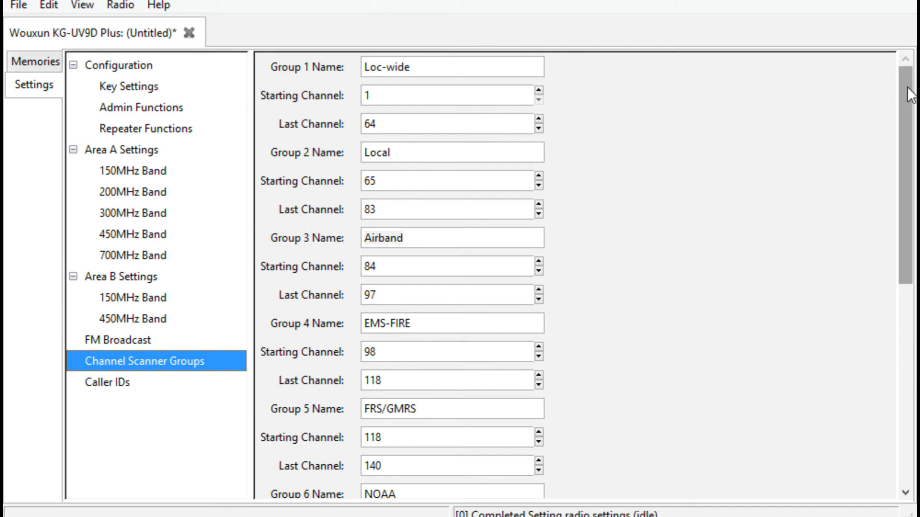
pyautogui.scroll(-3)
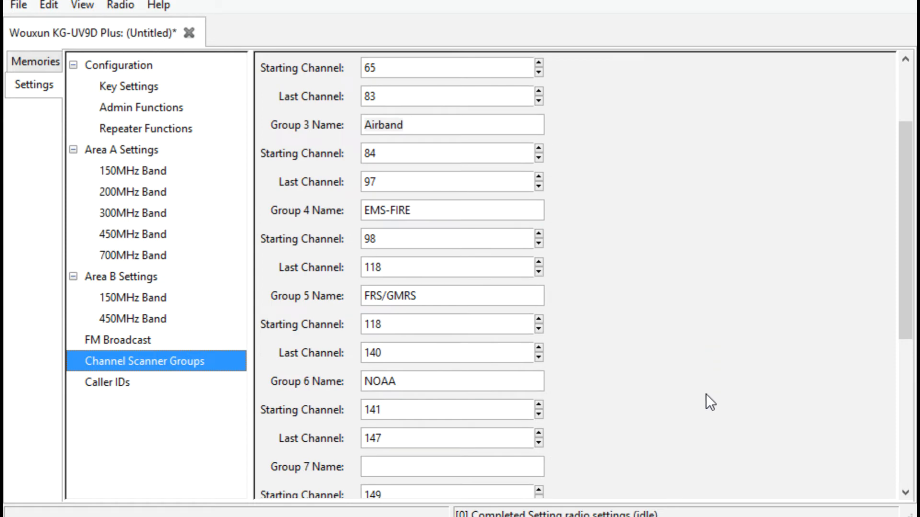
pyautogui.scroll(-3)
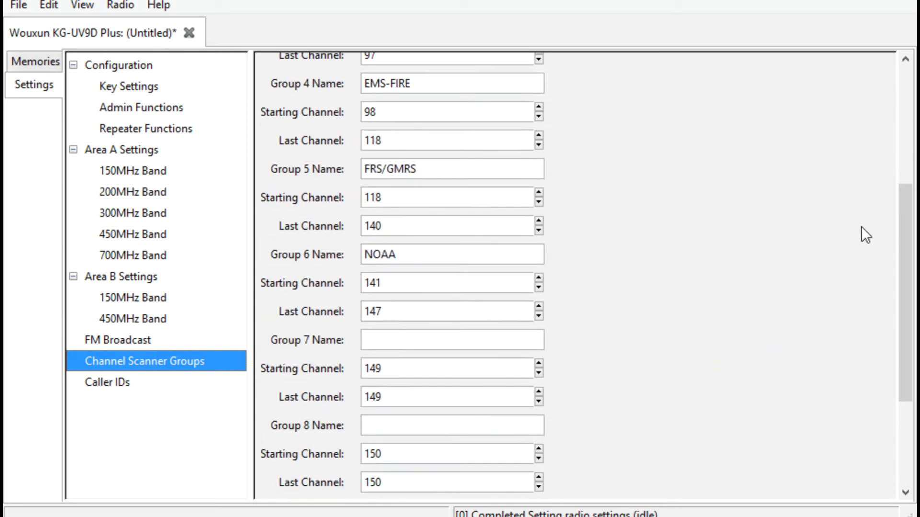
pyautogui.moveTo(416, 301)
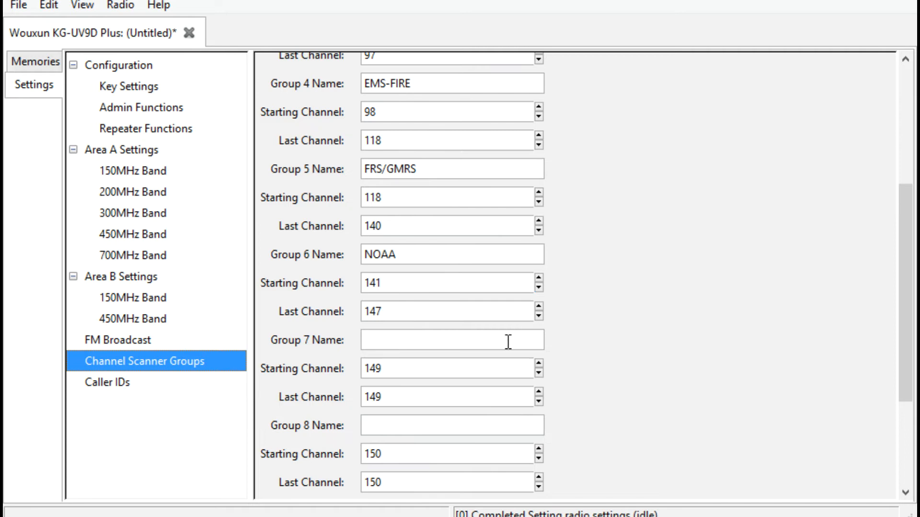
pyautogui.moveTo(162, 54)
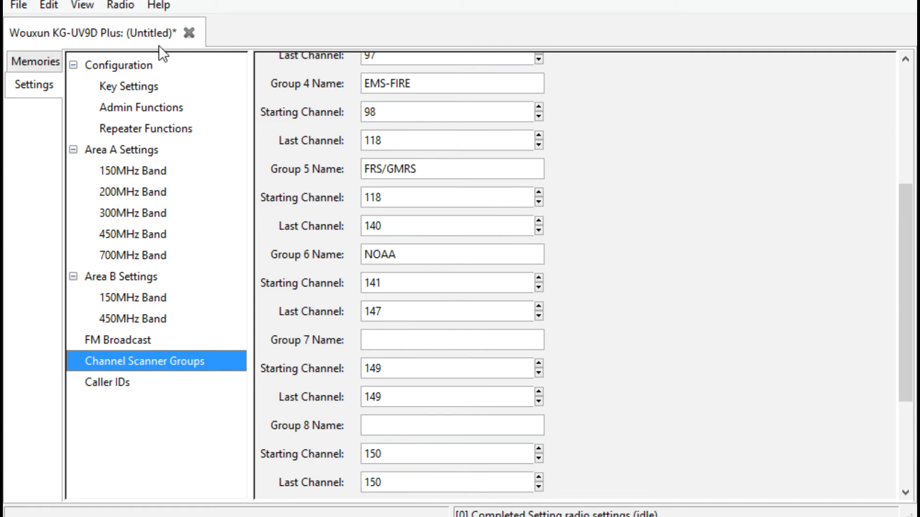
pyautogui.scroll(-3)
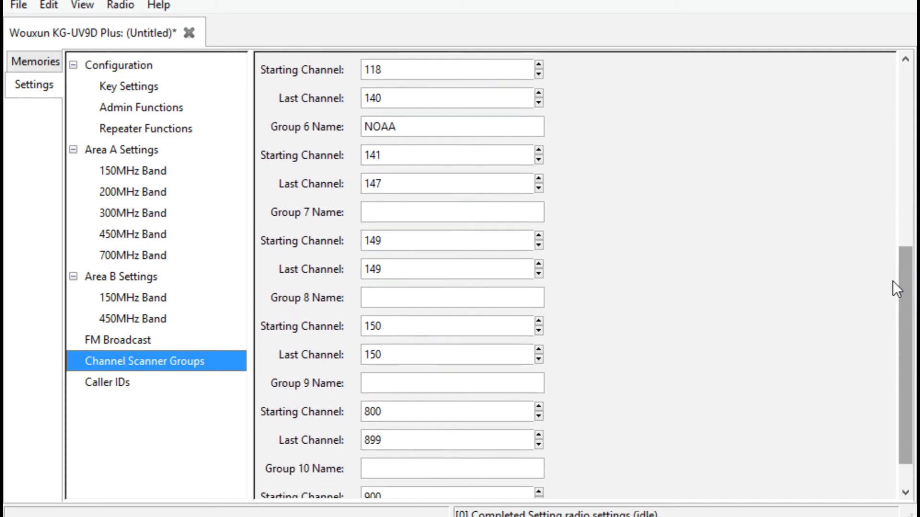
pyautogui.scroll(3)
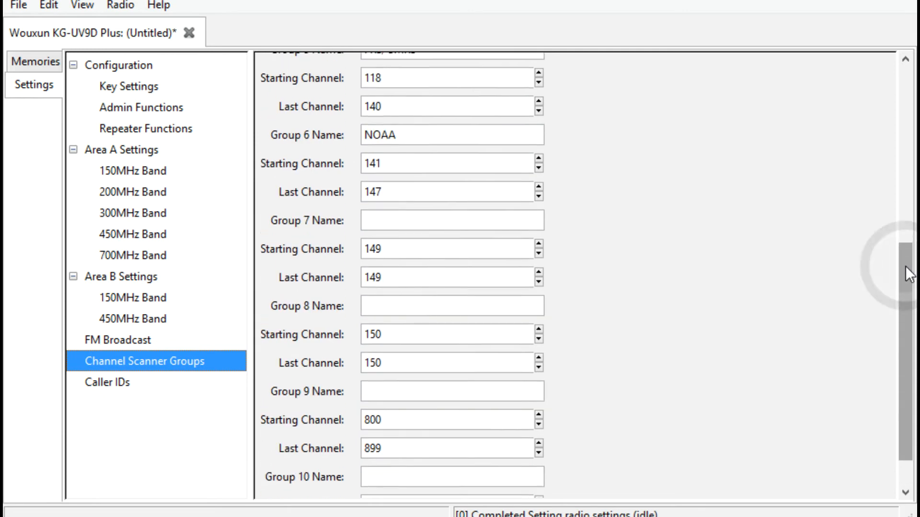
pyautogui.scroll(3)
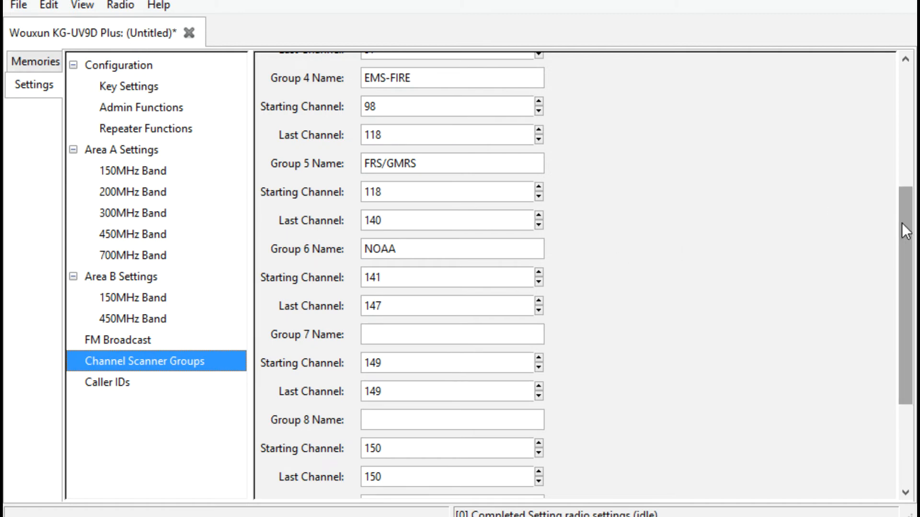
pyautogui.scroll(-3)
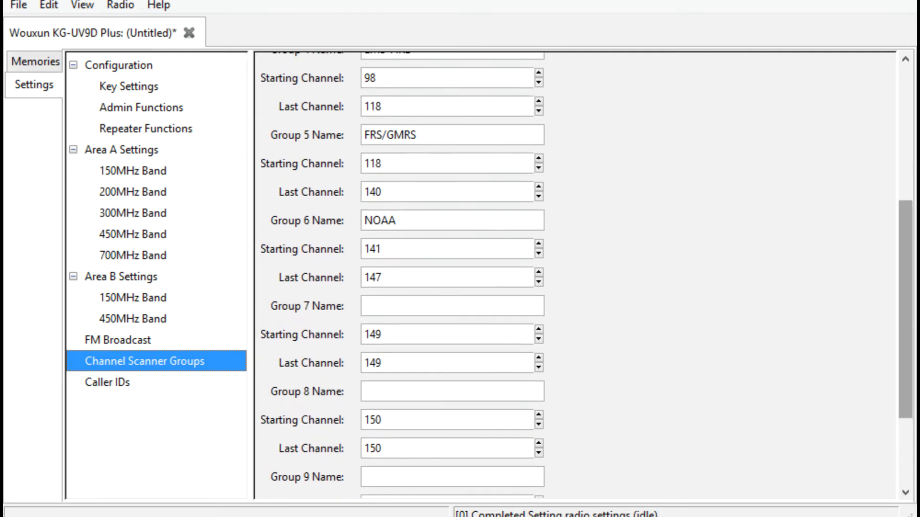
pyautogui.scroll(3)
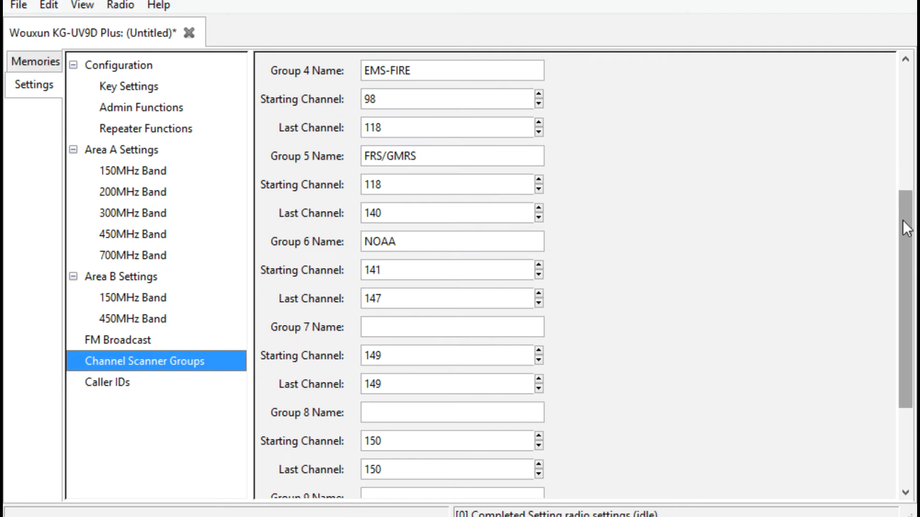
pyautogui.scroll(3)
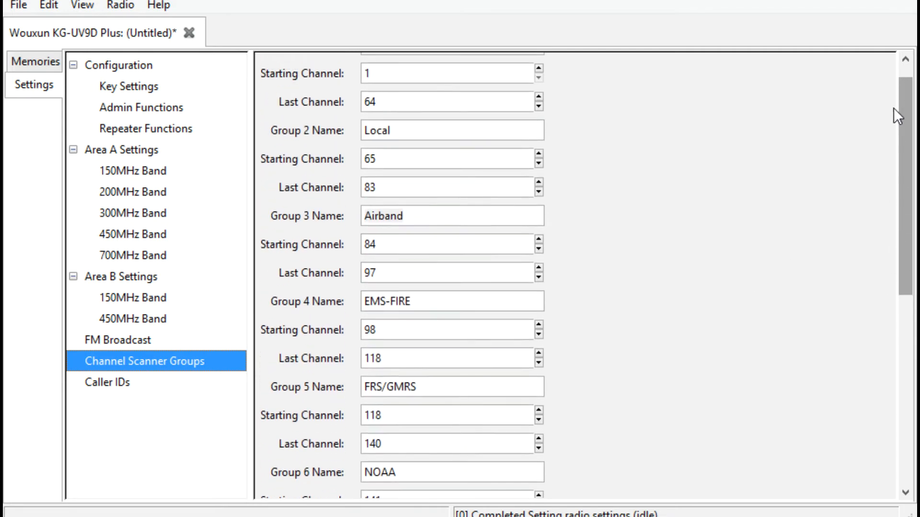
pyautogui.scroll(3)
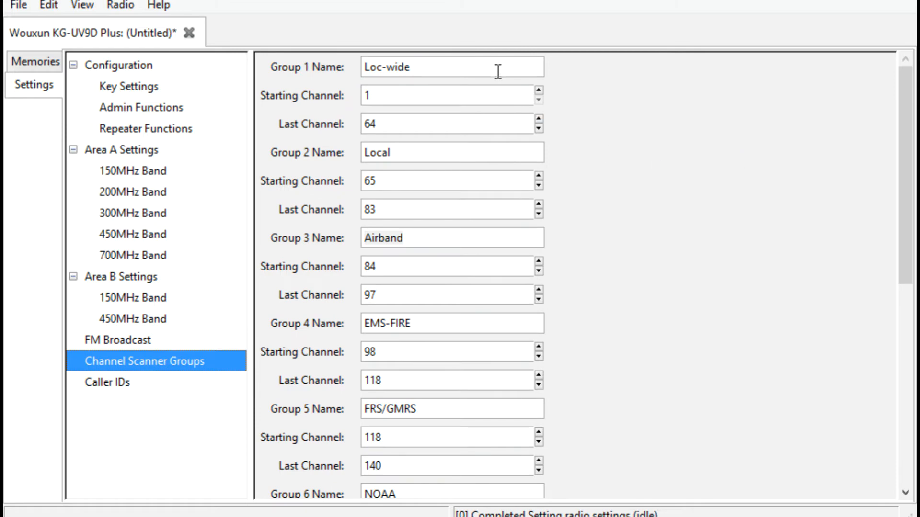
pyautogui.moveTo(428, 130)
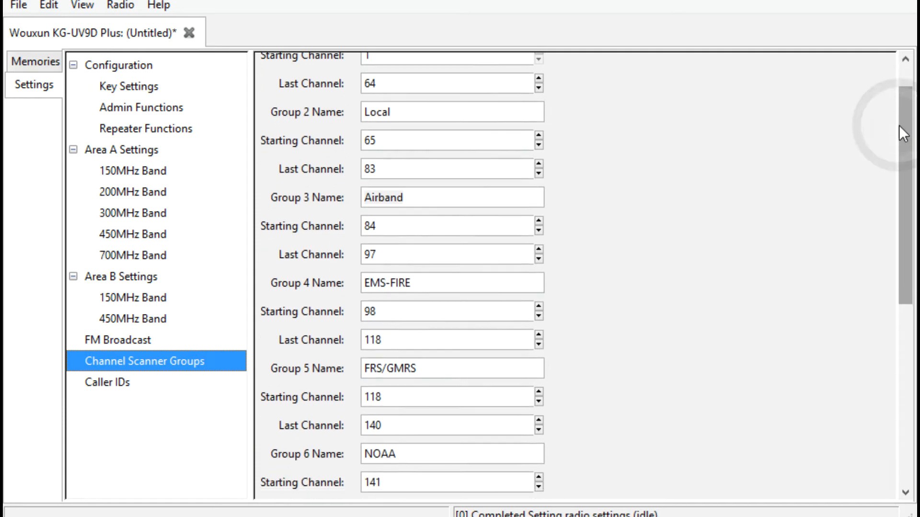
pyautogui.scroll(-3)
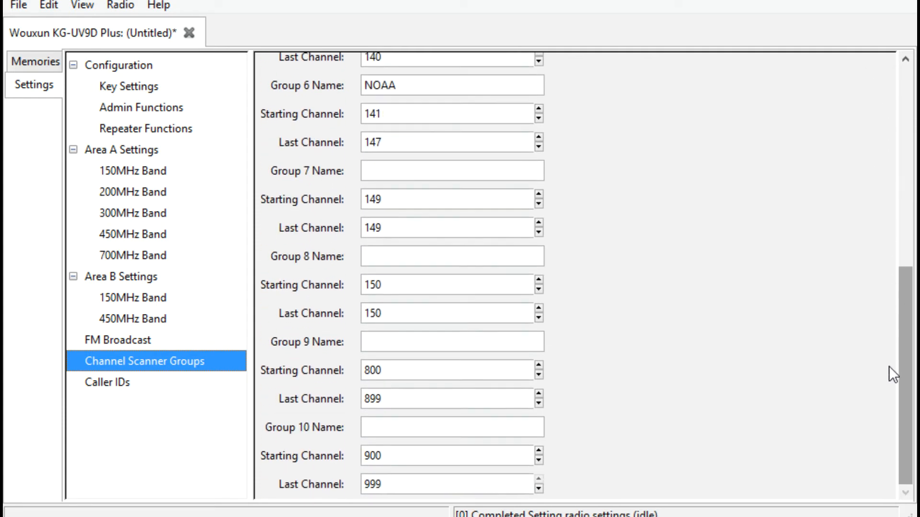
pyautogui.moveTo(894, 363)
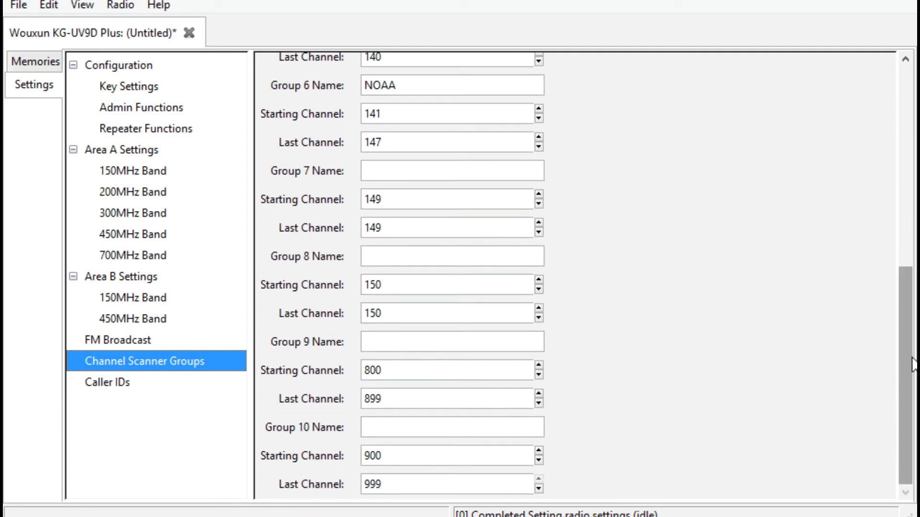
pyautogui.moveTo(644, 378)
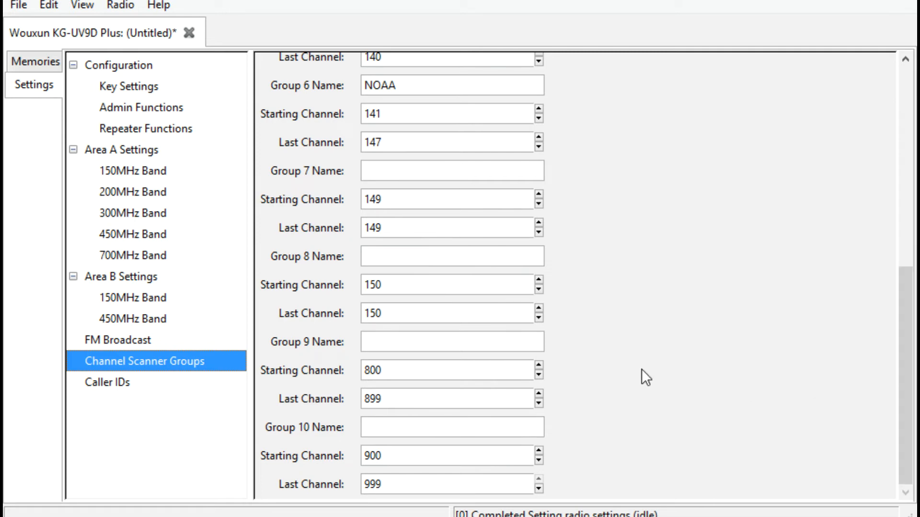
pyautogui.scroll(3)
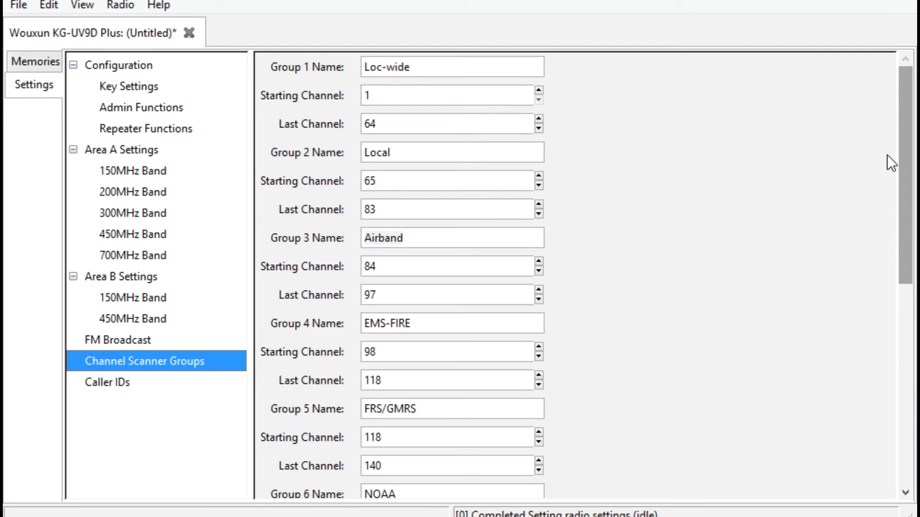
pyautogui.moveTo(427, 94)
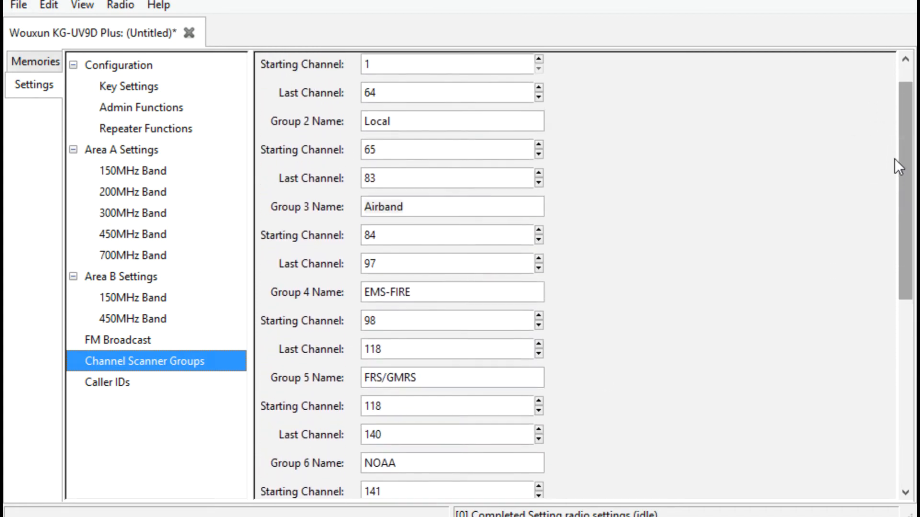
pyautogui.scroll(3)
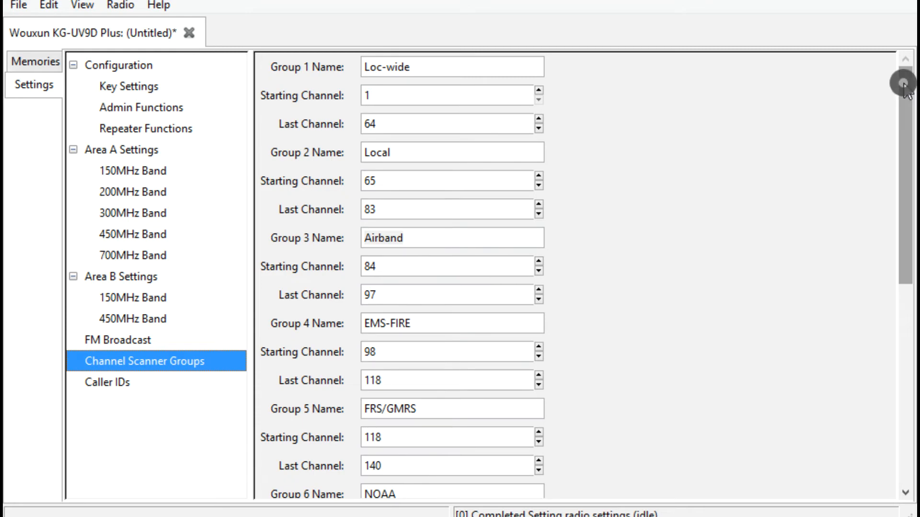
pyautogui.scroll(-3)
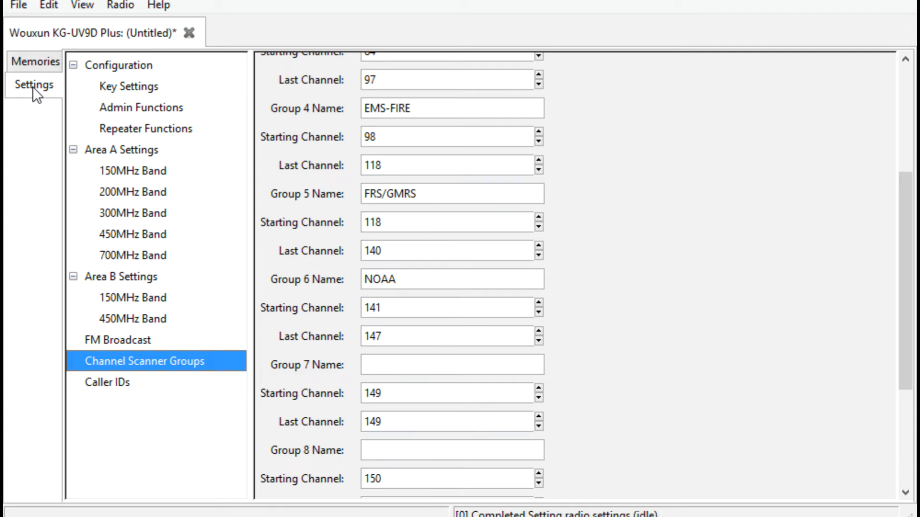
pyautogui.moveTo(32, 62)
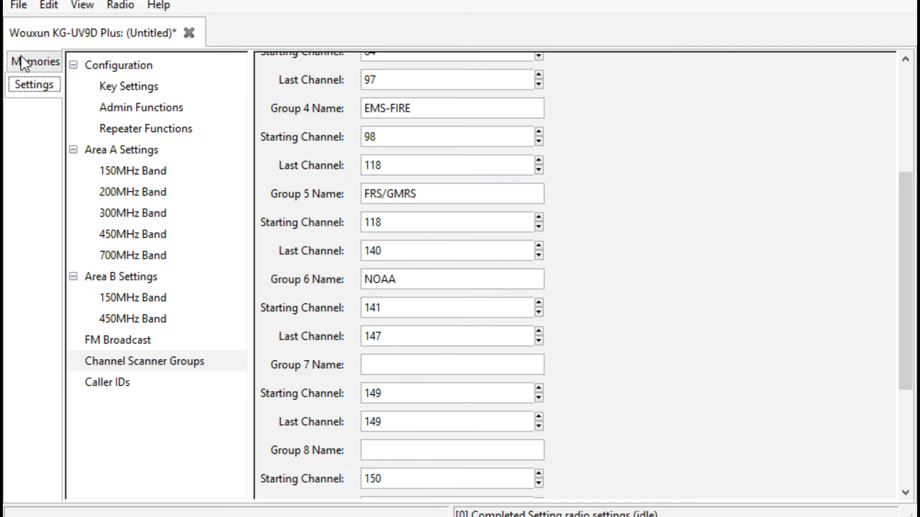
pyautogui.moveTo(23, 65)
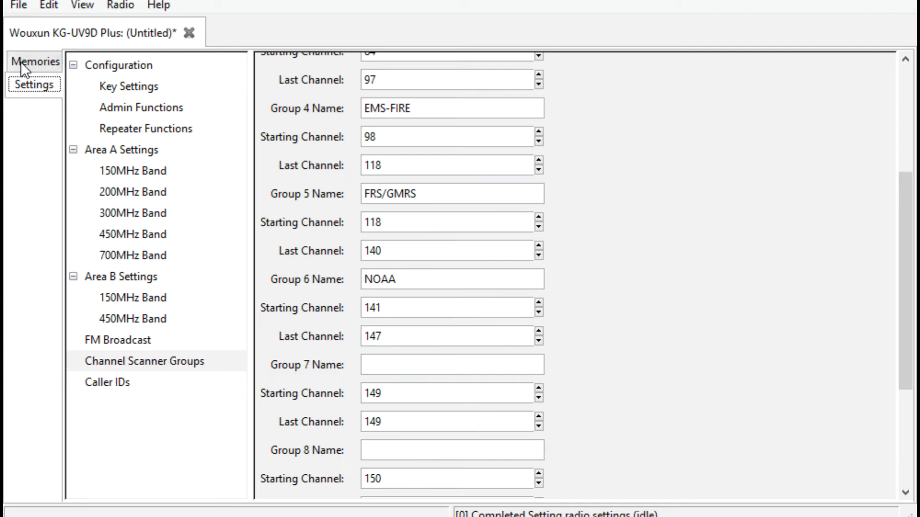
pyautogui.click(36, 62)
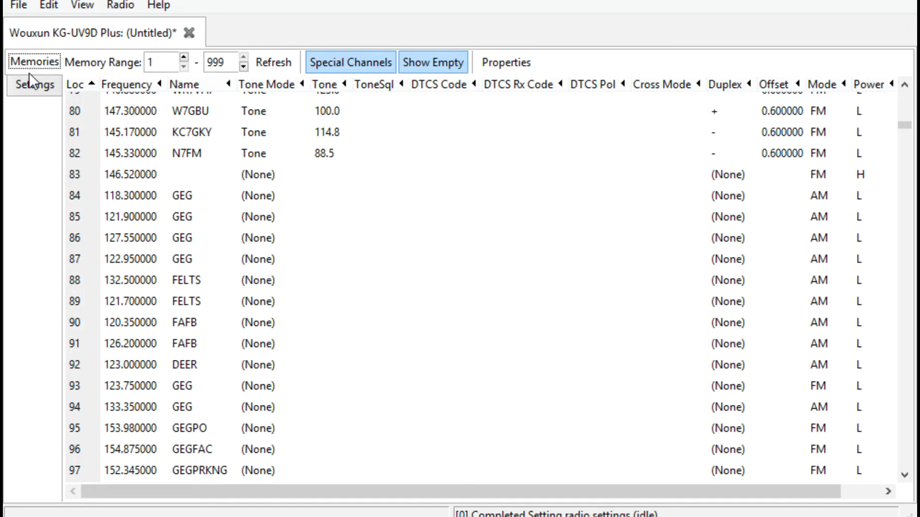
pyautogui.click(34, 84)
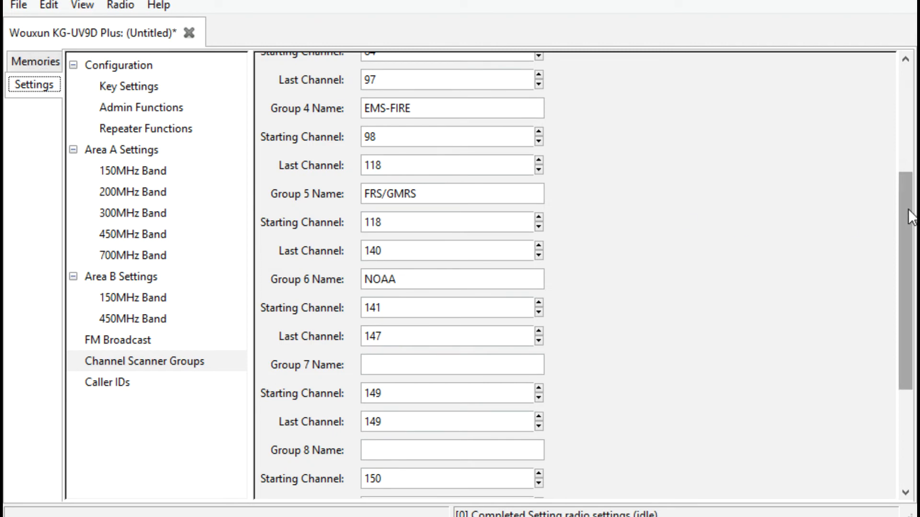
pyautogui.scroll(3)
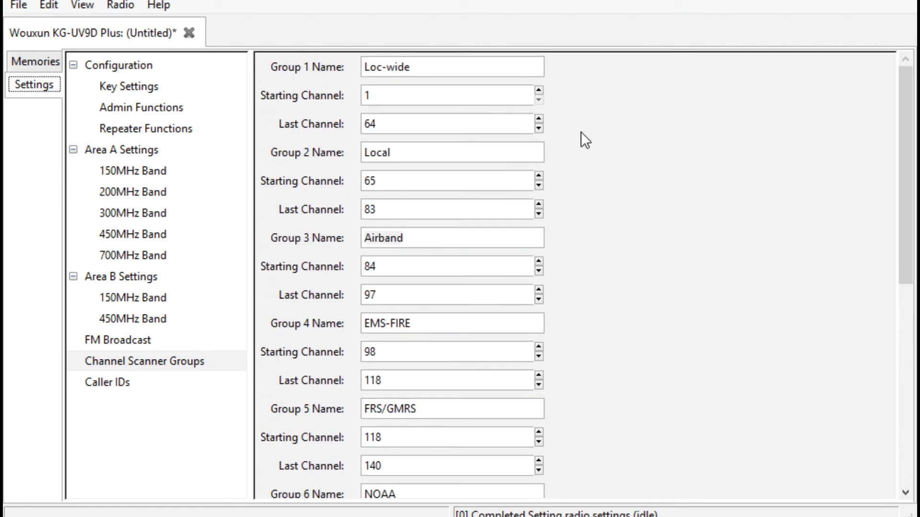
pyautogui.moveTo(31, 64)
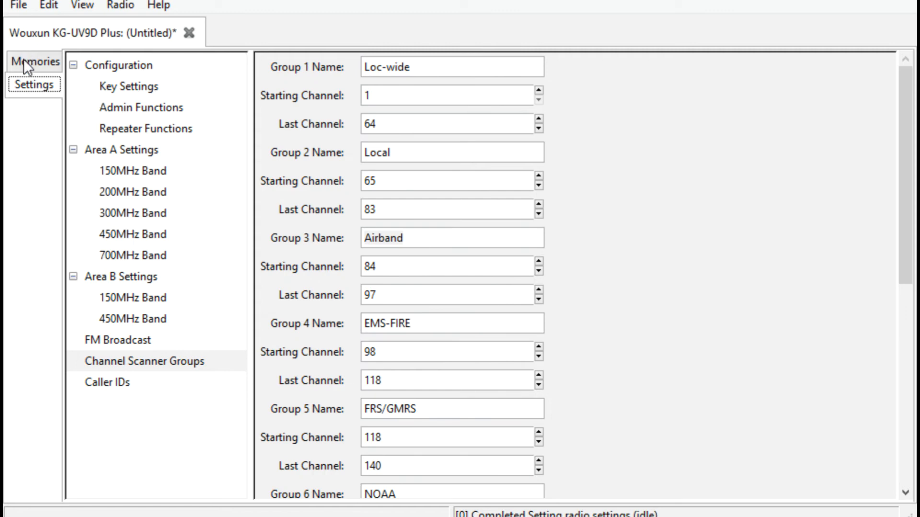
pyautogui.moveTo(123, 79)
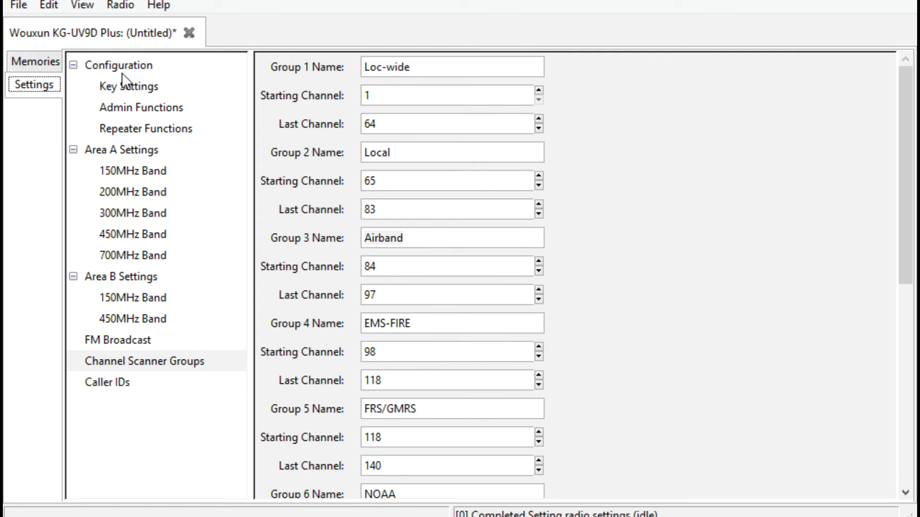
pyautogui.moveTo(134, 73)
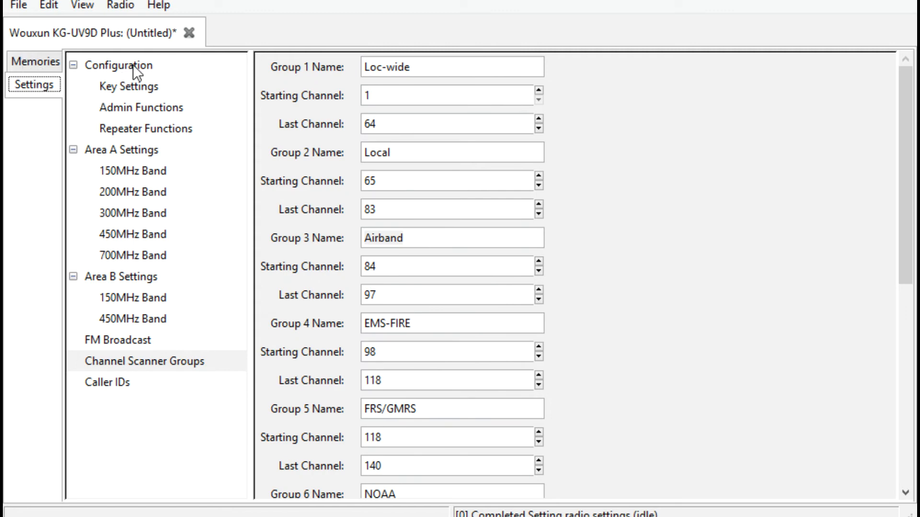
# - Select Configuration and review backlight, keypad lock, priority channel and auto power-off options
pyautogui.click(119, 65)
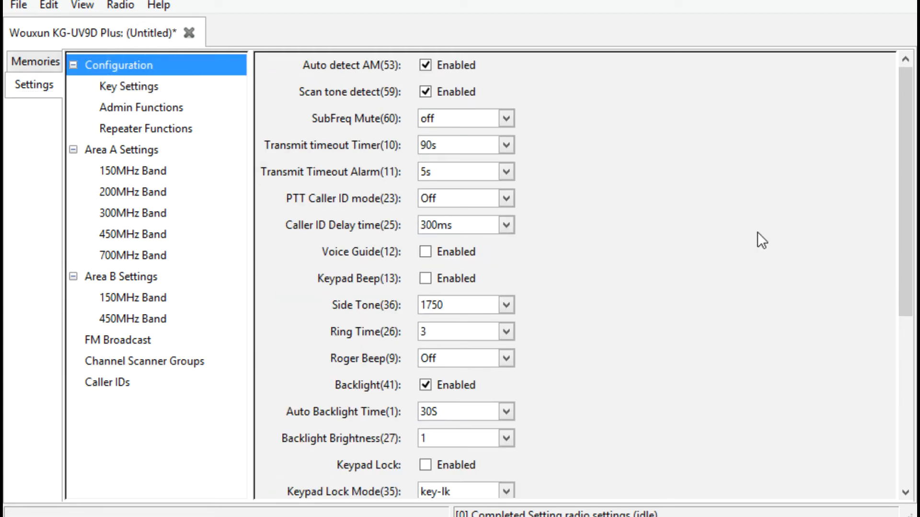
pyautogui.scroll(-3)
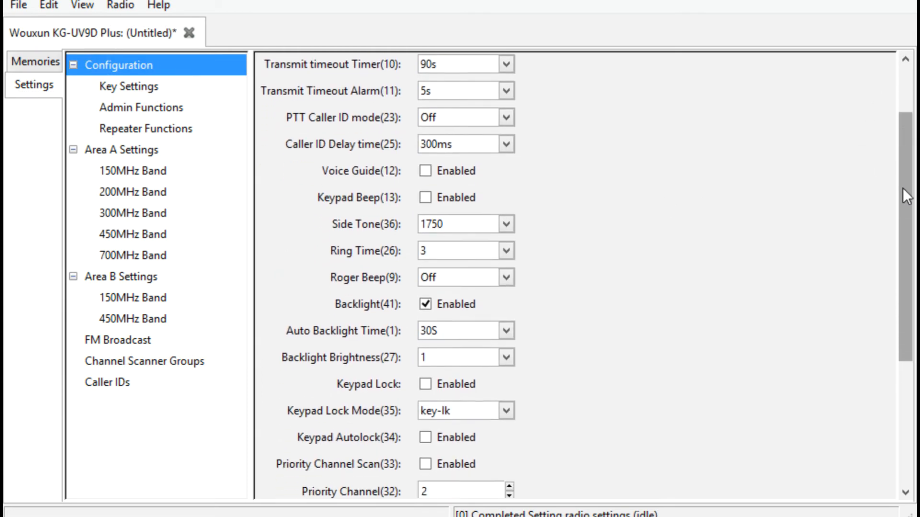
pyautogui.scroll(3)
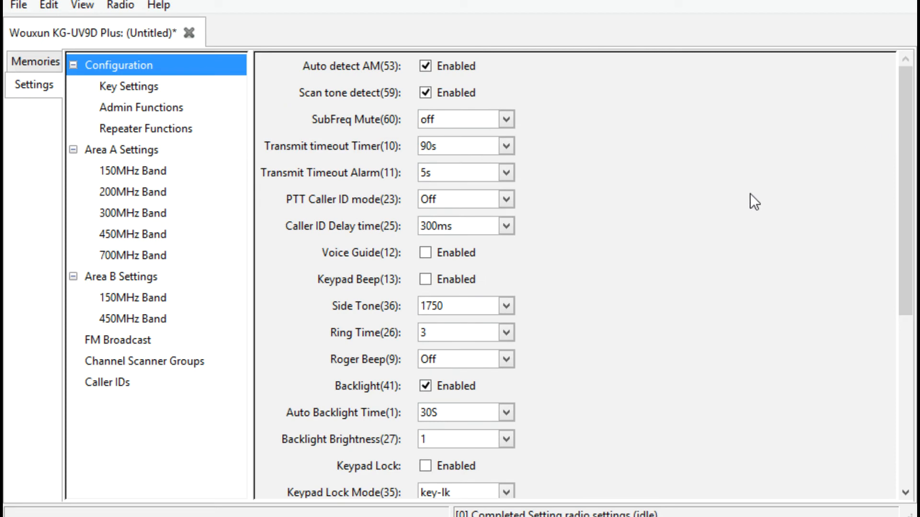
pyautogui.moveTo(723, 213)
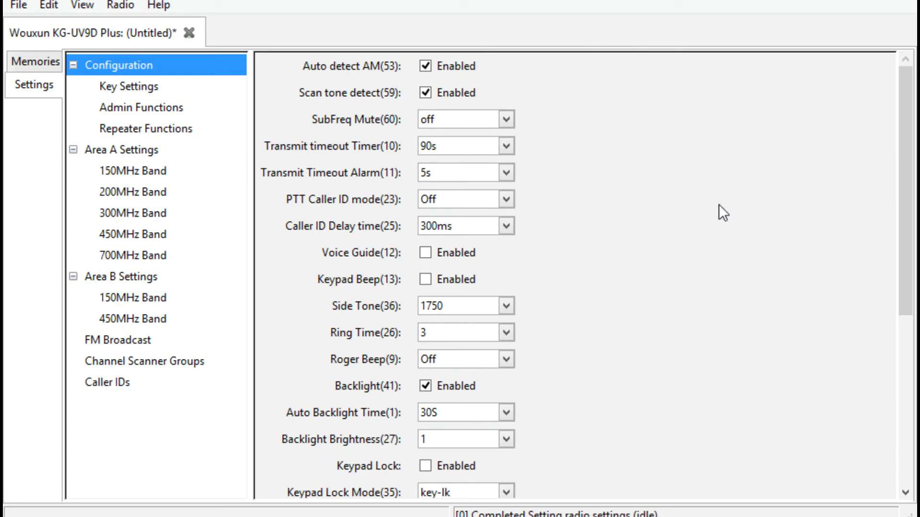
pyautogui.moveTo(685, 258)
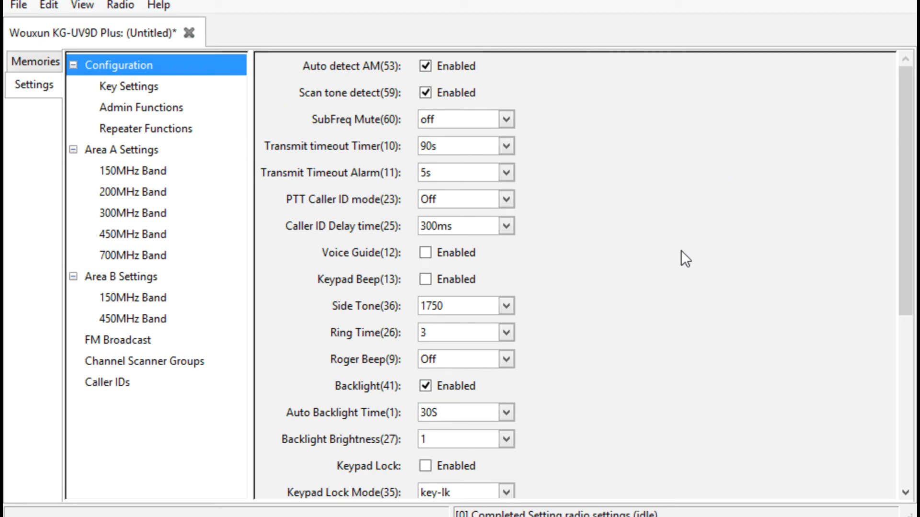
pyautogui.moveTo(233, 114)
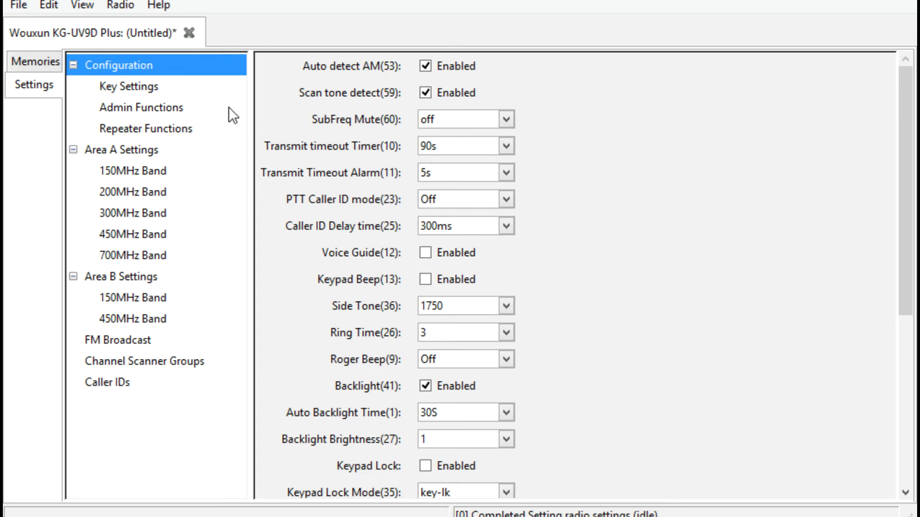
pyautogui.moveTo(892, 117)
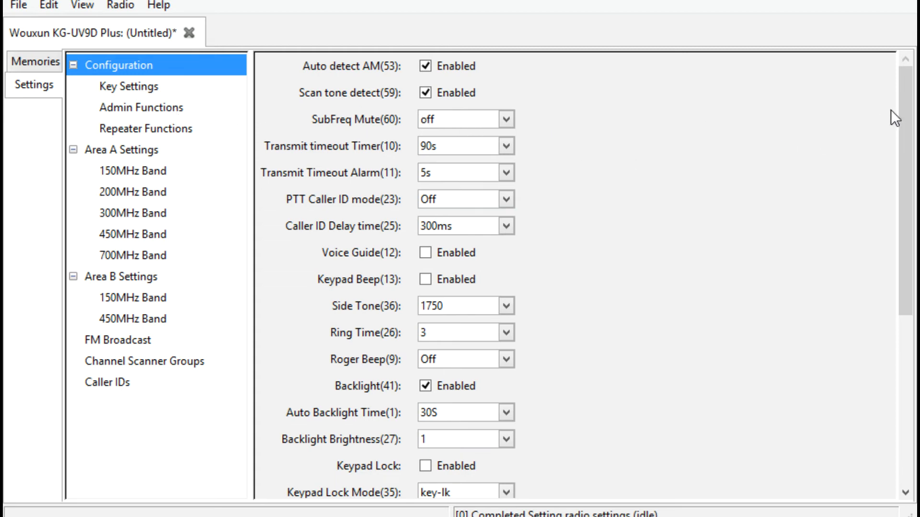
pyautogui.scroll(-3)
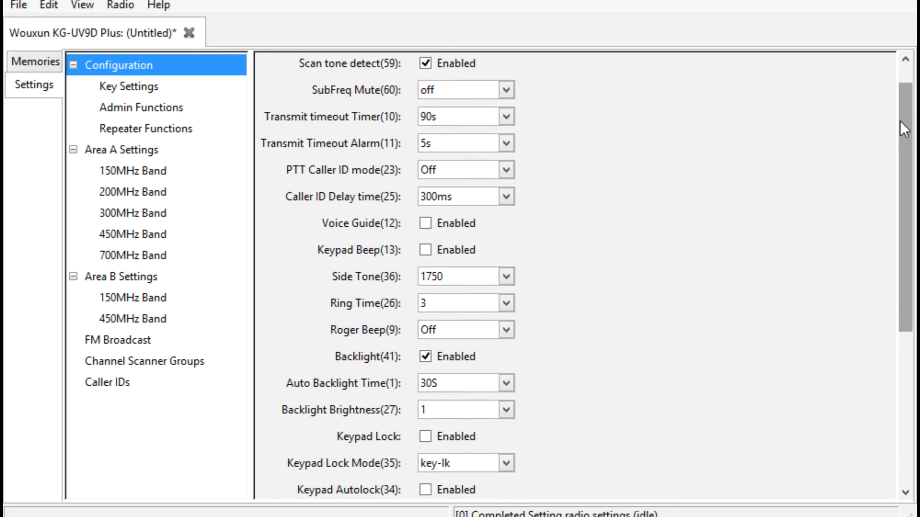
pyautogui.scroll(-3)
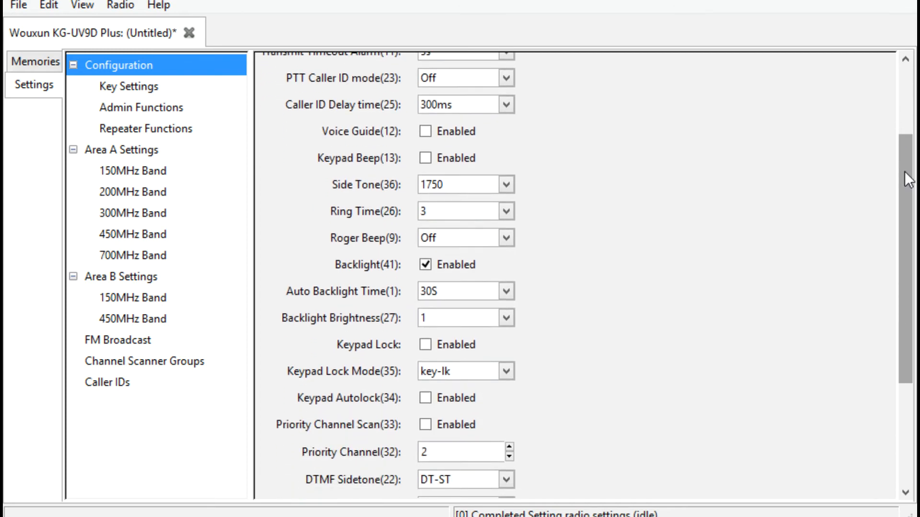
pyautogui.scroll(-3)
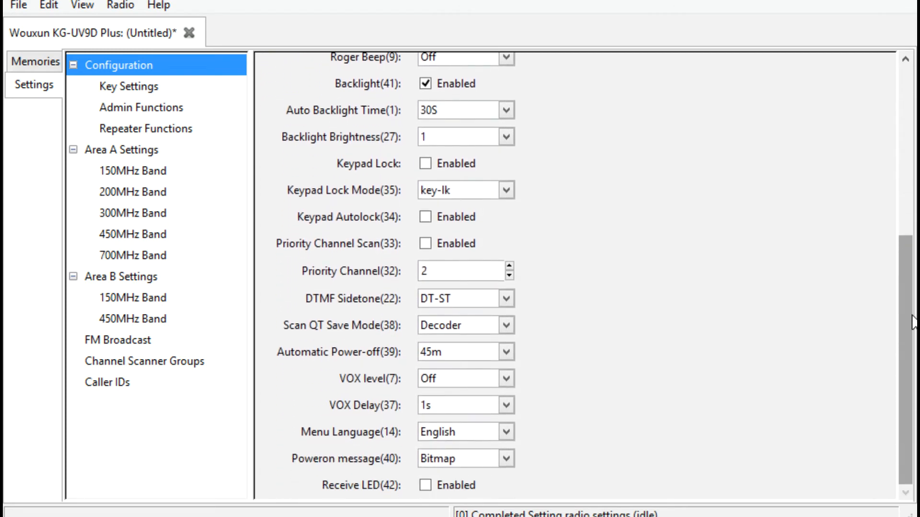
pyautogui.scroll(3)
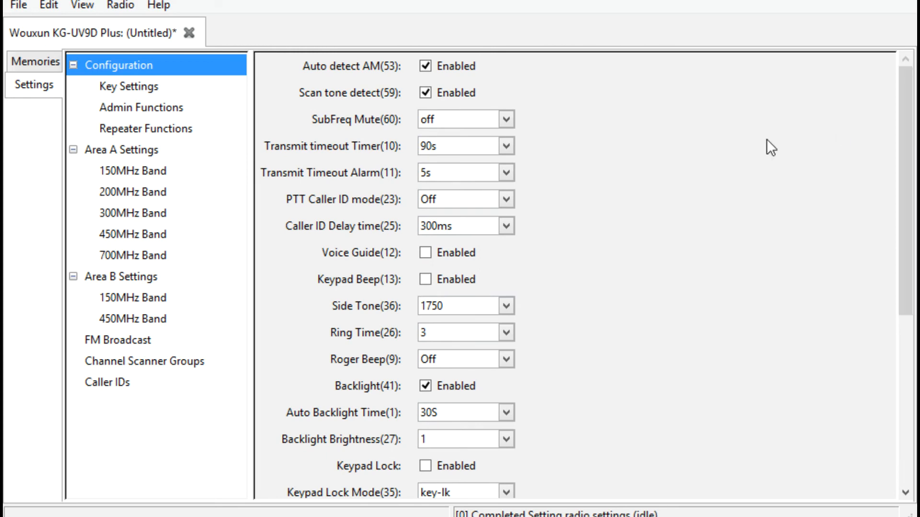
pyautogui.moveTo(508, 145)
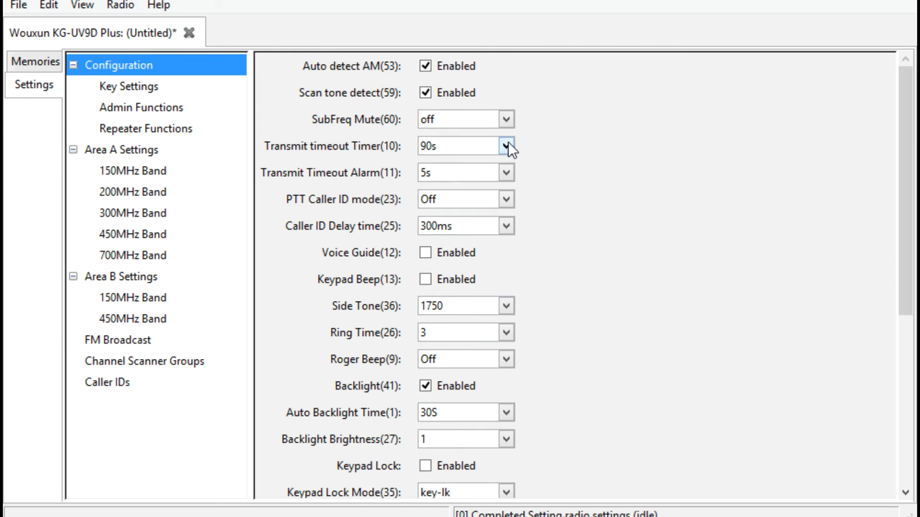
pyautogui.moveTo(507, 152)
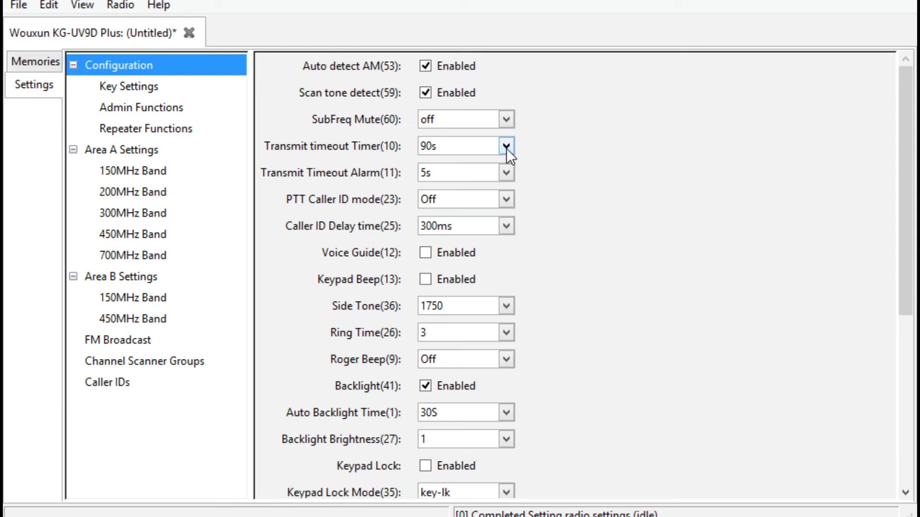
pyautogui.moveTo(506, 172)
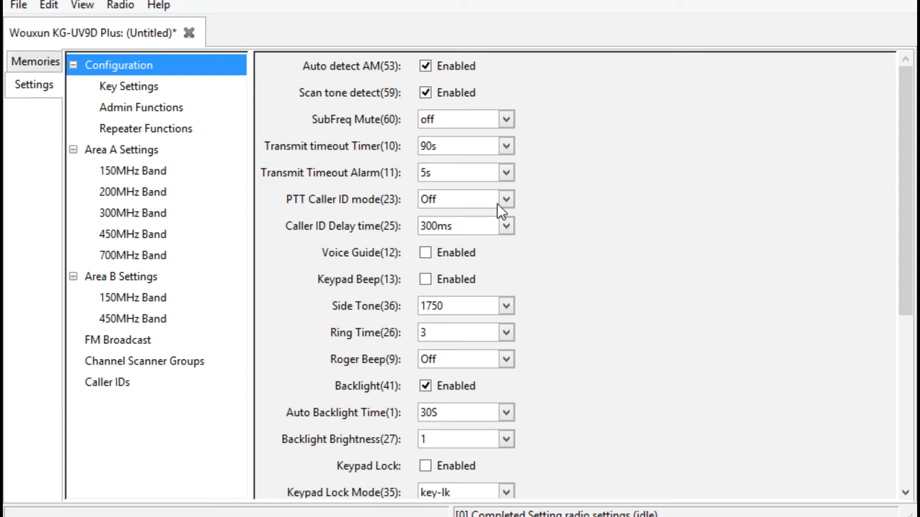
pyautogui.moveTo(612, 208)
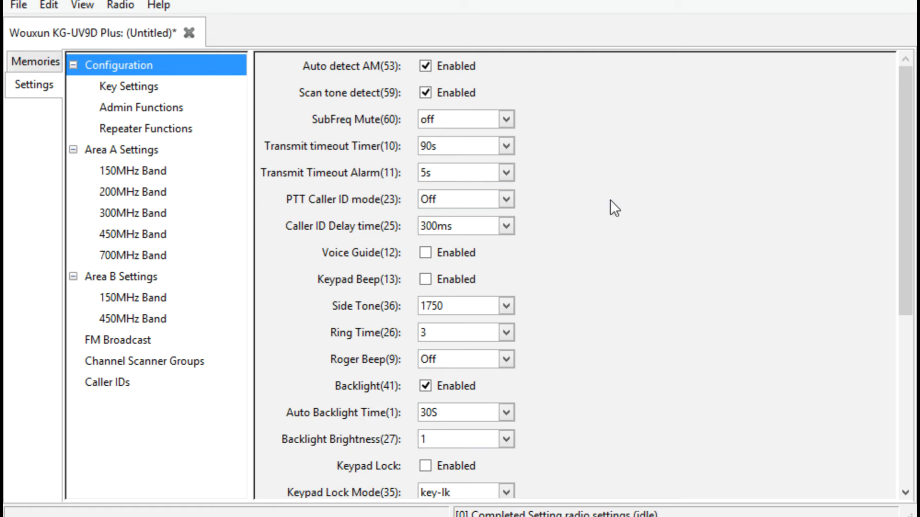
pyautogui.scroll(-3)
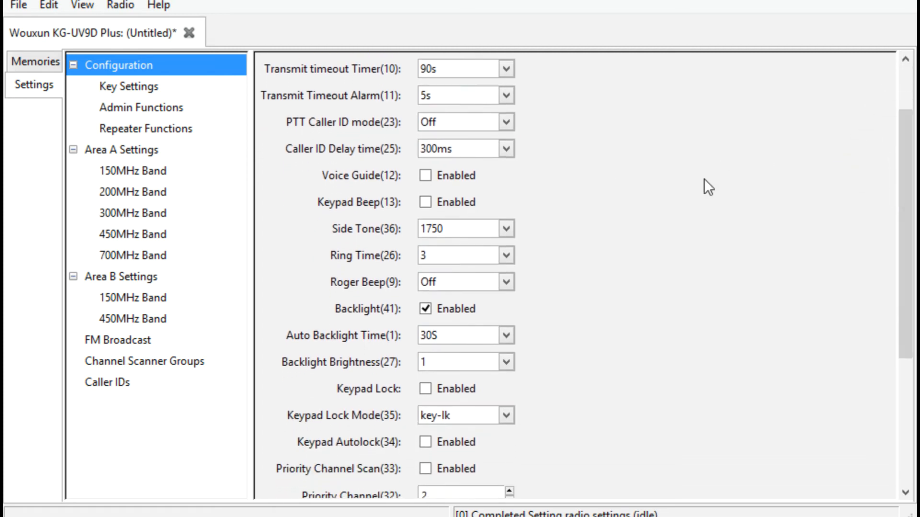
pyautogui.moveTo(399, 170)
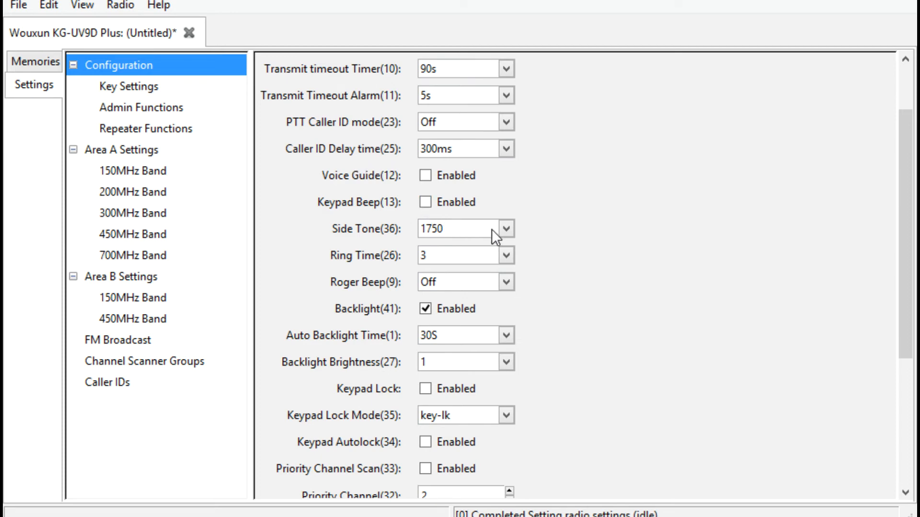
pyautogui.moveTo(740, 279)
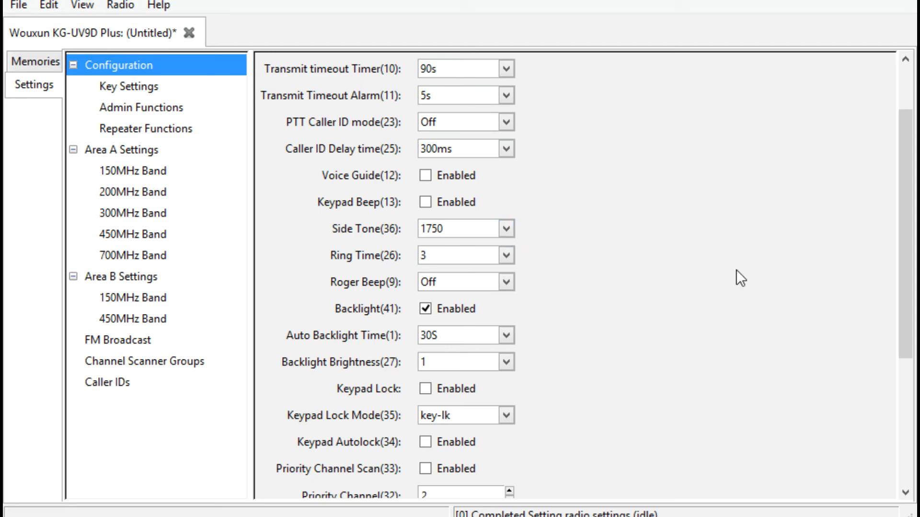
pyautogui.scroll(-3)
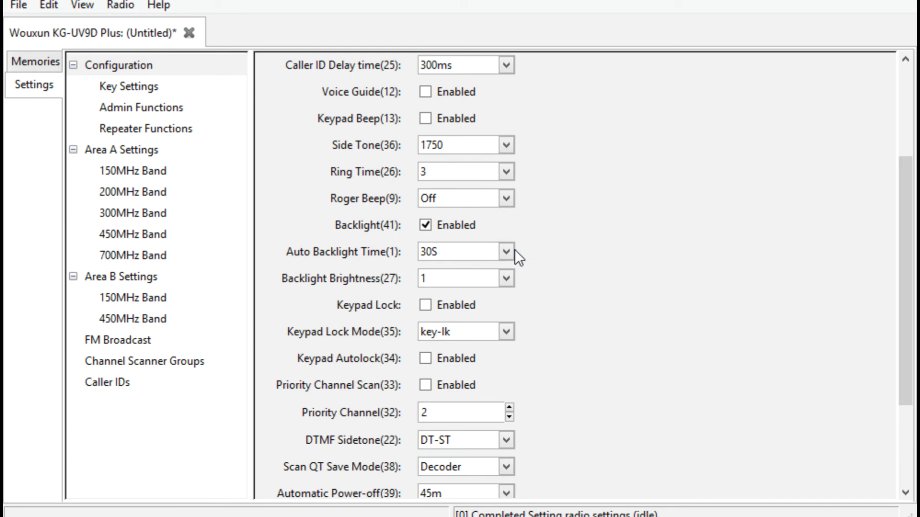
pyautogui.moveTo(504, 251)
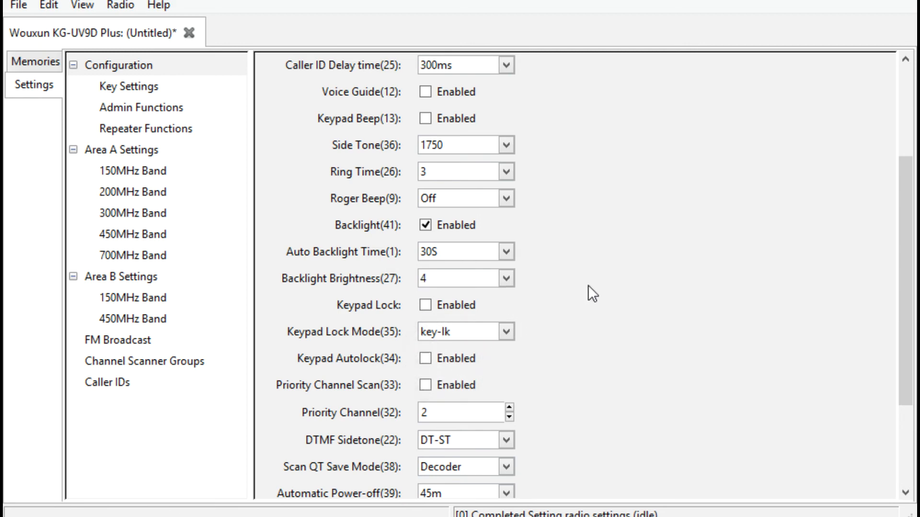
pyautogui.moveTo(504, 278)
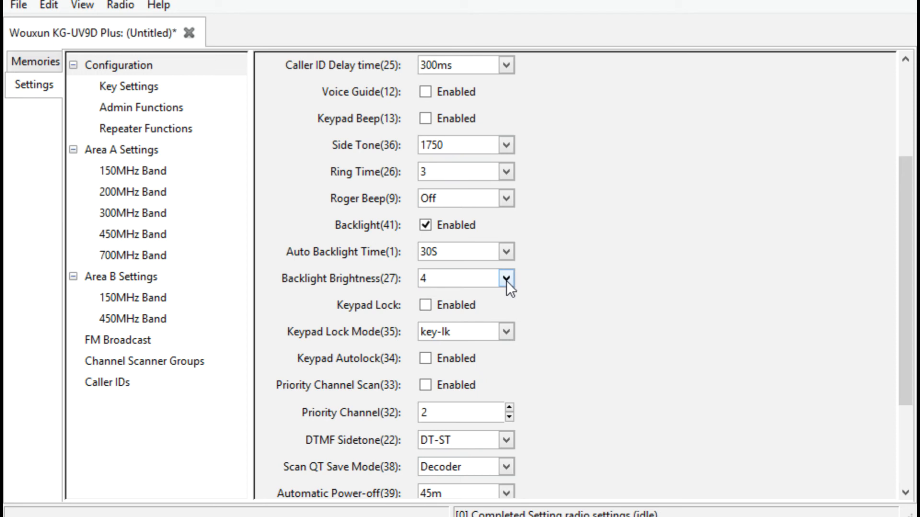
# - Set the Auto Backlight Time dropdown to 20S
pyautogui.scroll(-3)
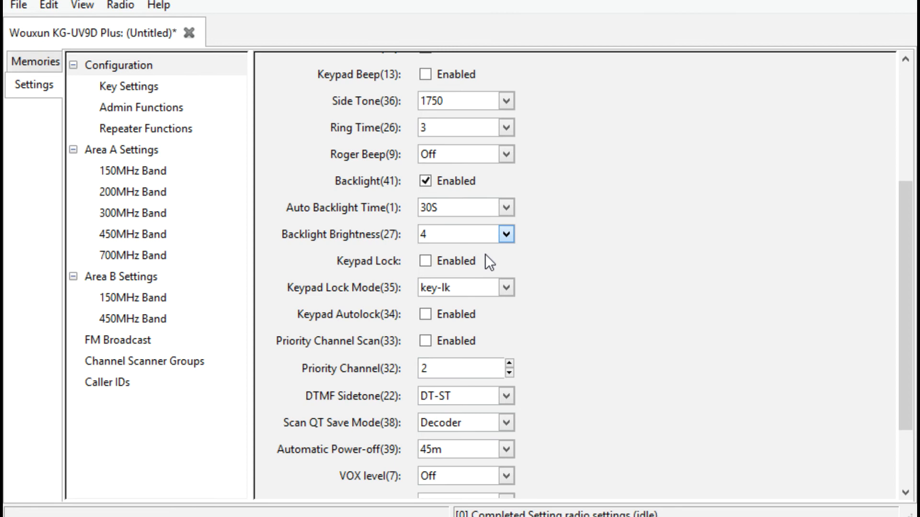
pyautogui.moveTo(512, 226)
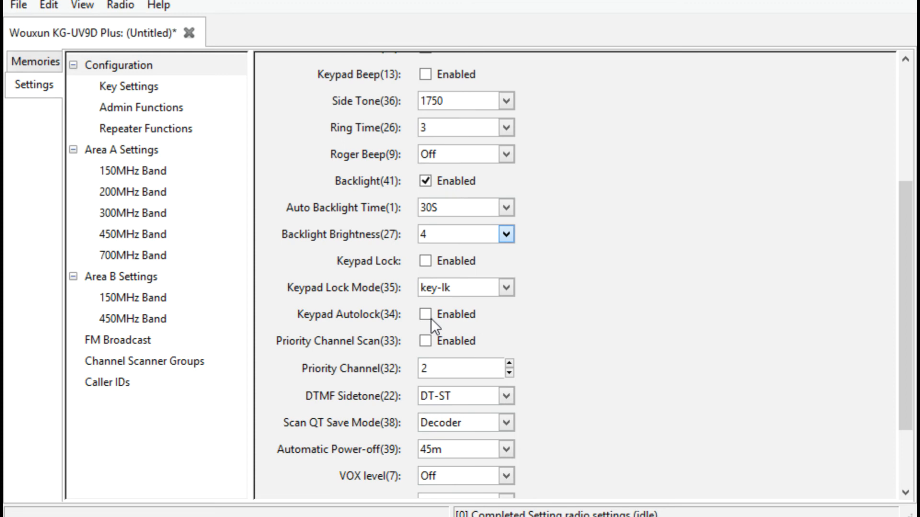
pyautogui.moveTo(663, 263)
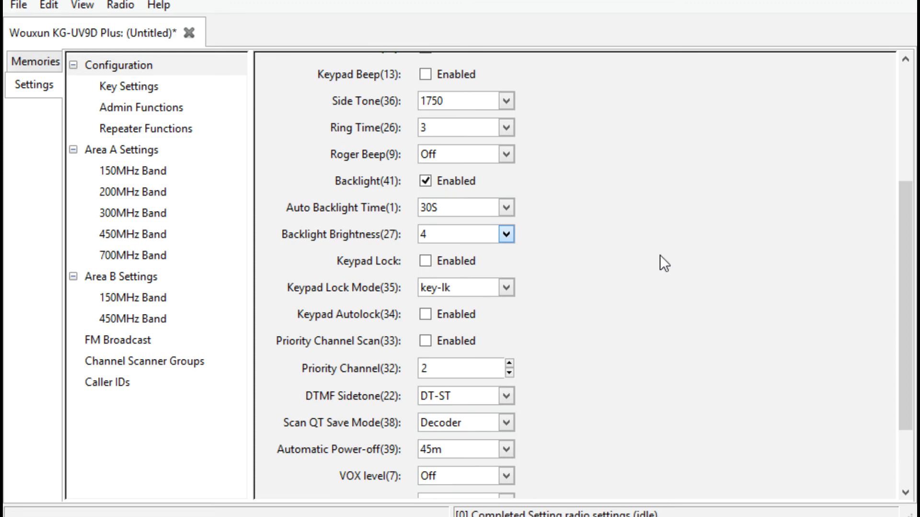
pyautogui.moveTo(481, 329)
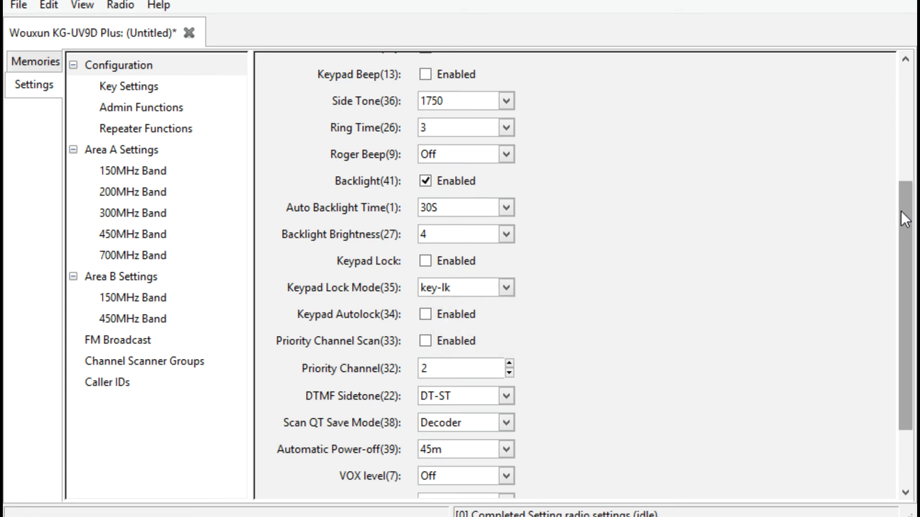
pyautogui.scroll(-3)
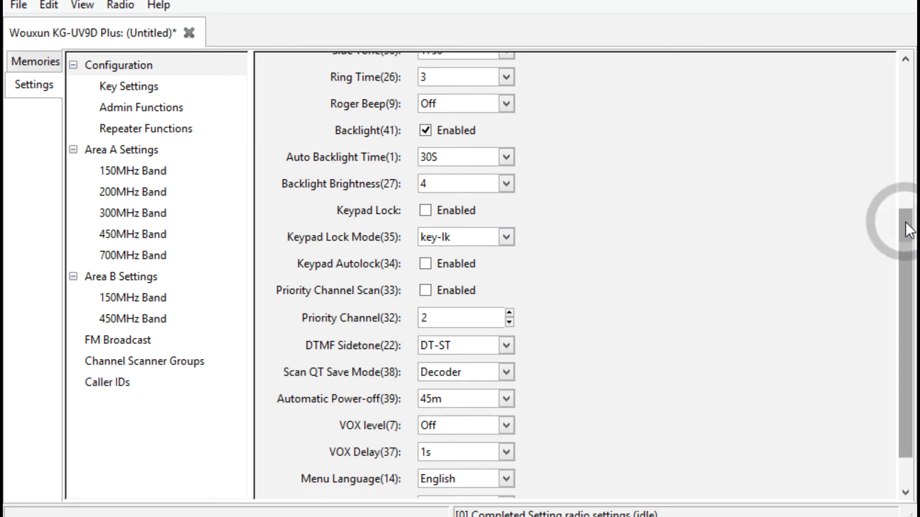
pyautogui.scroll(3)
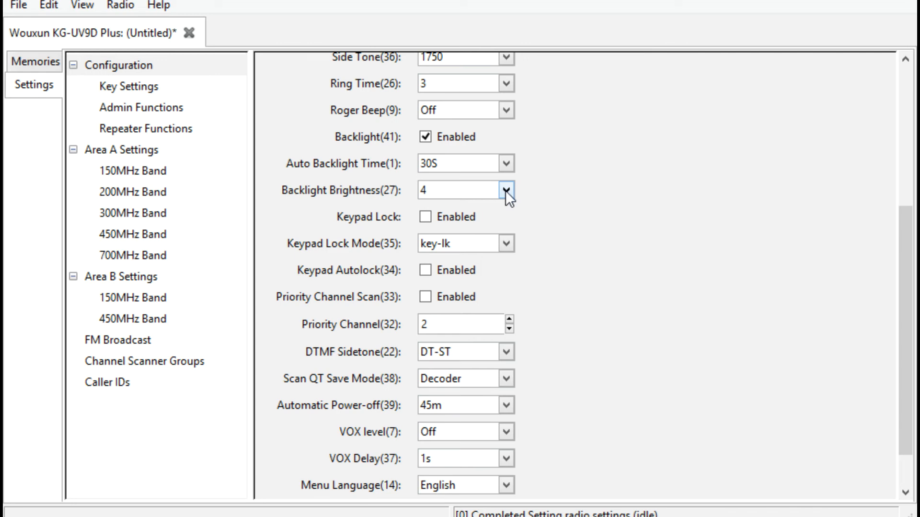
pyautogui.click(505, 191)
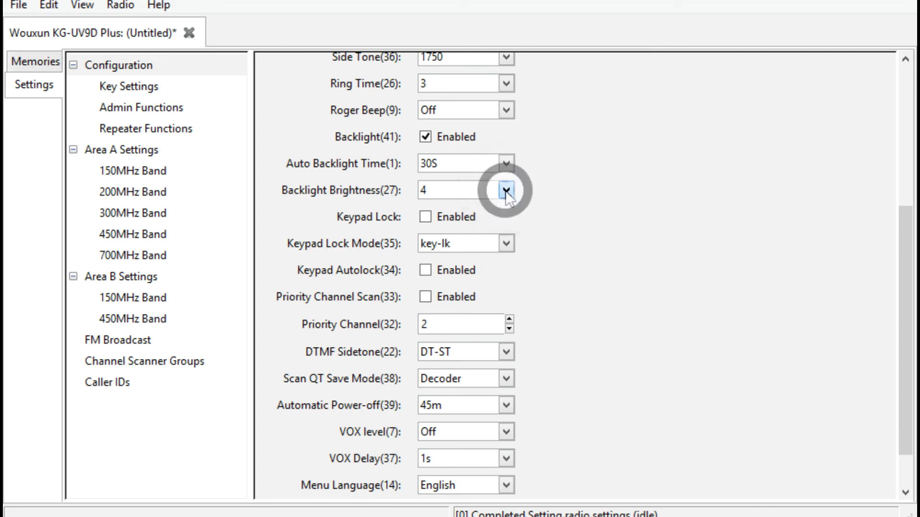
pyautogui.moveTo(501, 163)
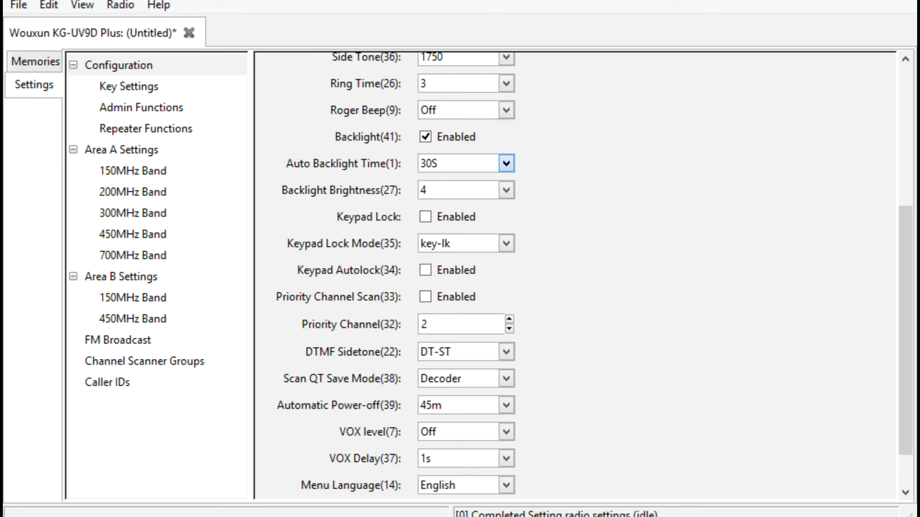
pyautogui.click(506, 163)
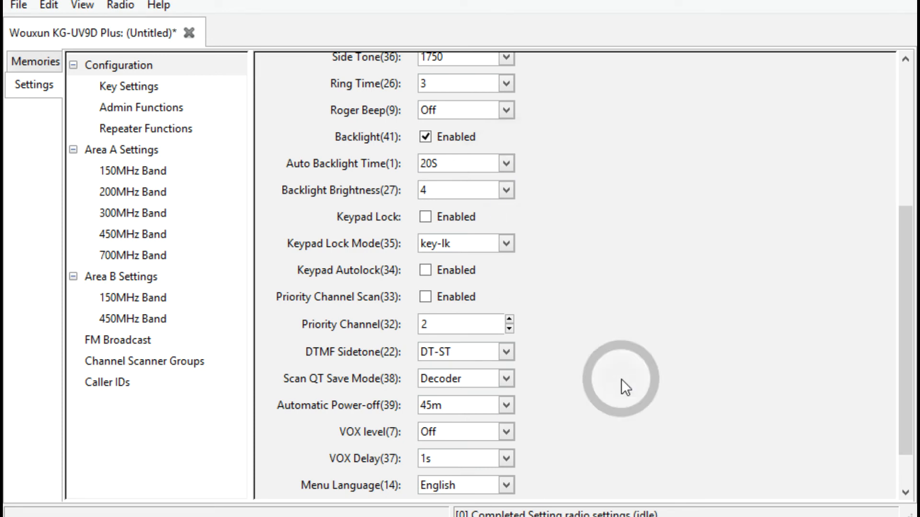
pyautogui.scroll(-3)
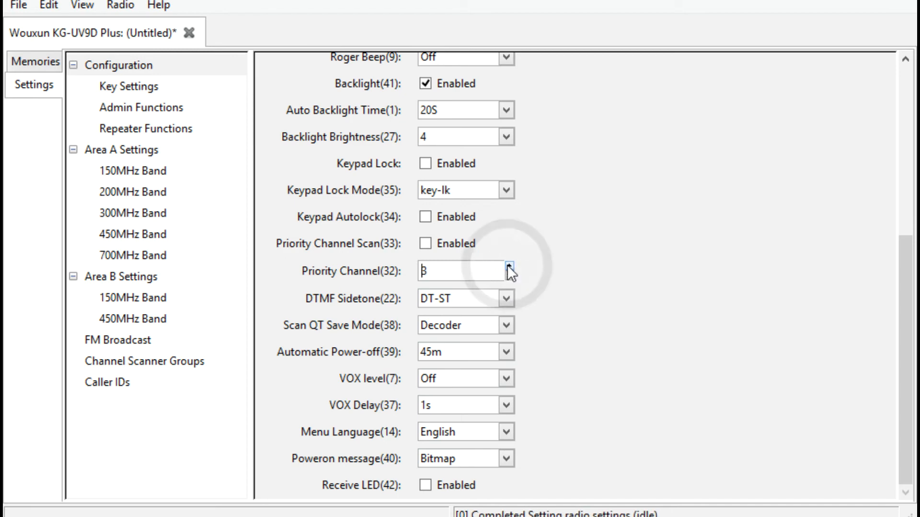
pyautogui.click(505, 266)
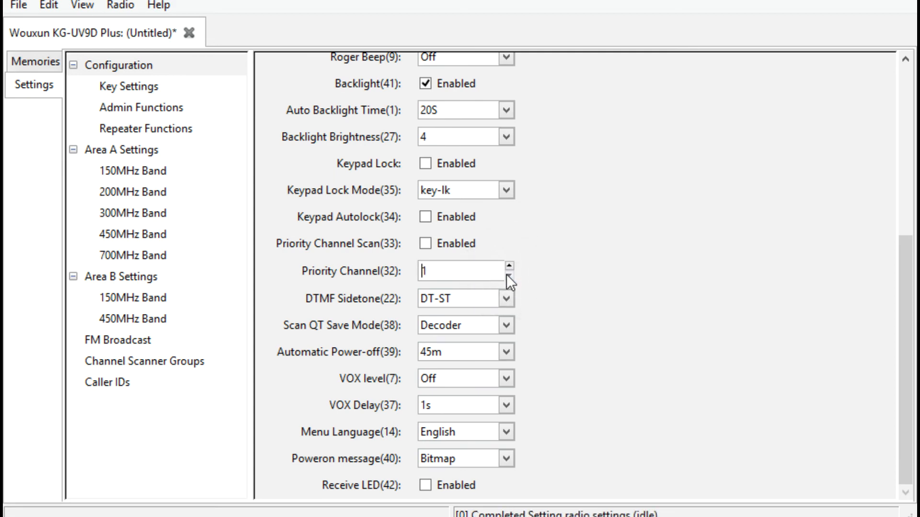
pyautogui.click(506, 265)
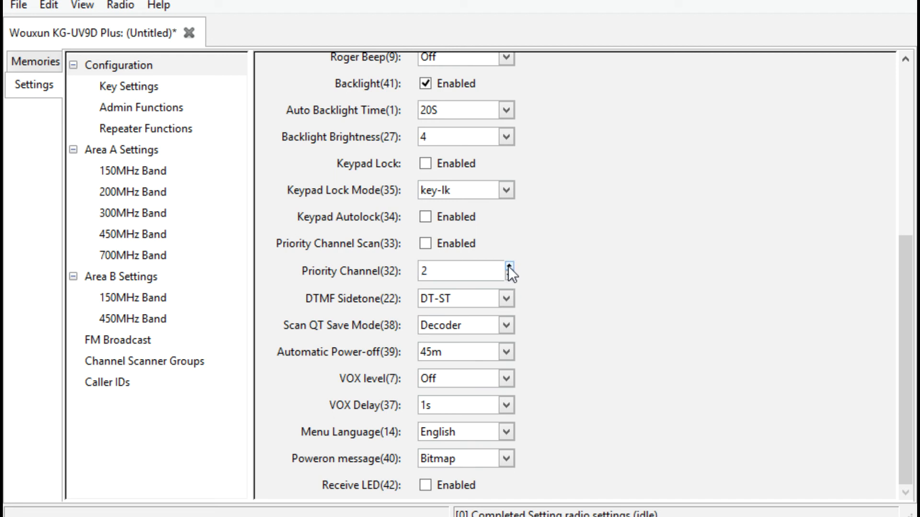
pyautogui.click(463, 270)
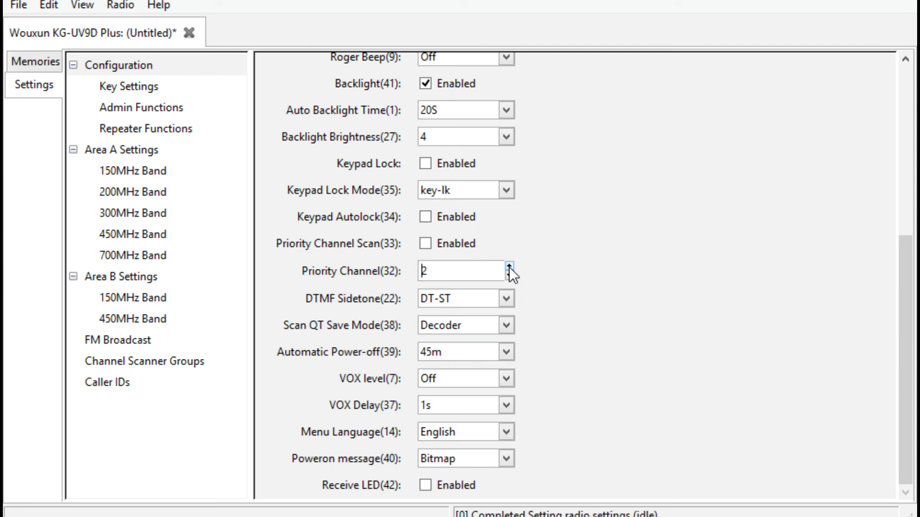
pyautogui.click(507, 273)
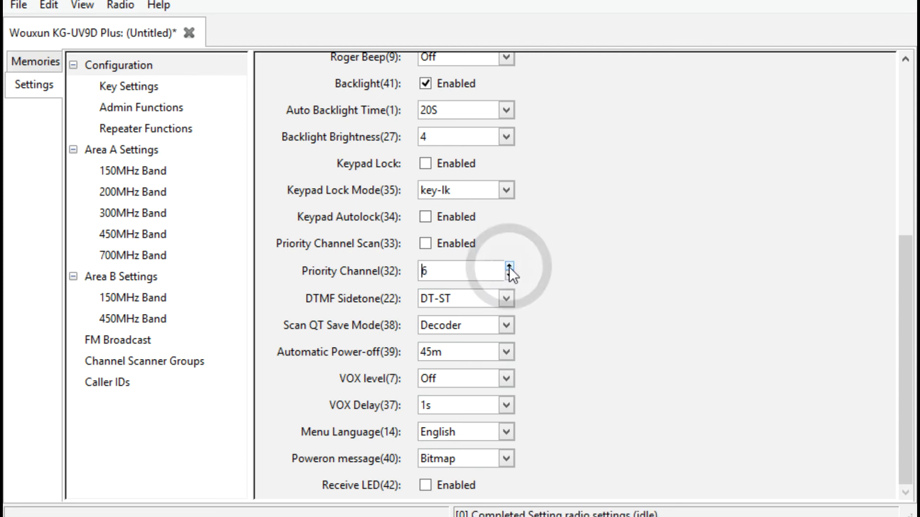
pyautogui.click(505, 267)
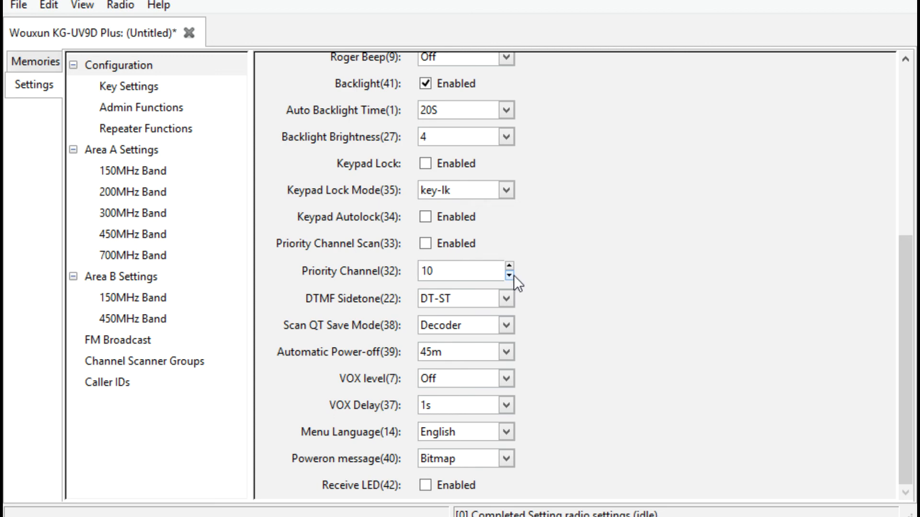
pyautogui.click(457, 270)
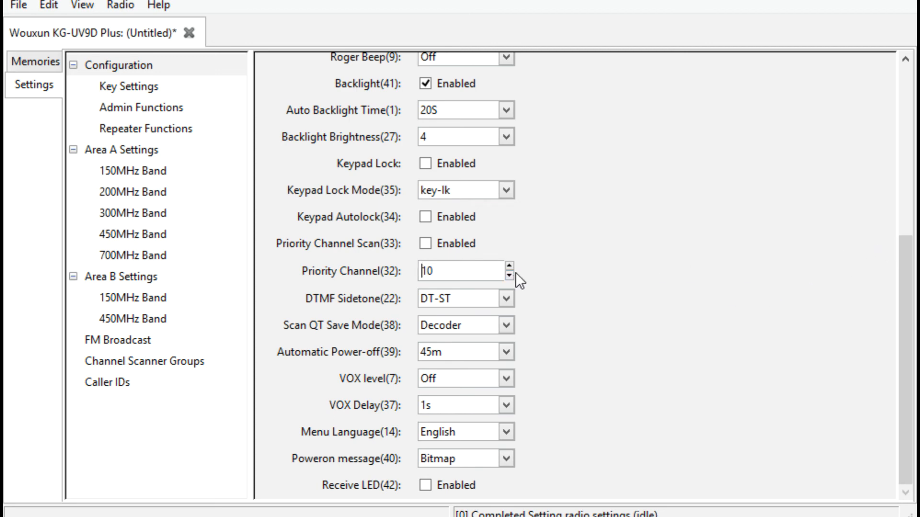
pyautogui.click(507, 279)
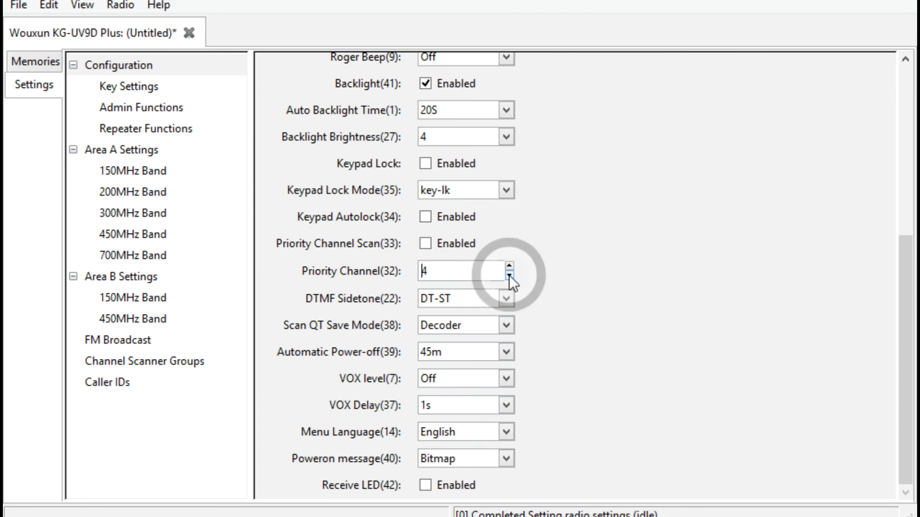
pyautogui.click(504, 276)
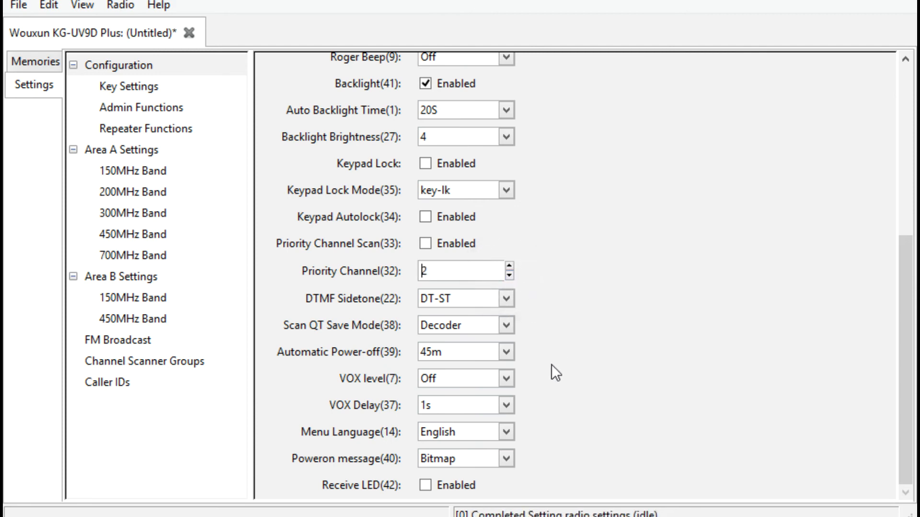
pyautogui.moveTo(526, 353)
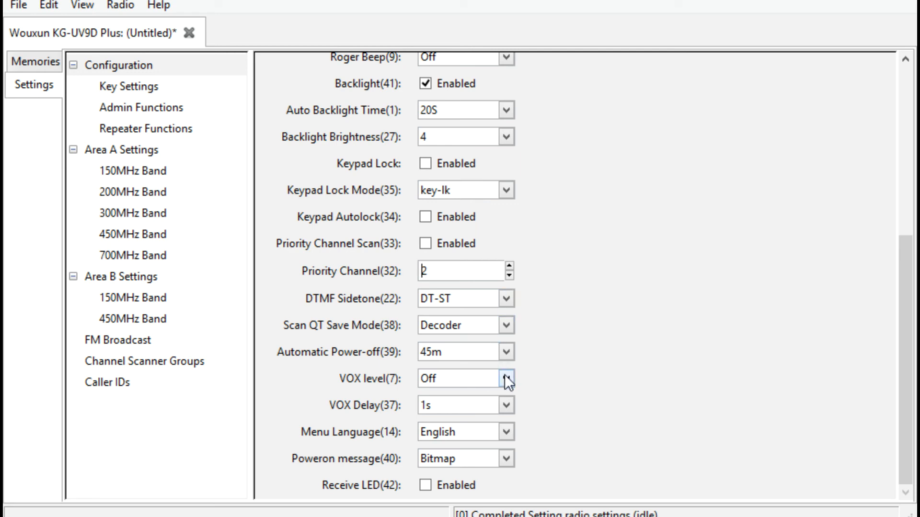
pyautogui.moveTo(511, 403)
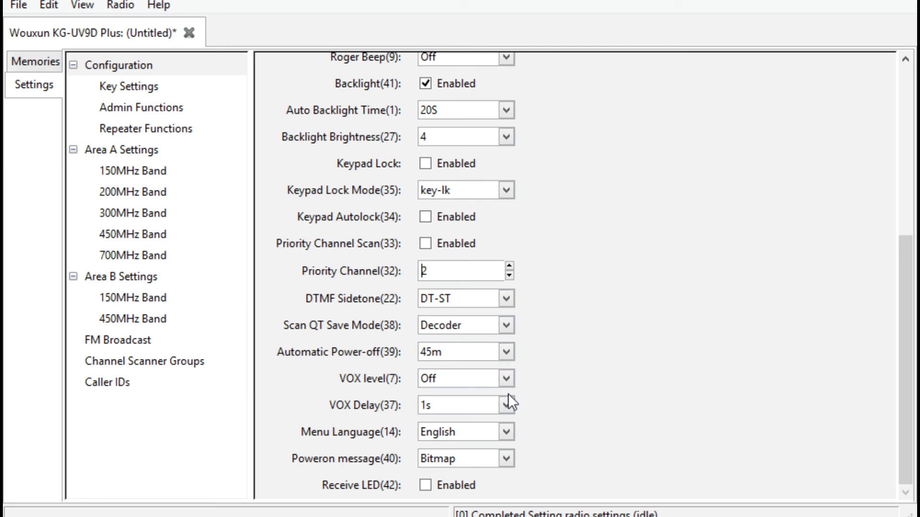
pyautogui.moveTo(506, 352)
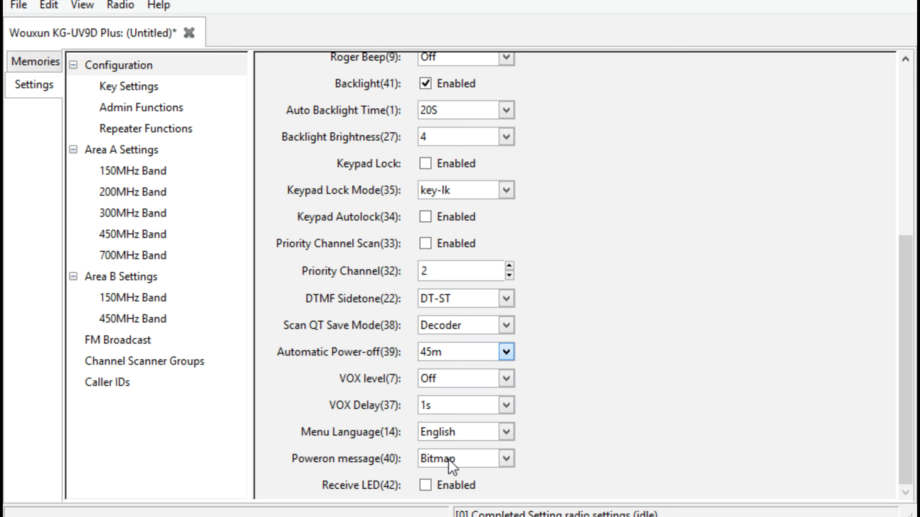
# - Change Automatic Power-off(39) from 45m to 60m
pyautogui.click(505, 352)
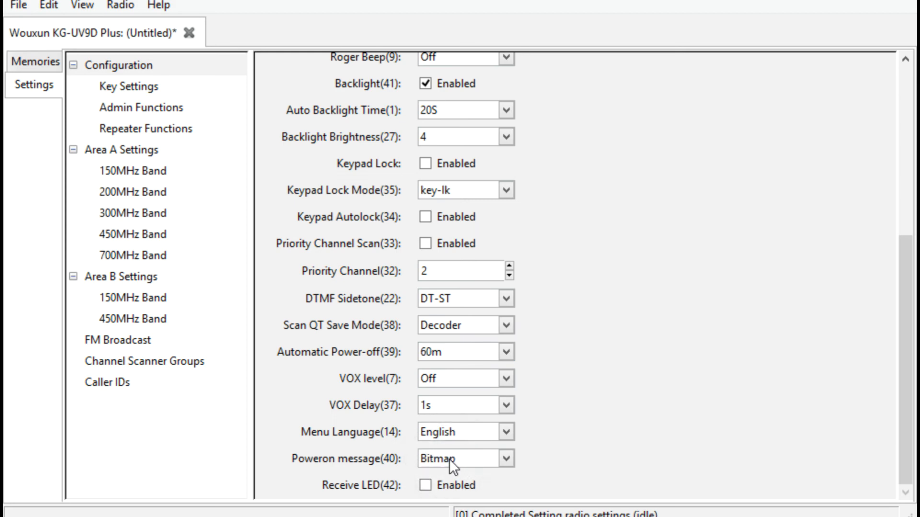
pyautogui.moveTo(123, 6)
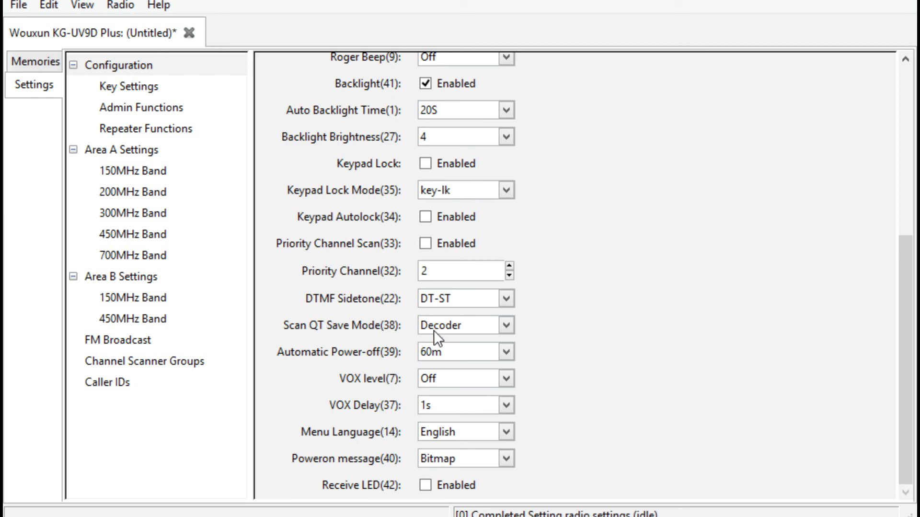
pyautogui.moveTo(560, 299)
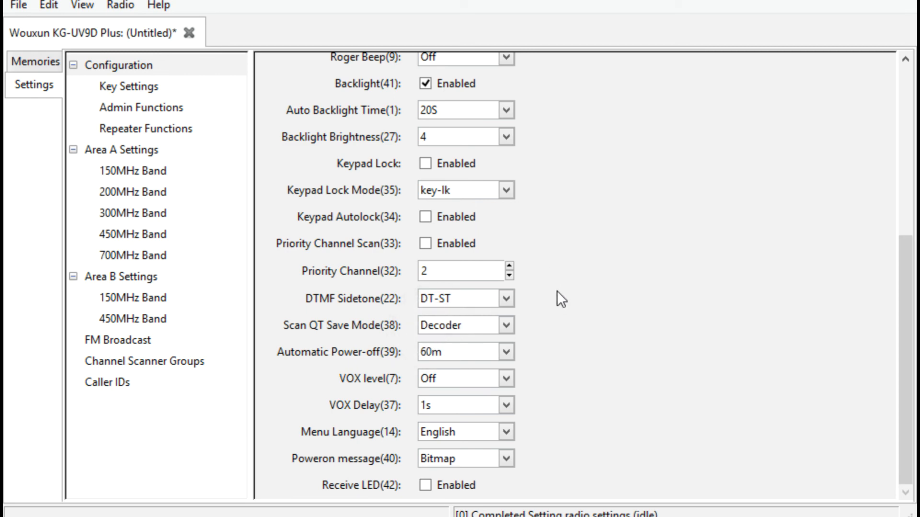
pyautogui.moveTo(754, 313)
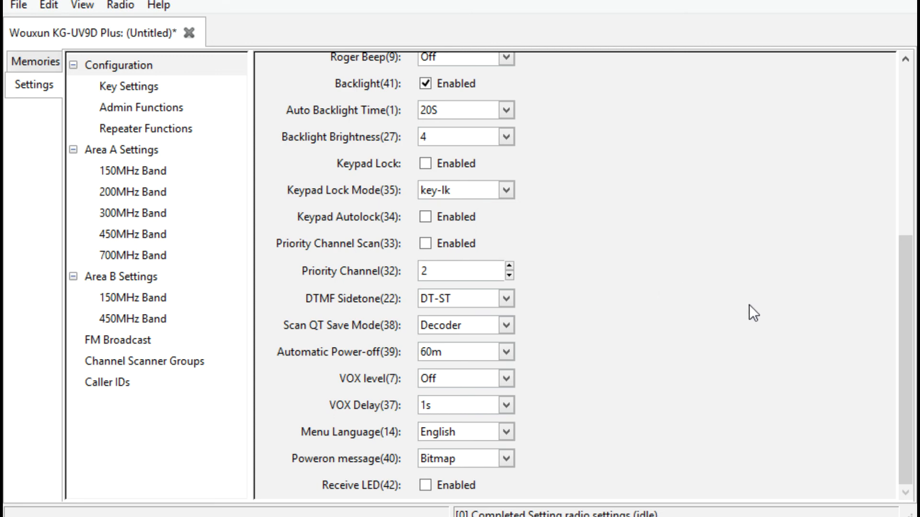
pyautogui.moveTo(159, 94)
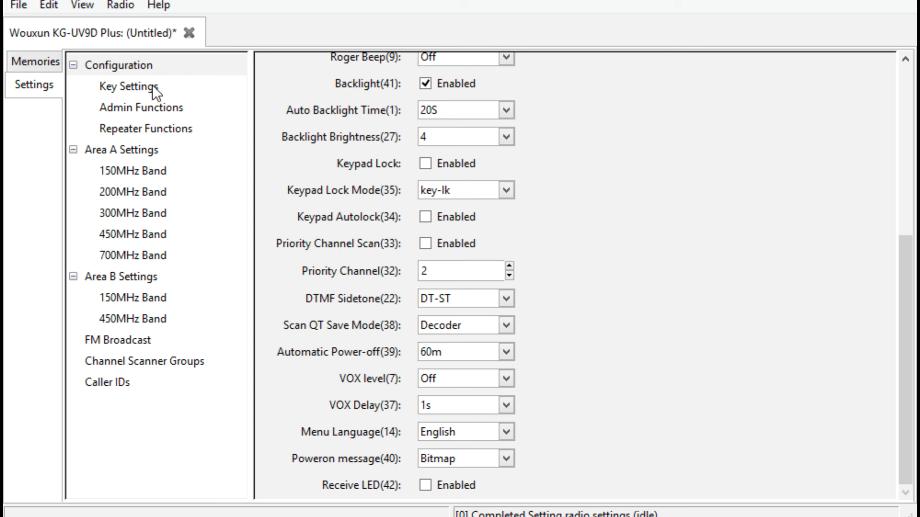